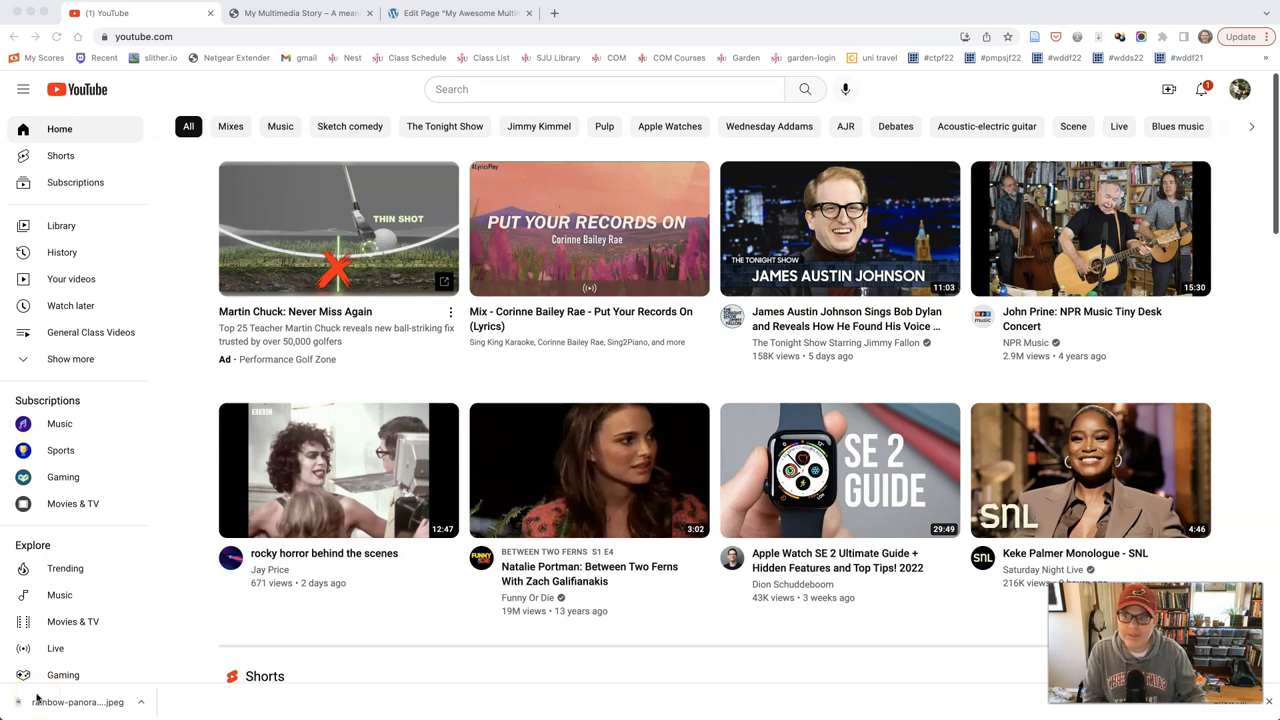
{"action": "mouse_move", "coordinate": [292, 140]}
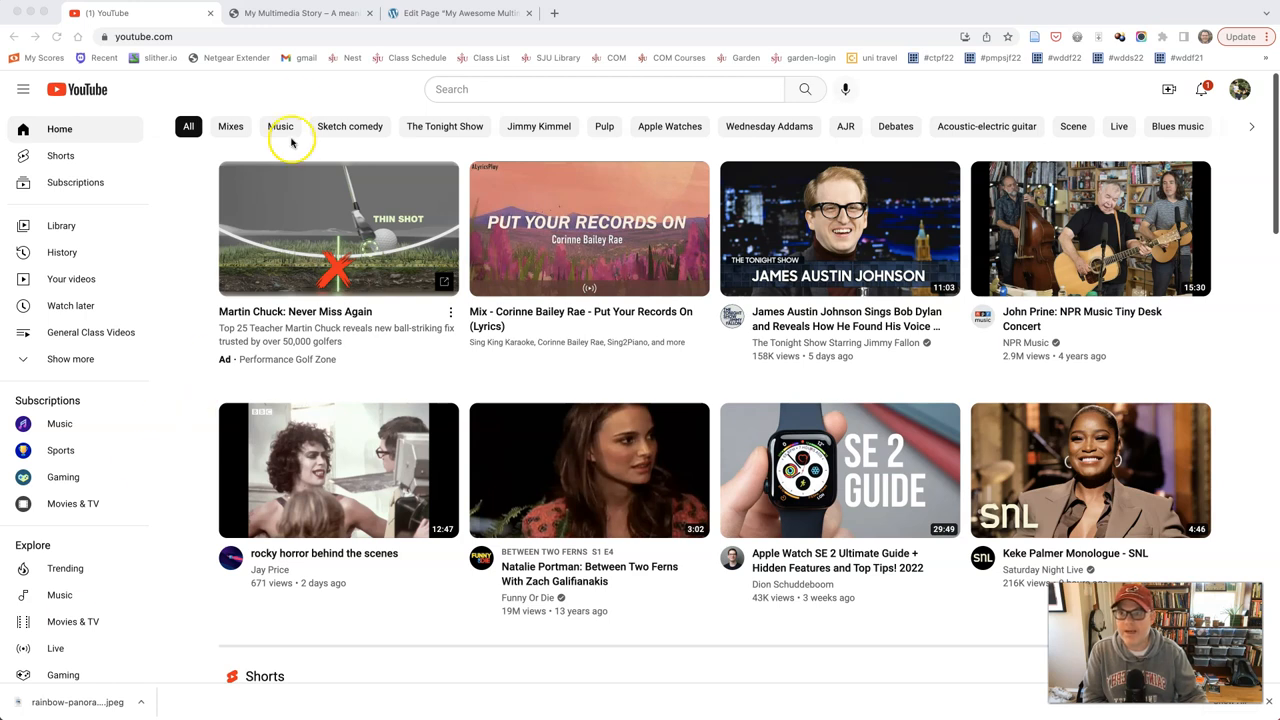
- Start a new upload in YouTube Studio and drag FILE0124.MP4 from the day1 folder into the dialog
{"action": "left_click", "coordinate": [300, 12]}
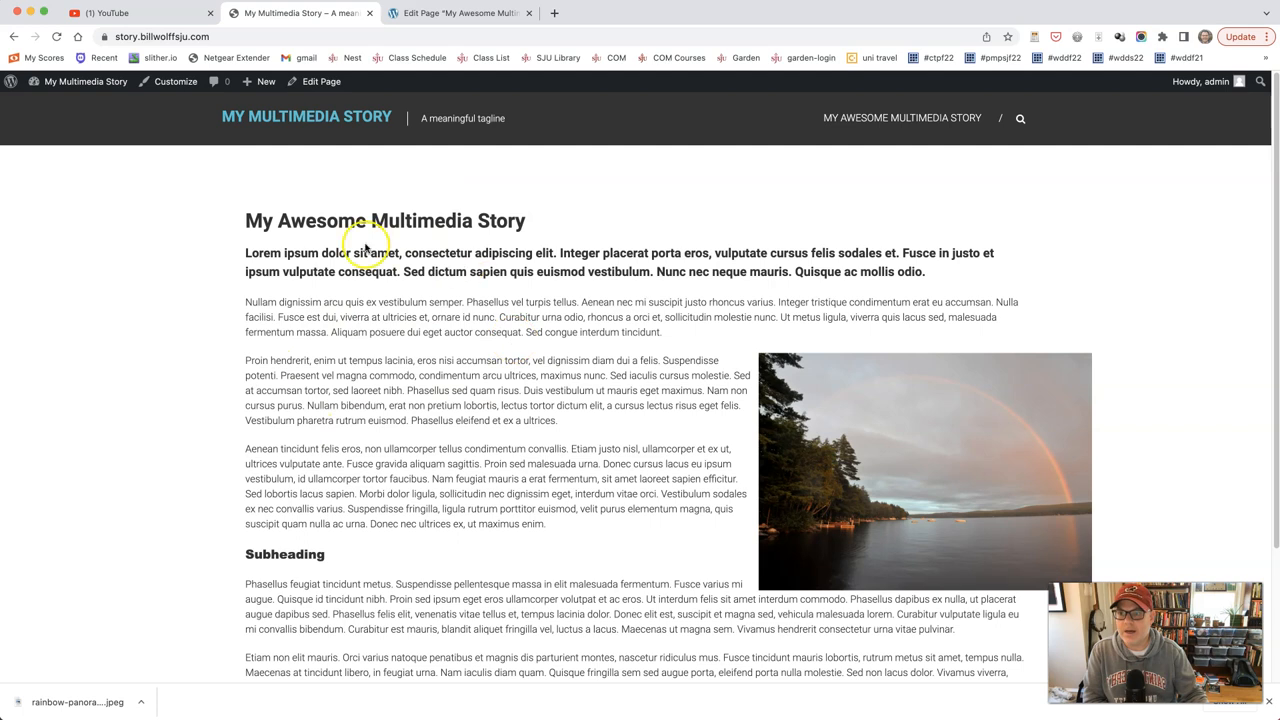
{"action": "mouse_move", "coordinate": [68, 98]}
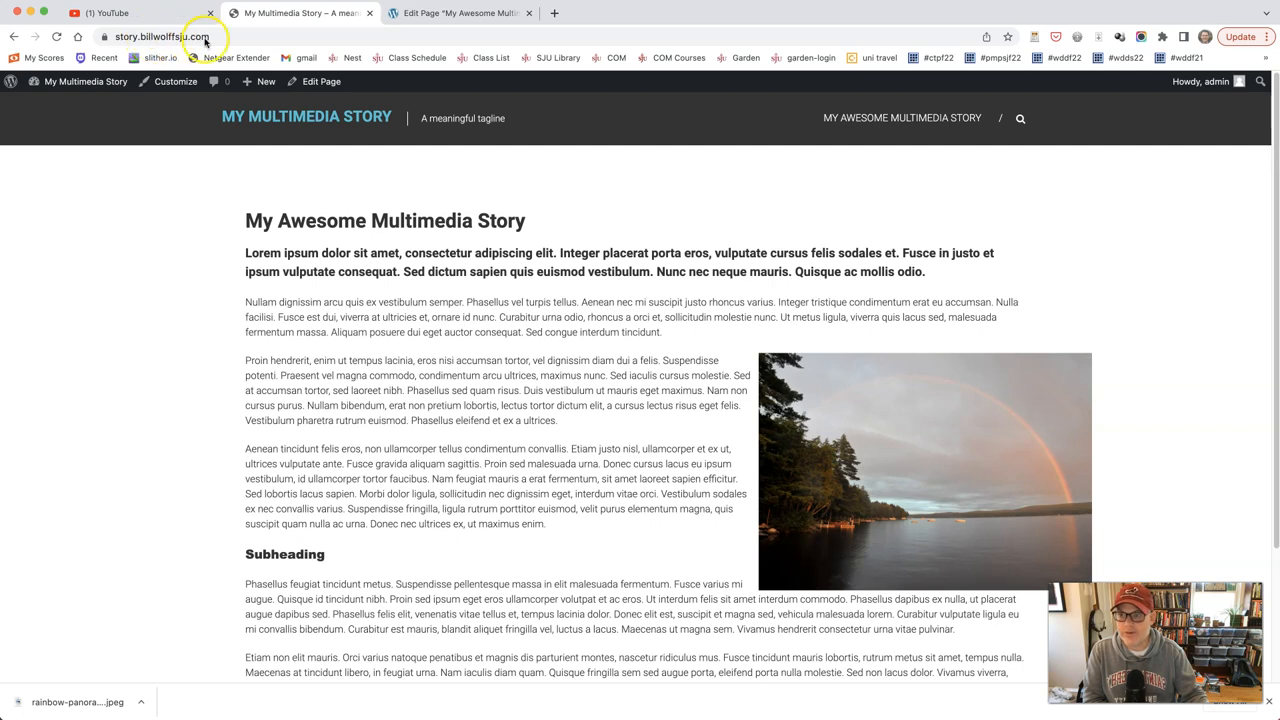
{"action": "mouse_move", "coordinate": [184, 304]}
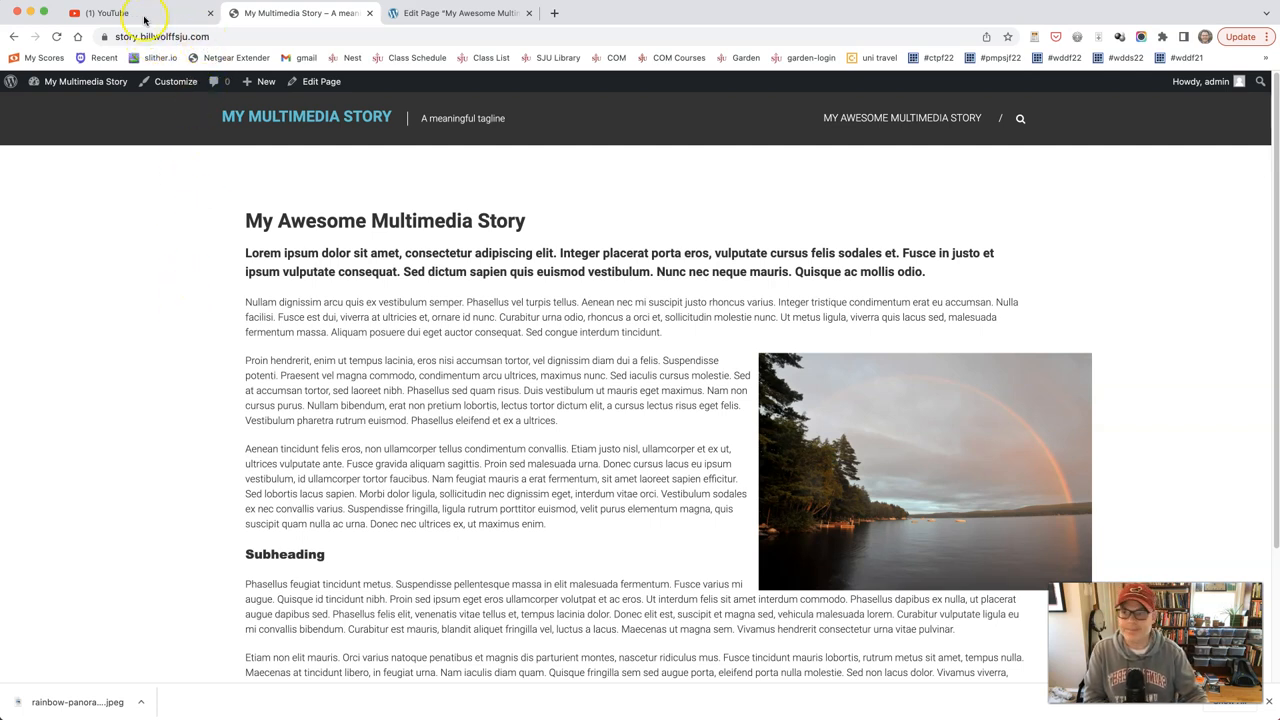
{"action": "left_click", "coordinate": [108, 12]}
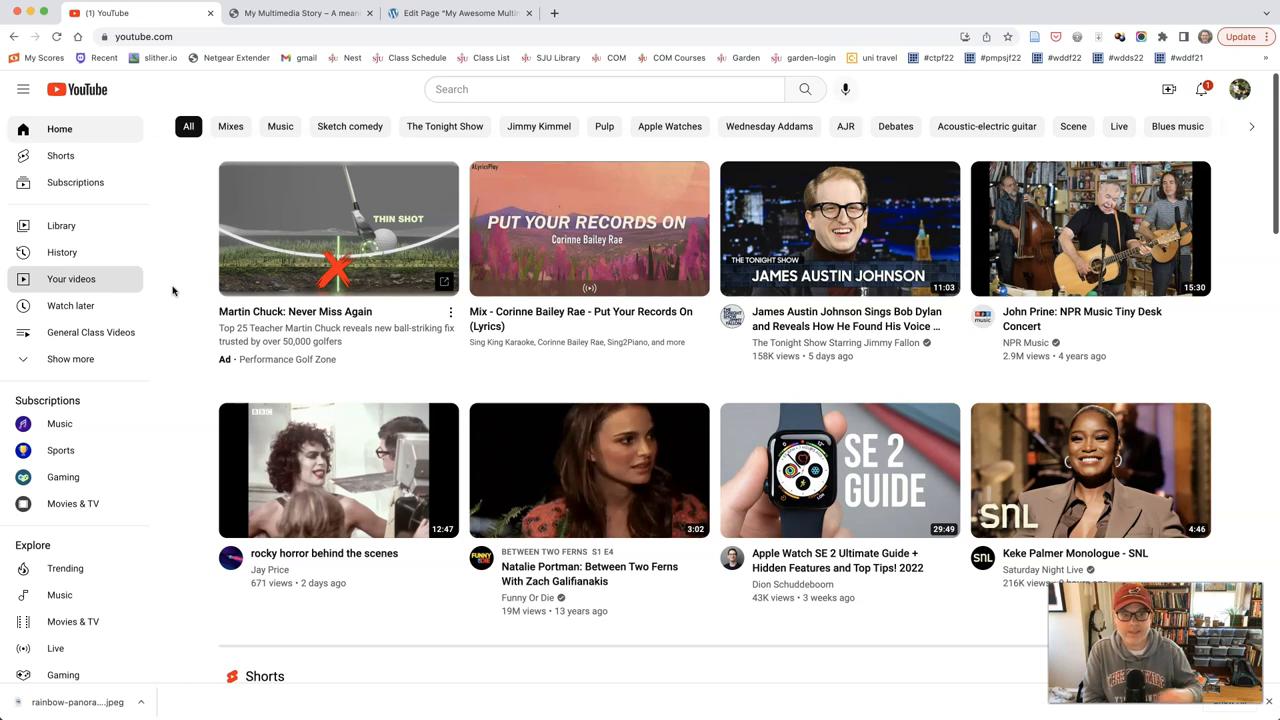
{"action": "mouse_move", "coordinate": [1116, 102]}
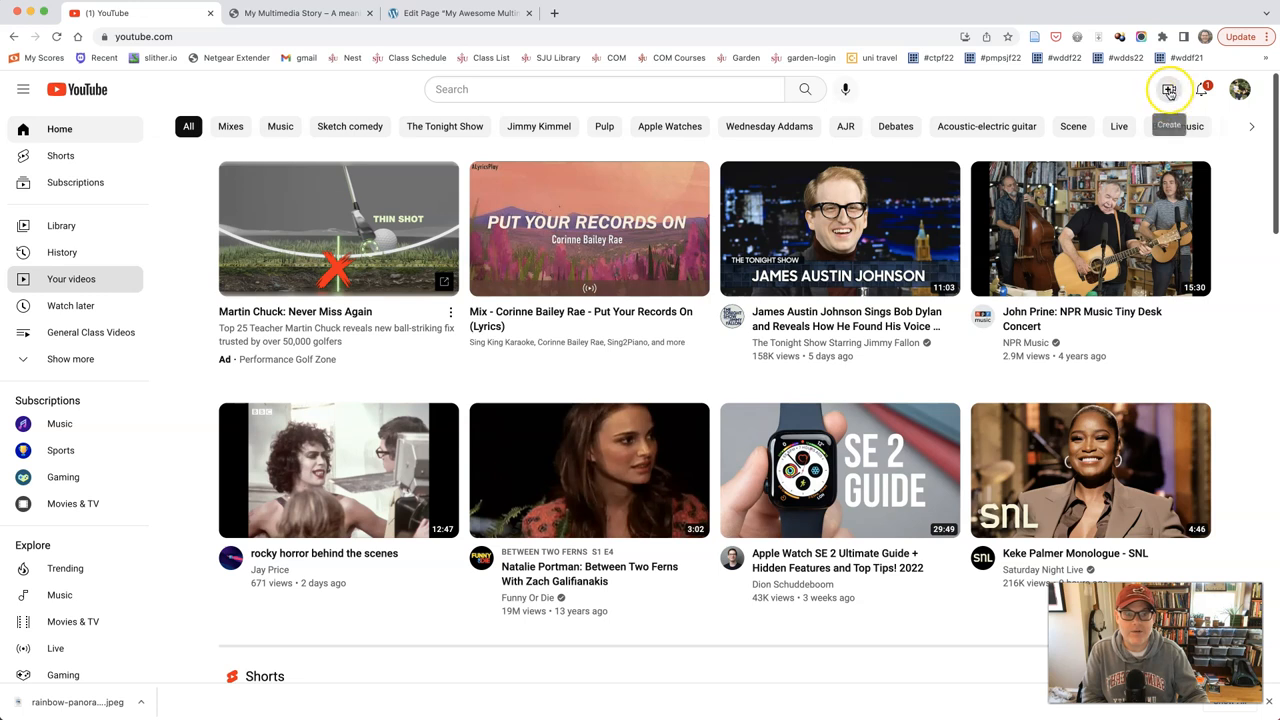
{"action": "left_click", "coordinate": [1168, 88]}
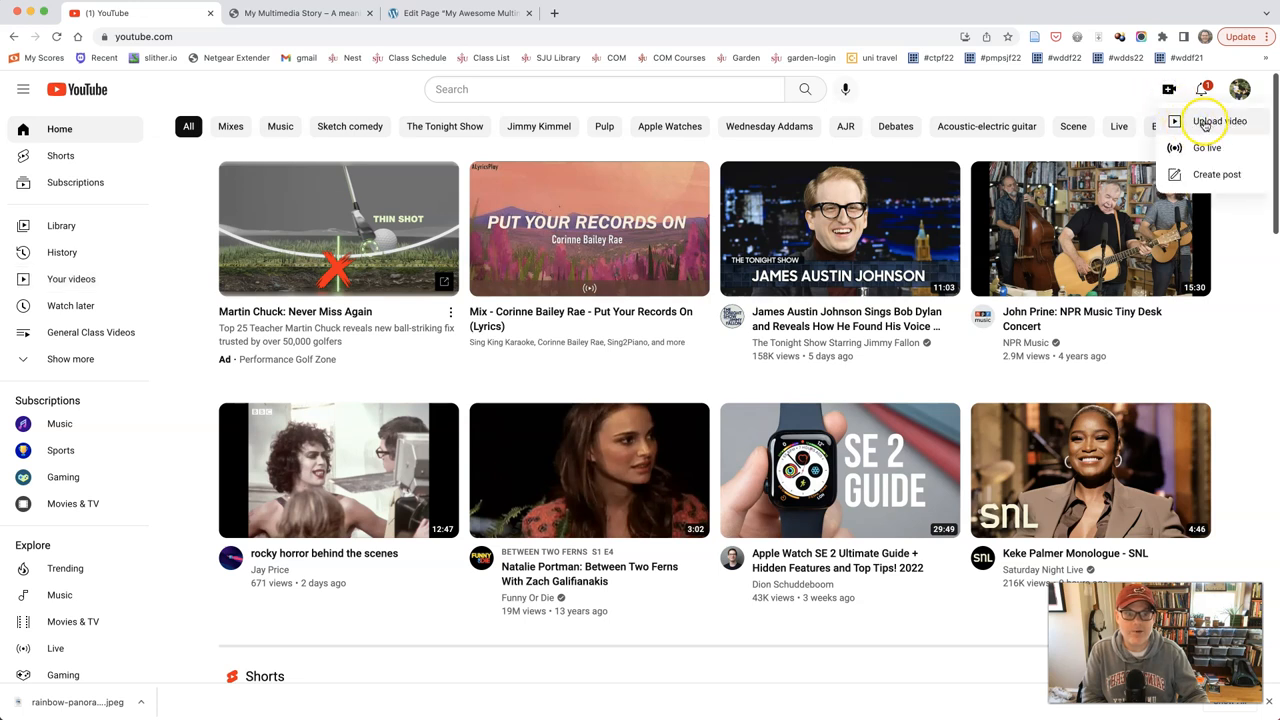
{"action": "left_click", "coordinate": [1220, 122]}
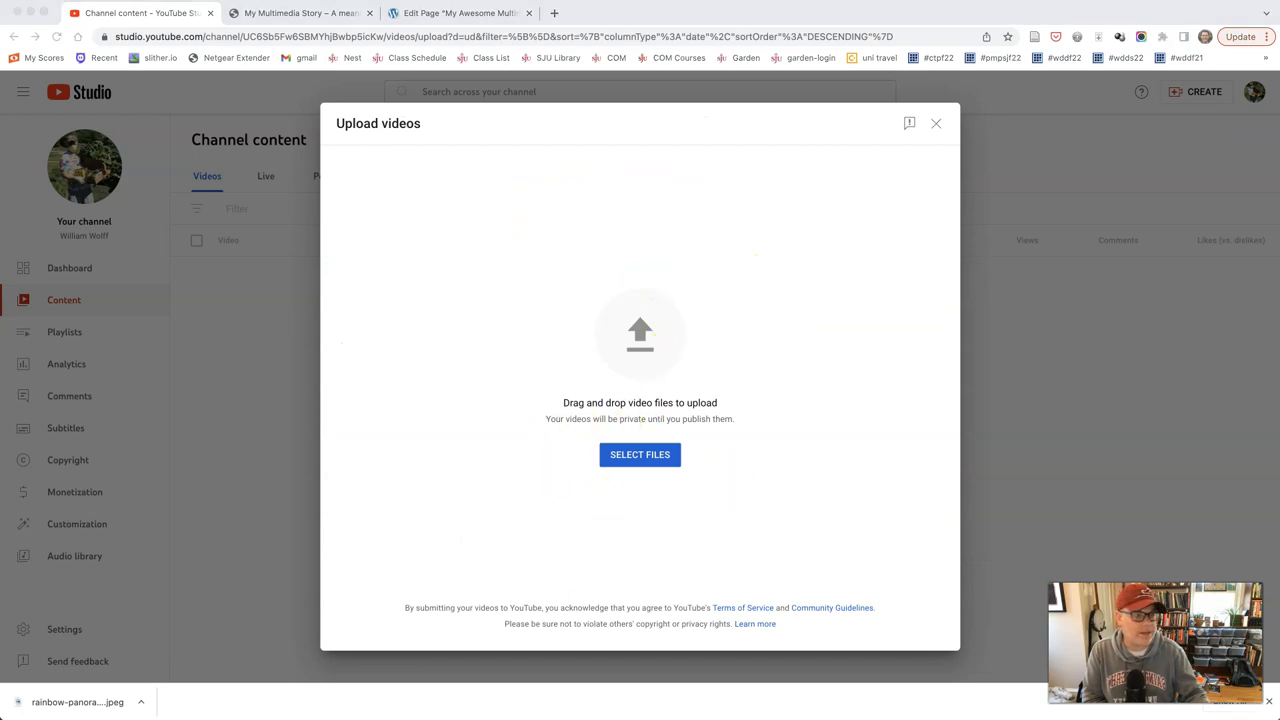
{"action": "left_click", "coordinate": [640, 454]}
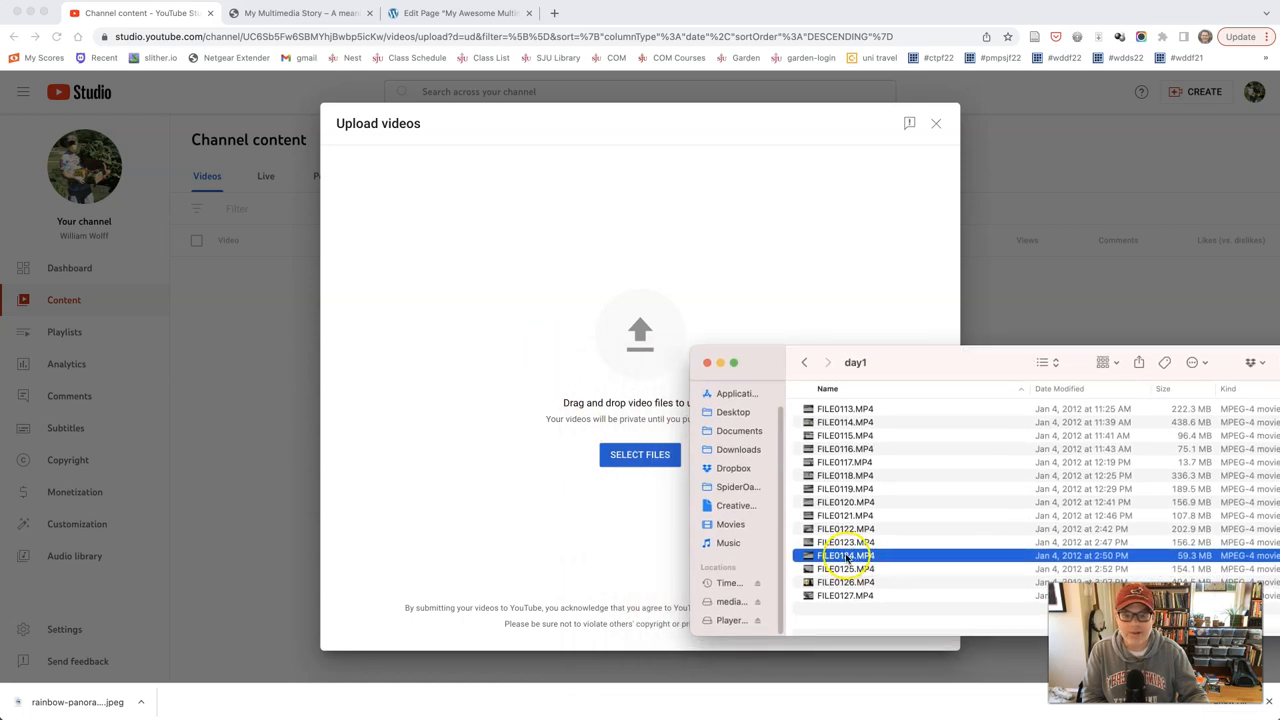
{"action": "left_click_drag", "start_coordinate": [844, 556], "coordinate": [628, 296]}
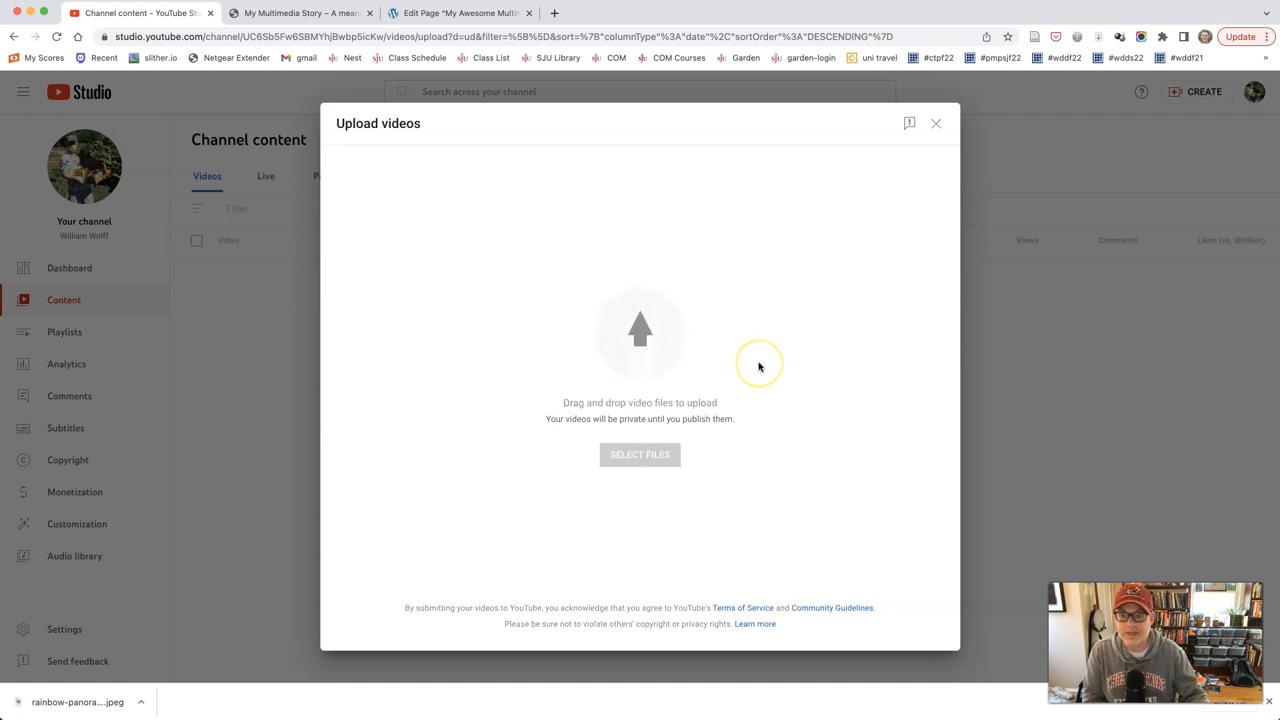
- Replace the default FILE0124 title with 'Meaning Title' while the clip uploads
{"action": "left_click", "coordinate": [640, 454]}
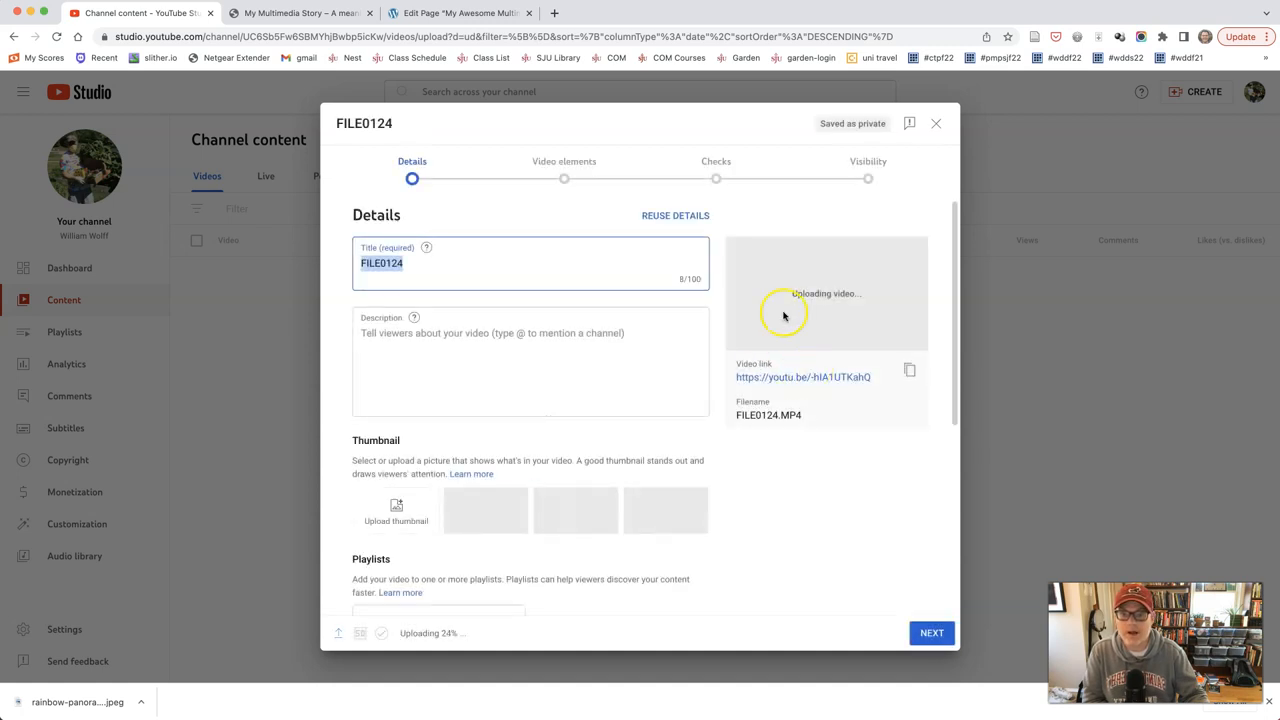
{"action": "scroll", "scroll_direction": "down", "scroll_amount": 3}
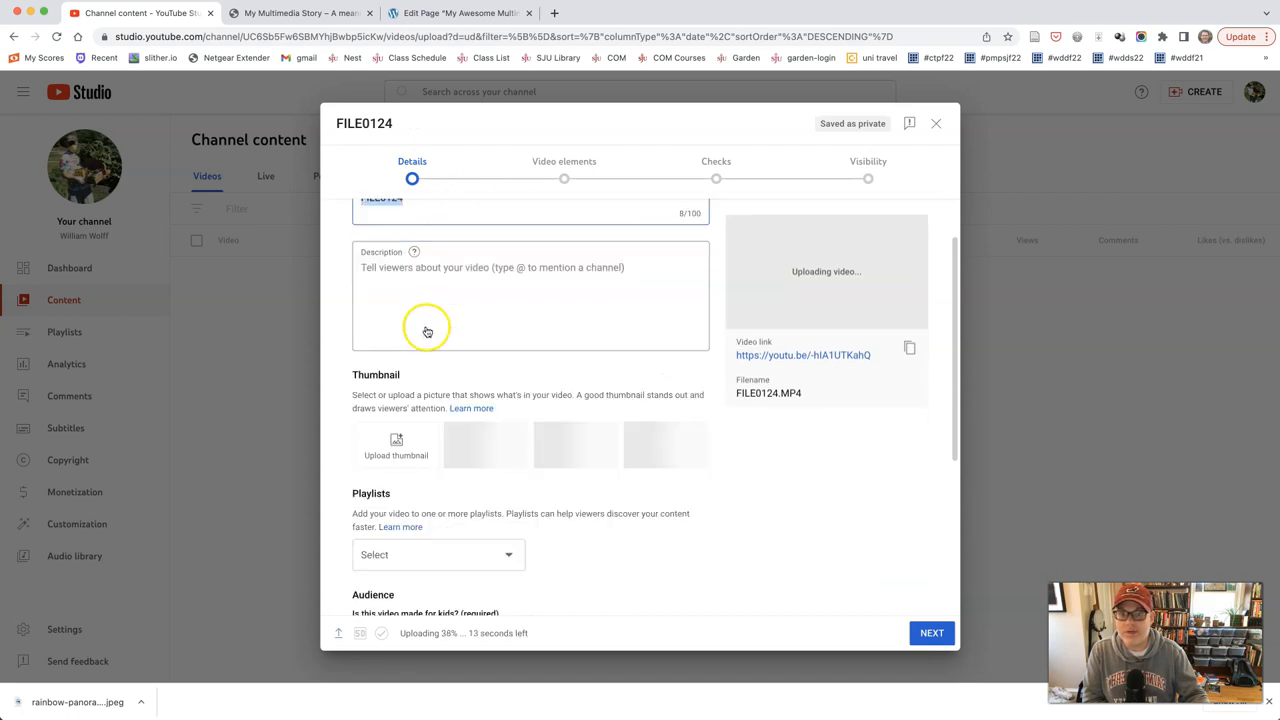
{"action": "scroll", "scroll_direction": "down", "scroll_amount": 3}
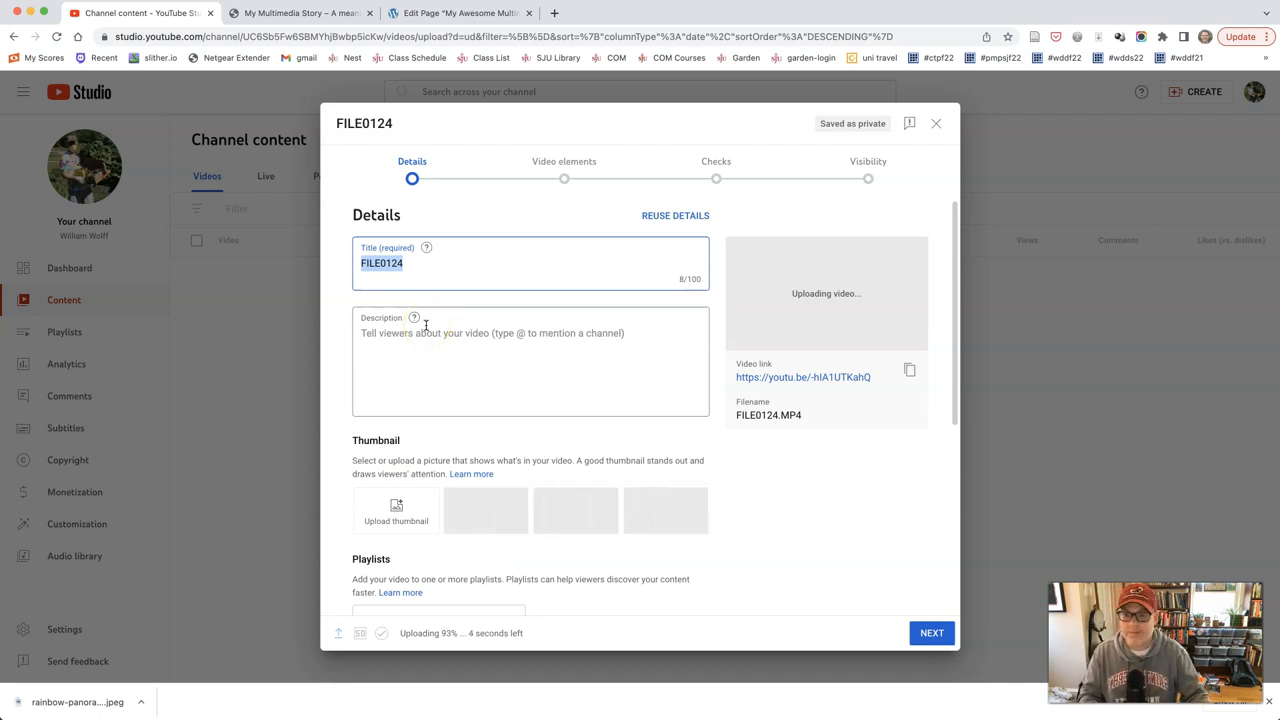
{"action": "type", "text": "Meaning Tit"}
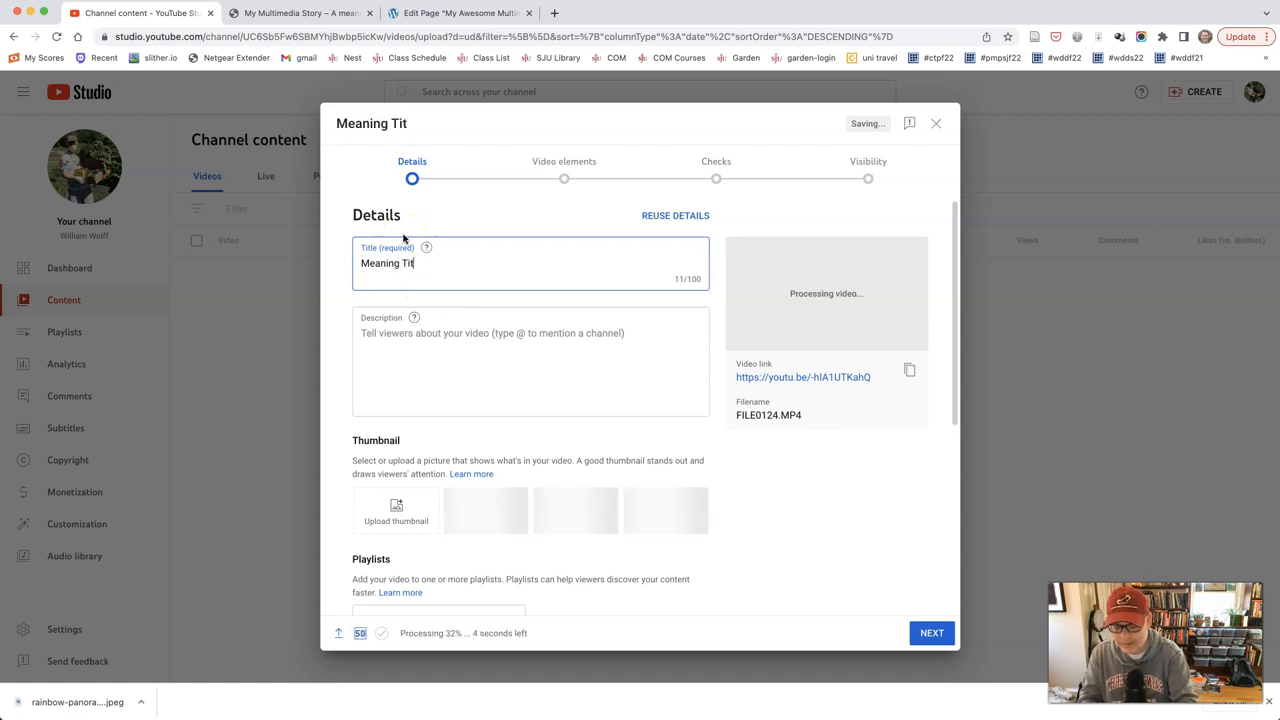
{"action": "type", "text": "le"}
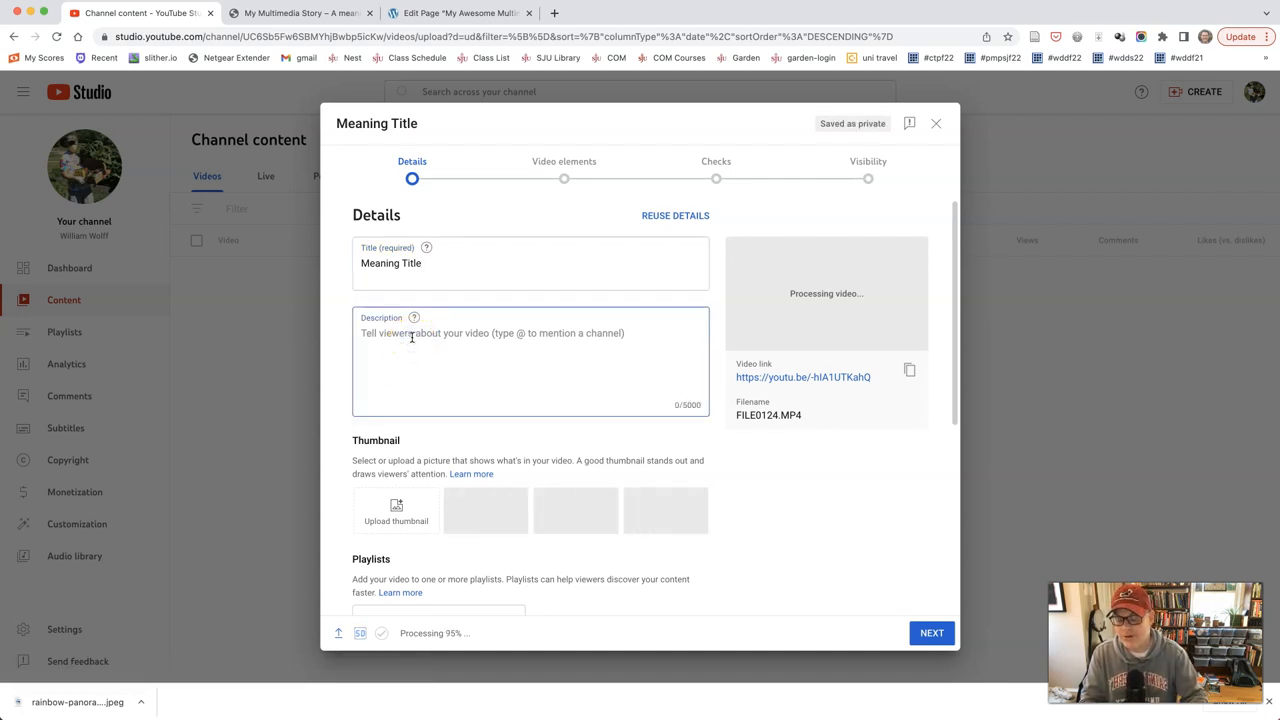
- Write a description of what the narrator discusses and where the full multimedia story is found
{"action": "type", "text": "A description that describes wha"}
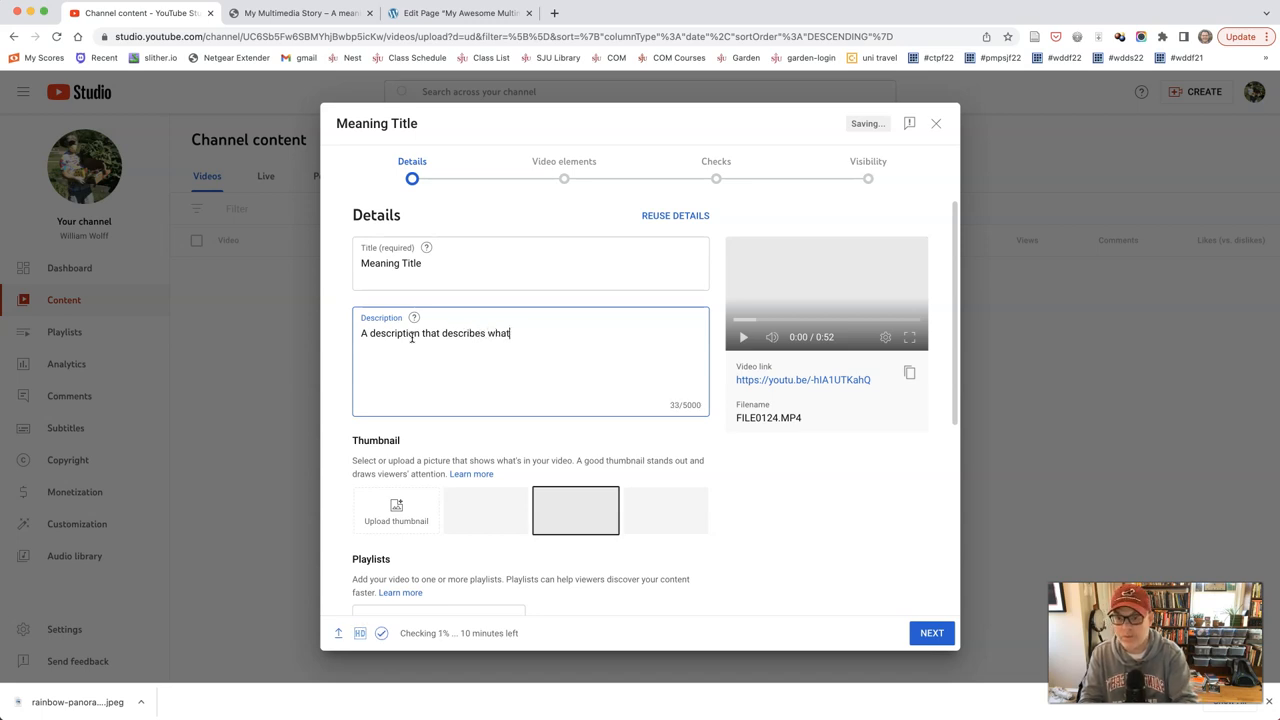
{"action": "type", "text": "the narrator is discsuu"}
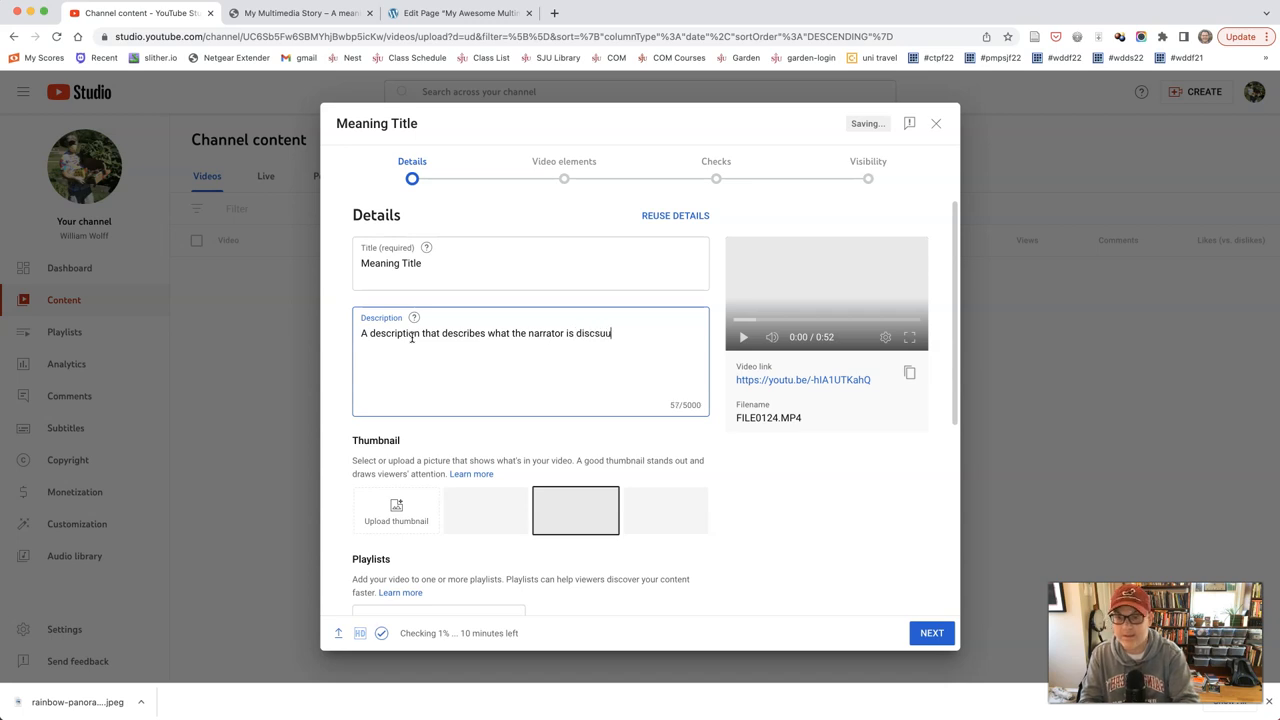
{"action": "type", "text": "ing"}
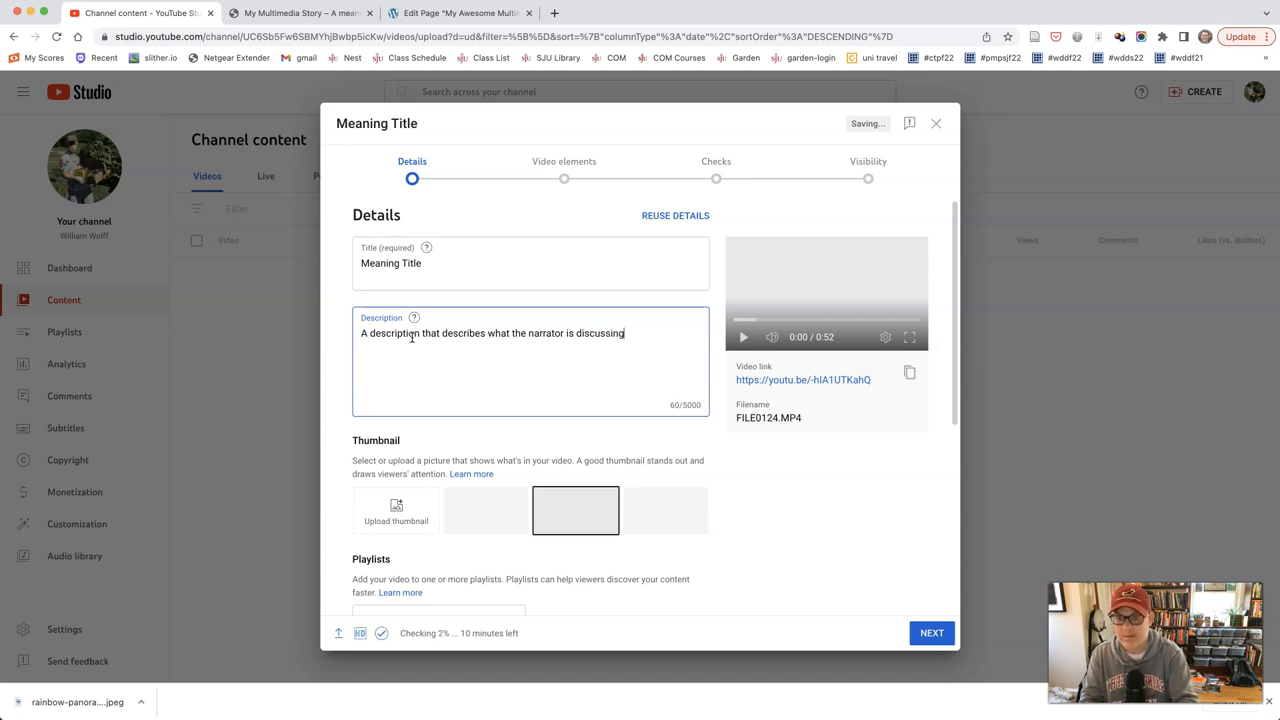
{"action": "type", "text": "You sh"}
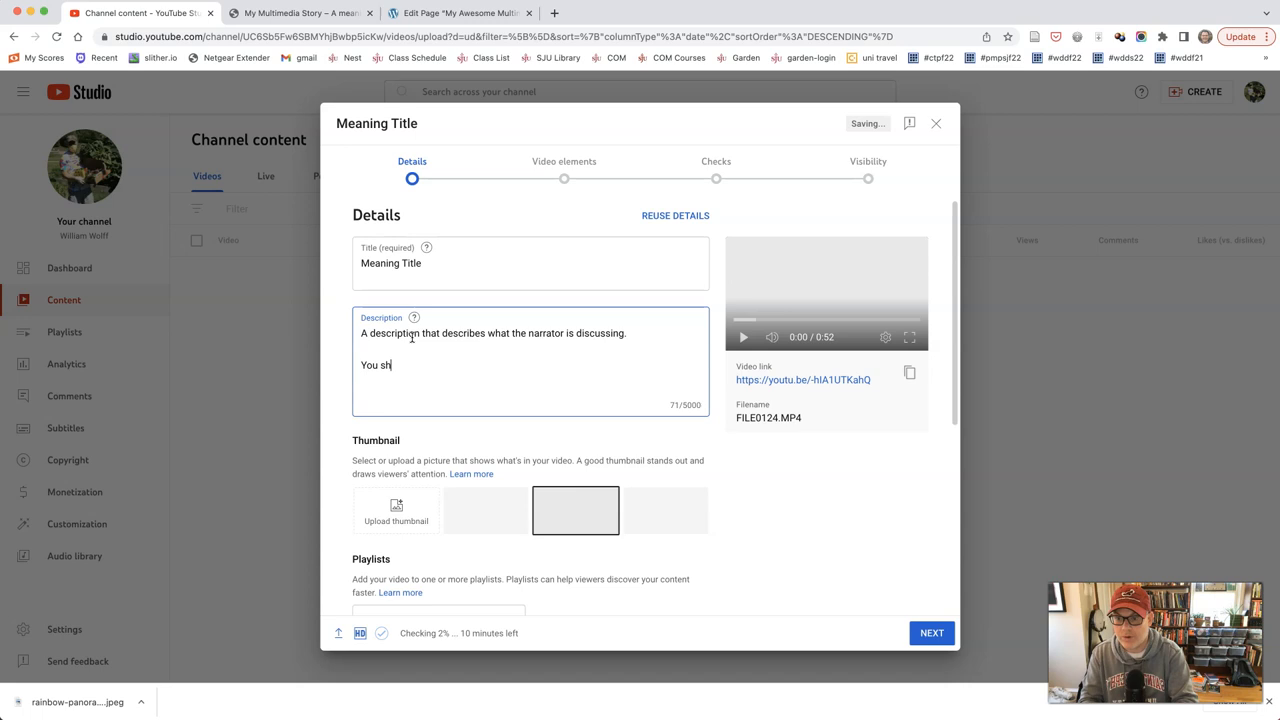
{"action": "type", "text": "ould also include a sen"}
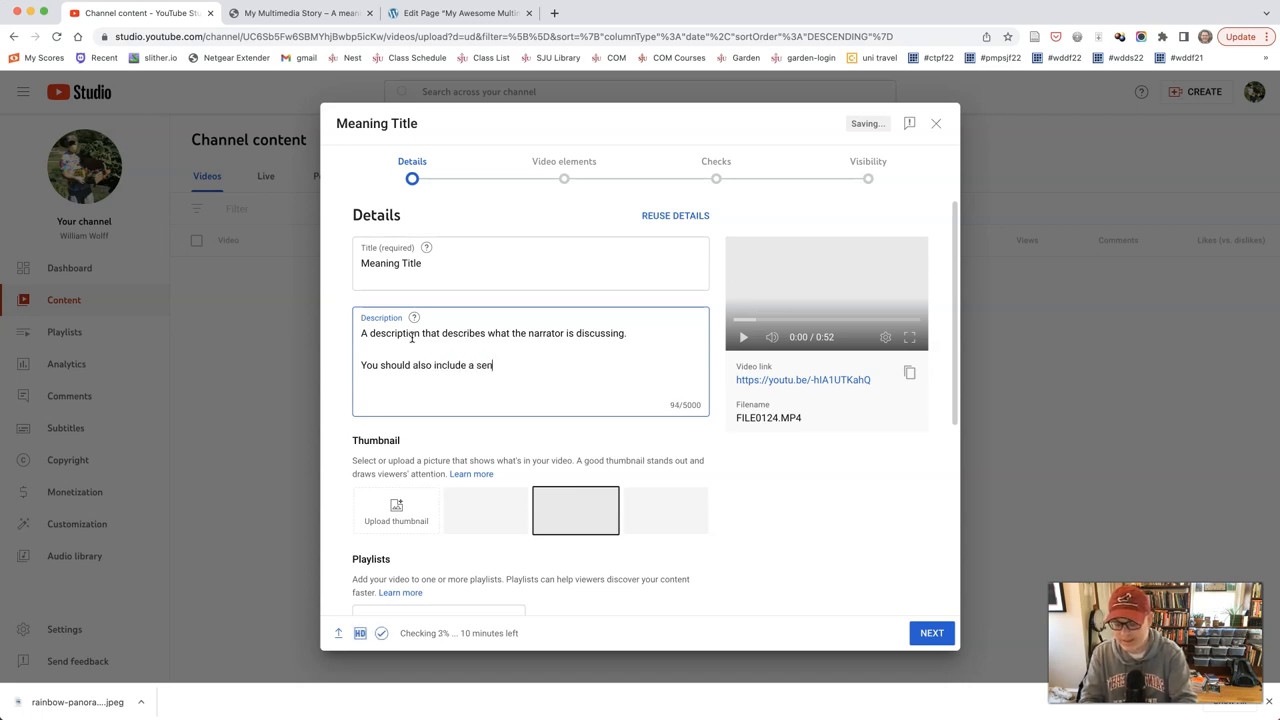
{"action": "type", "text": "tence that"}
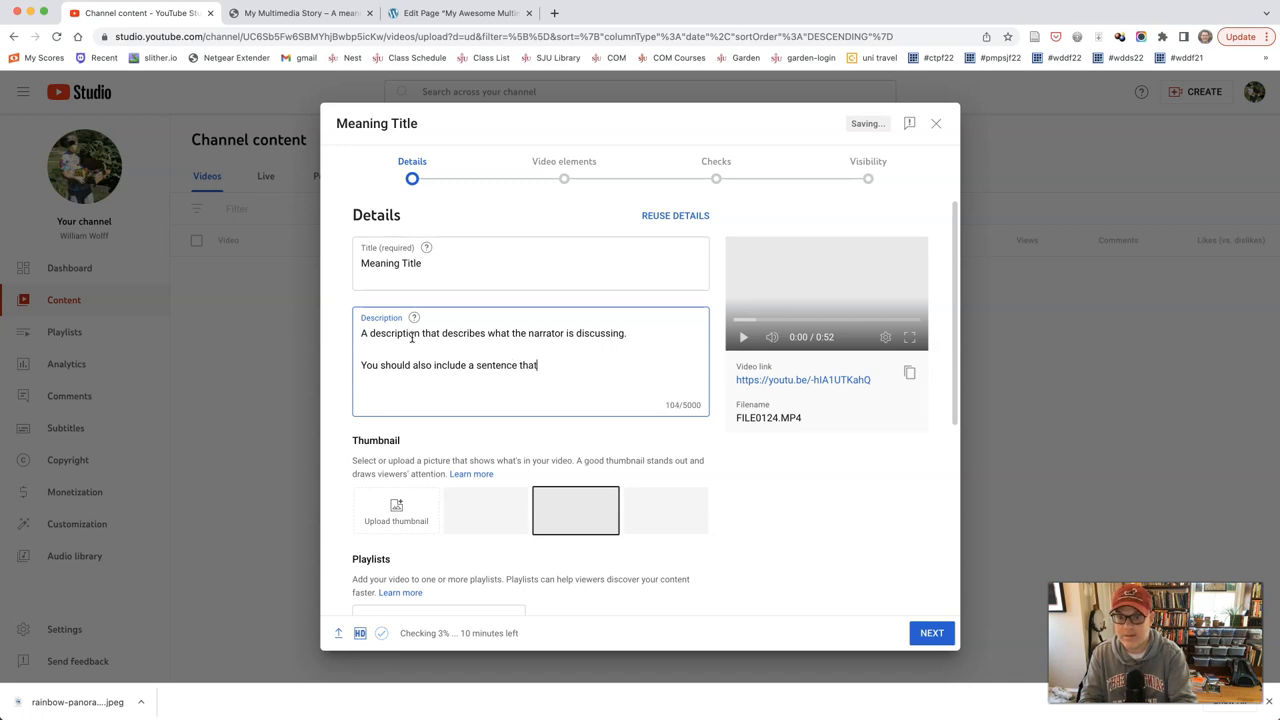
{"action": "type", "text": "says the"}
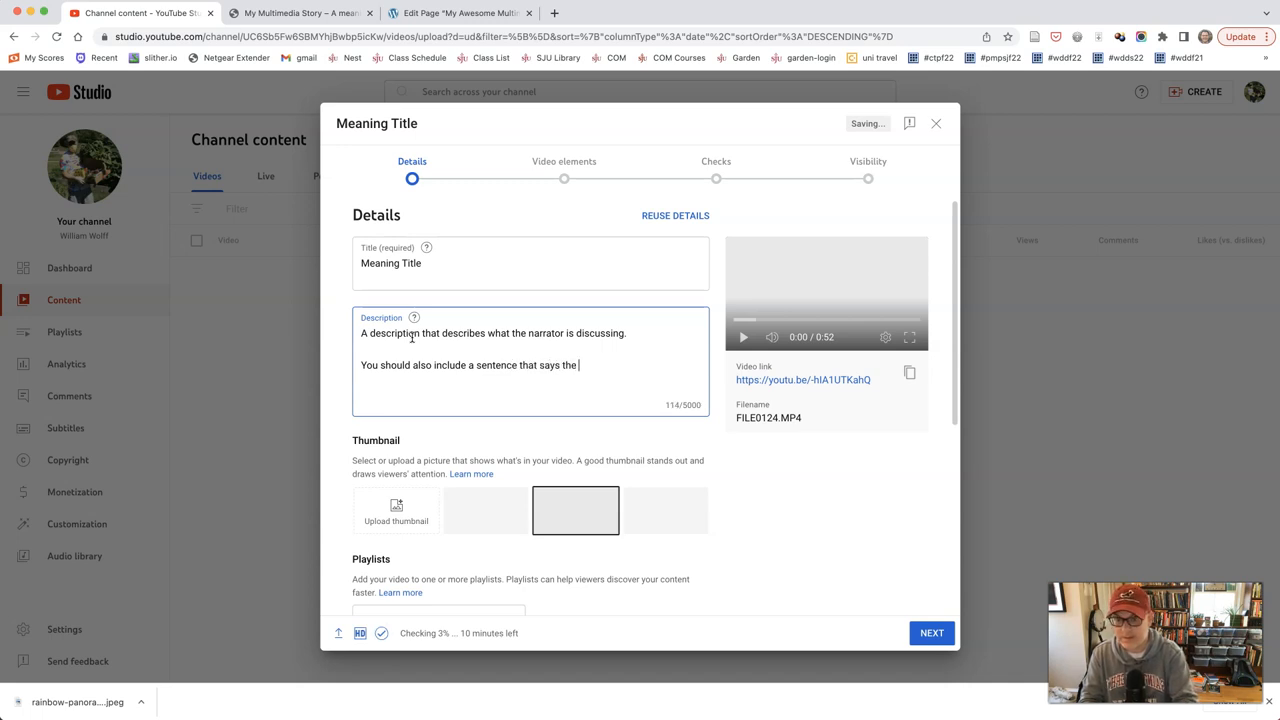
{"action": "key", "text": "Backspace"}
{"action": "type", "text": "at the viewer can"}
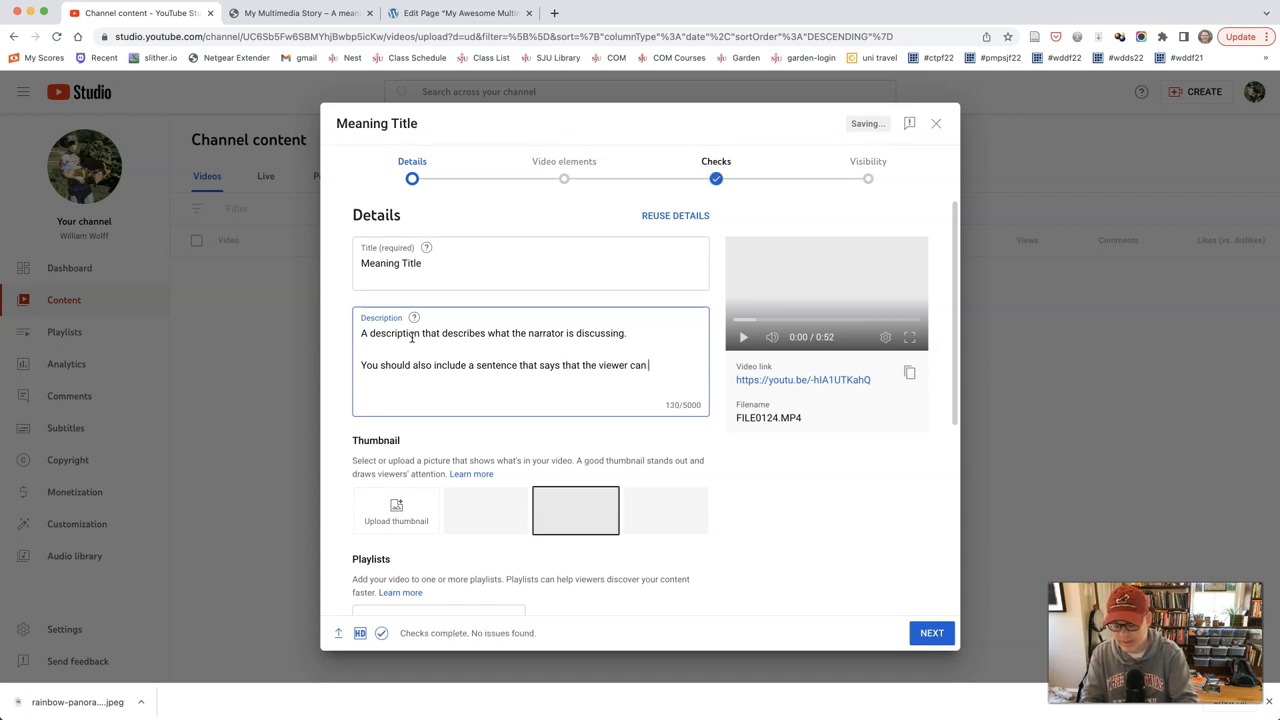
{"action": "type", "text": "find the full"}
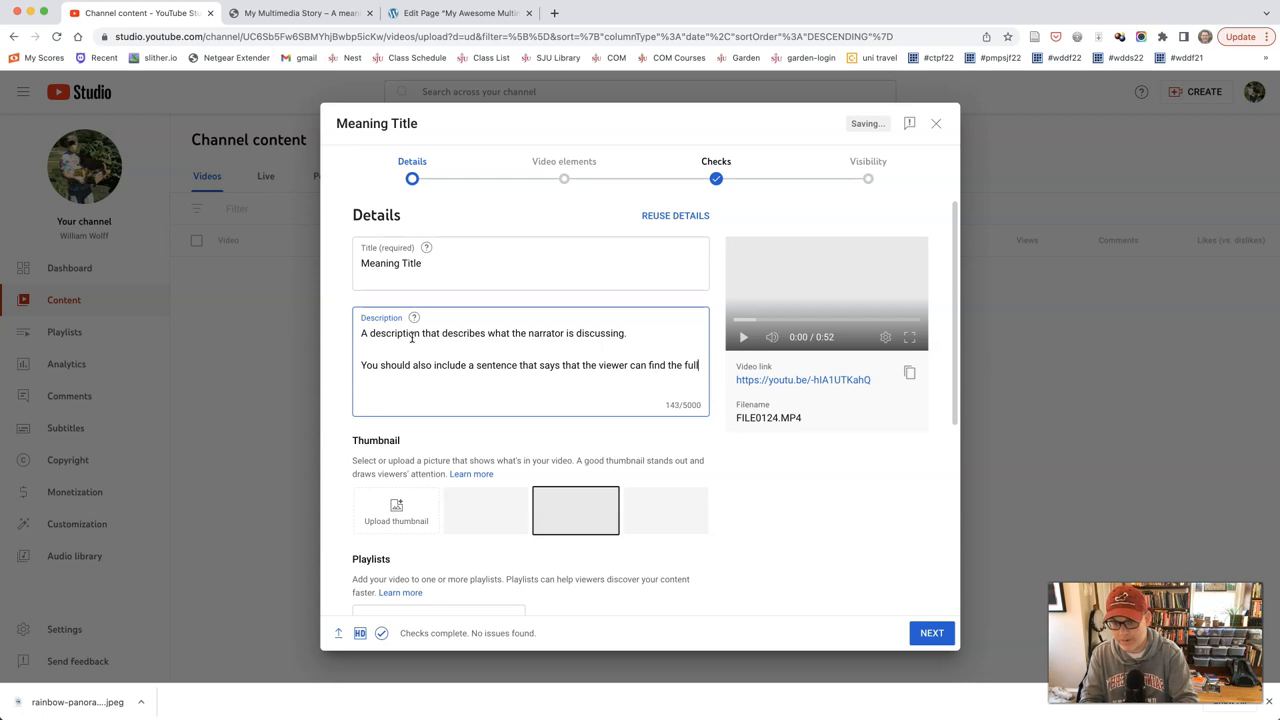
{"action": "type", "text": "multimedia story at"}
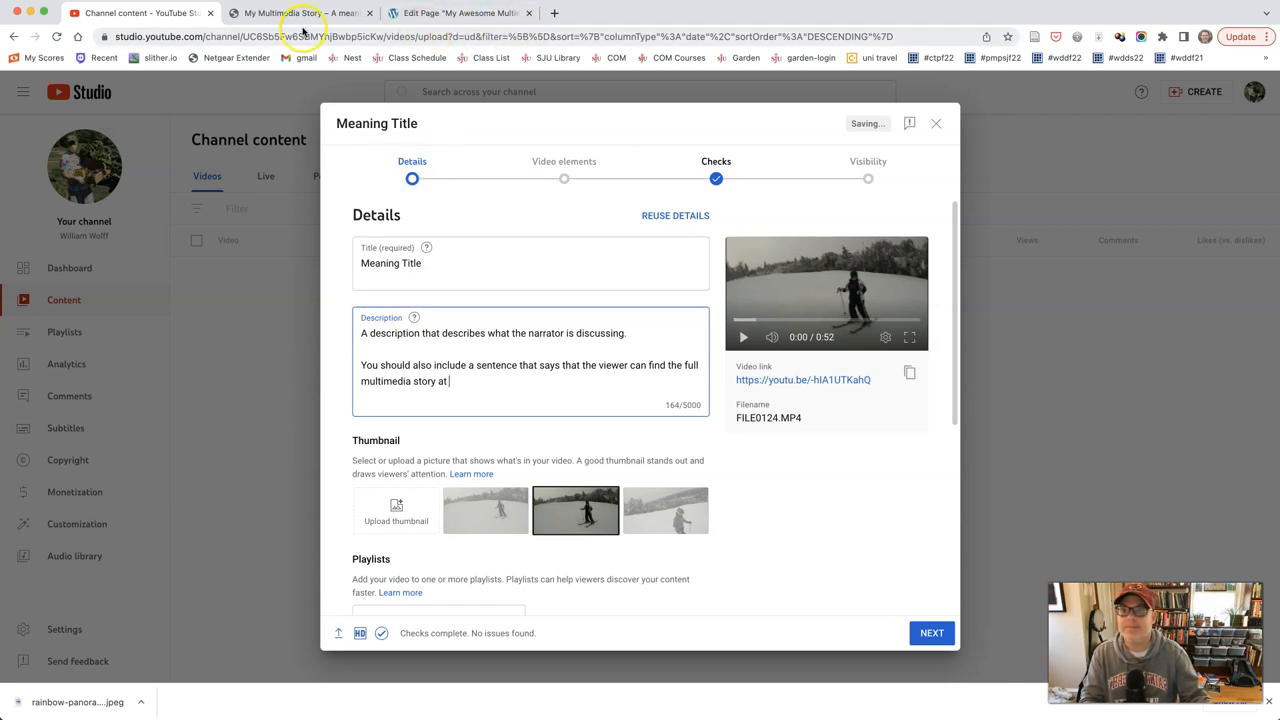
{"action": "left_click", "coordinate": [300, 12]}
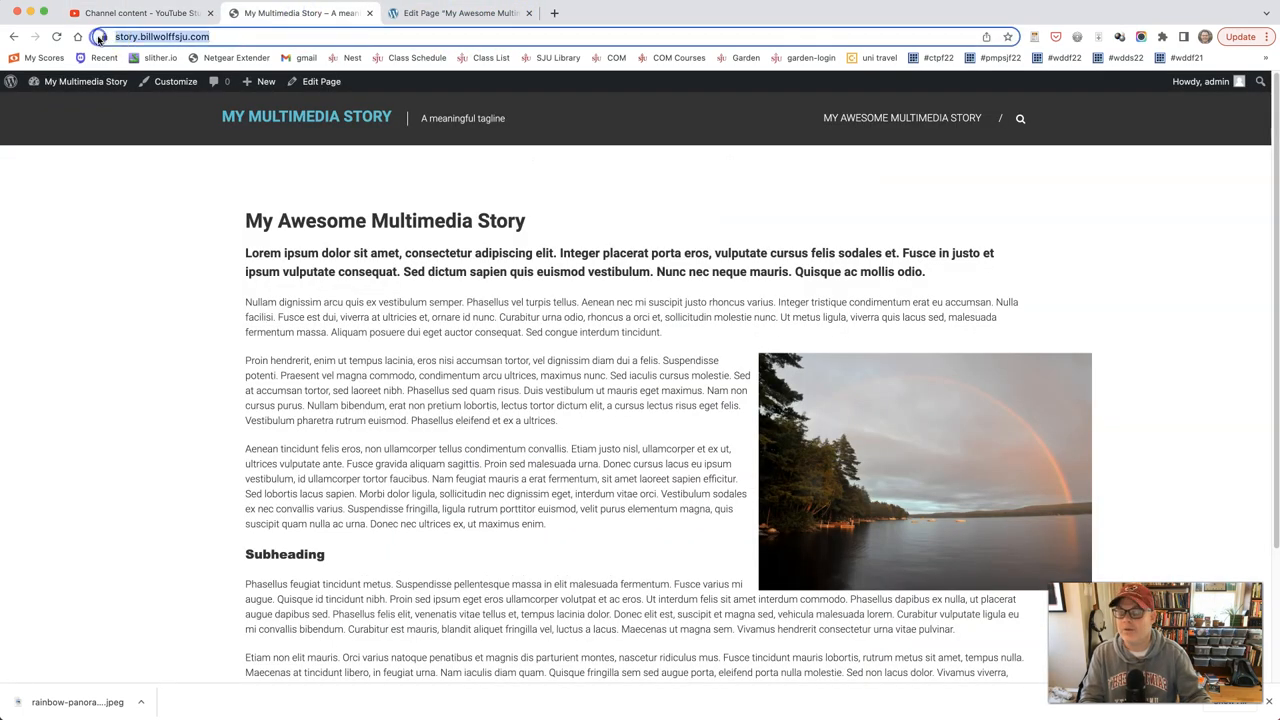
{"action": "left_click", "coordinate": [140, 12]}
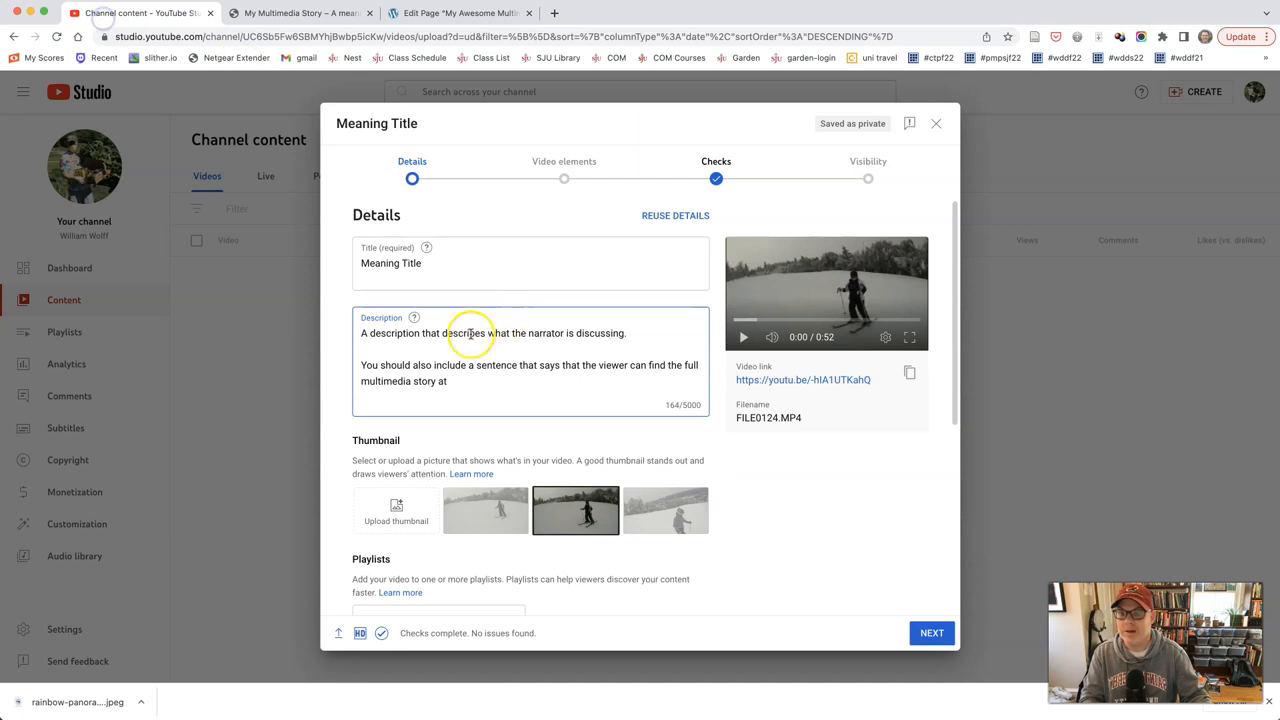
{"action": "type", "text": "https://story.billwolffsju.com/"}
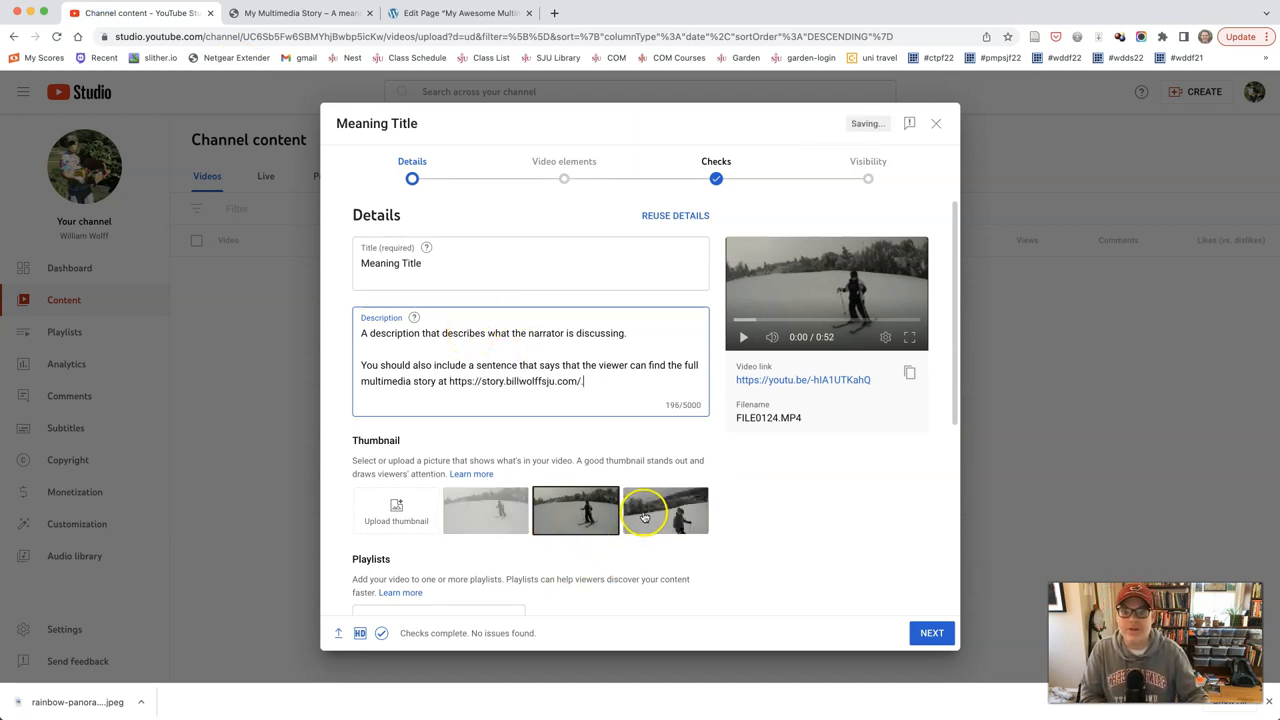
- Pick a thumbnail, mark the video not made for kids, and turn off automatic chapters and places
{"action": "left_click", "coordinate": [484, 510]}
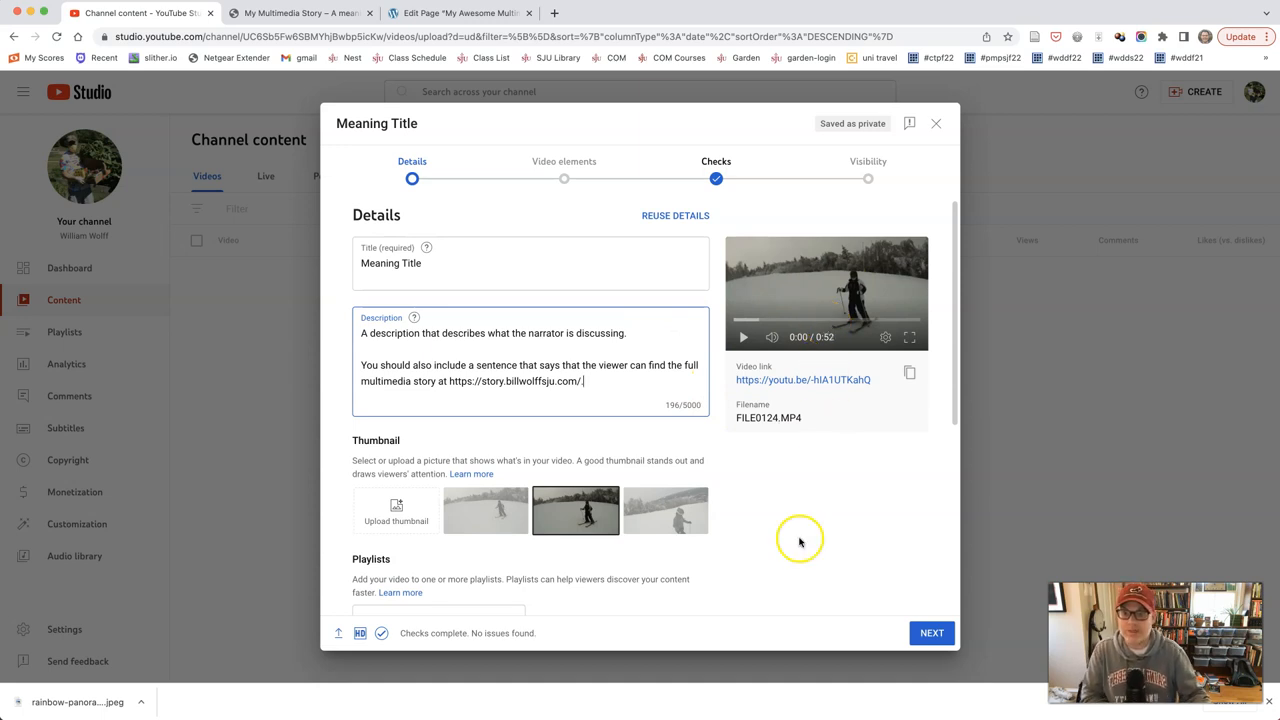
{"action": "scroll", "scroll_direction": "down", "scroll_amount": 3}
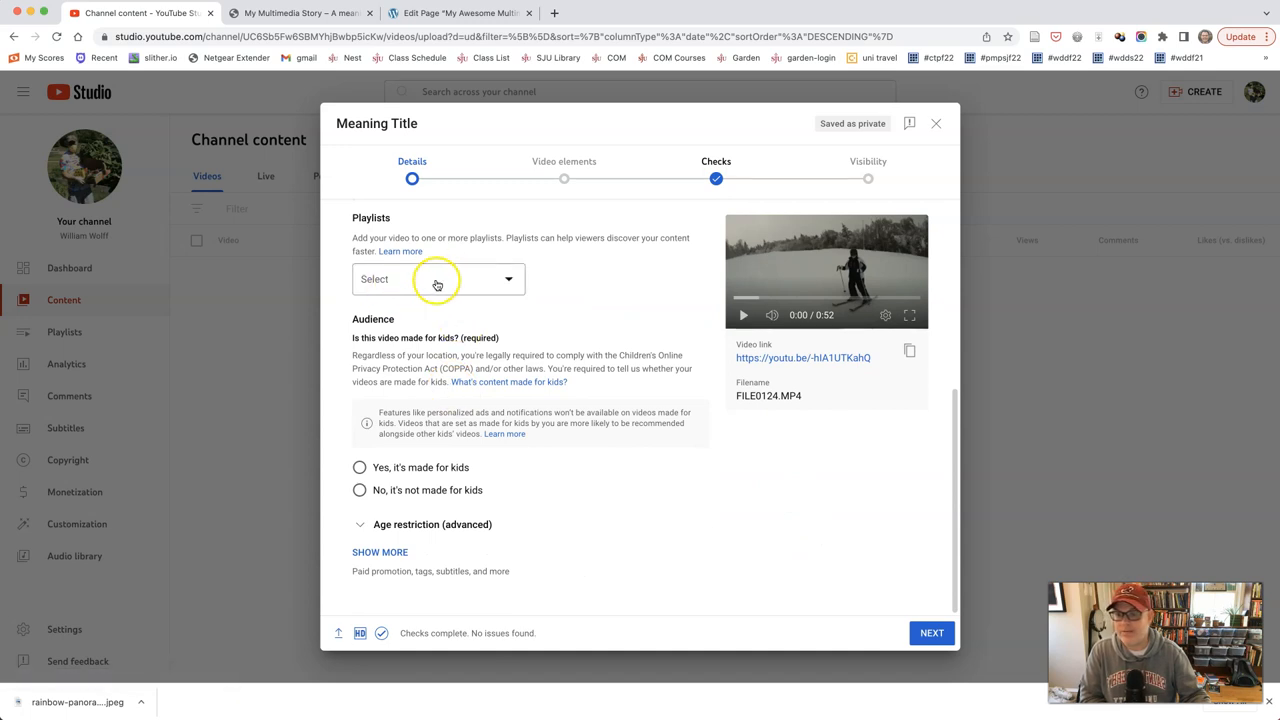
{"action": "mouse_move", "coordinate": [448, 452]}
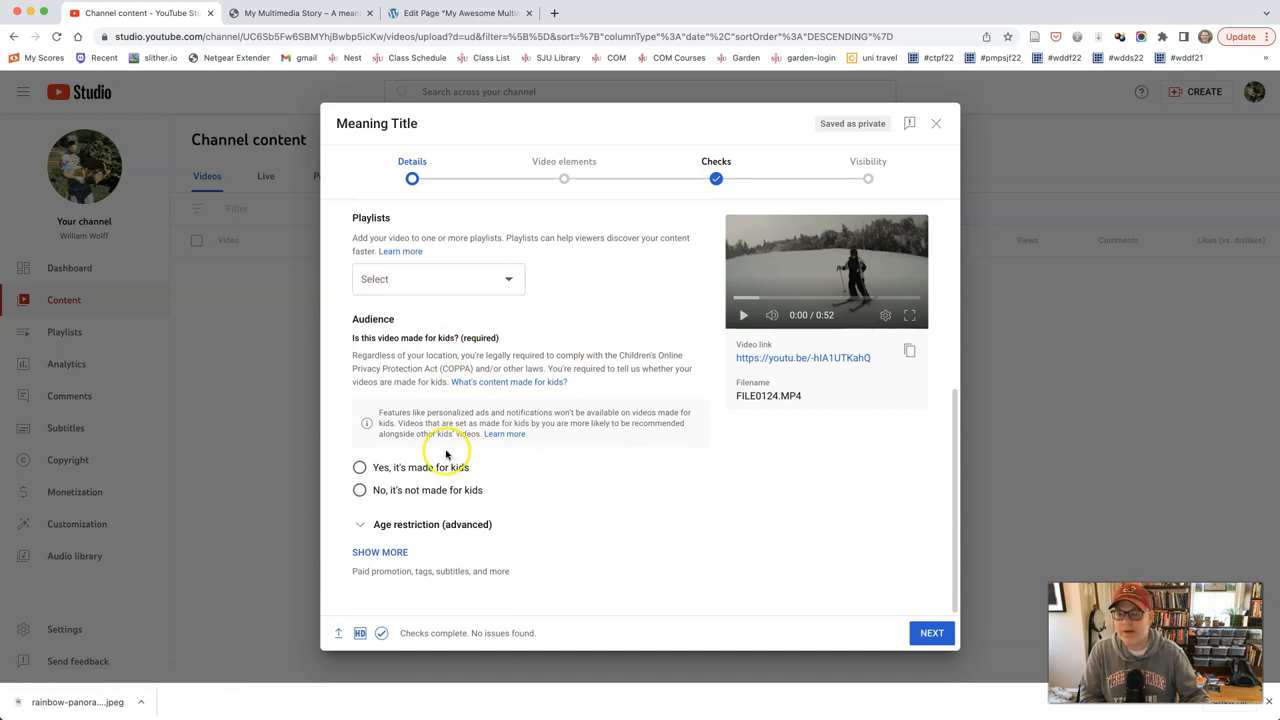
{"action": "left_click", "coordinate": [360, 488]}
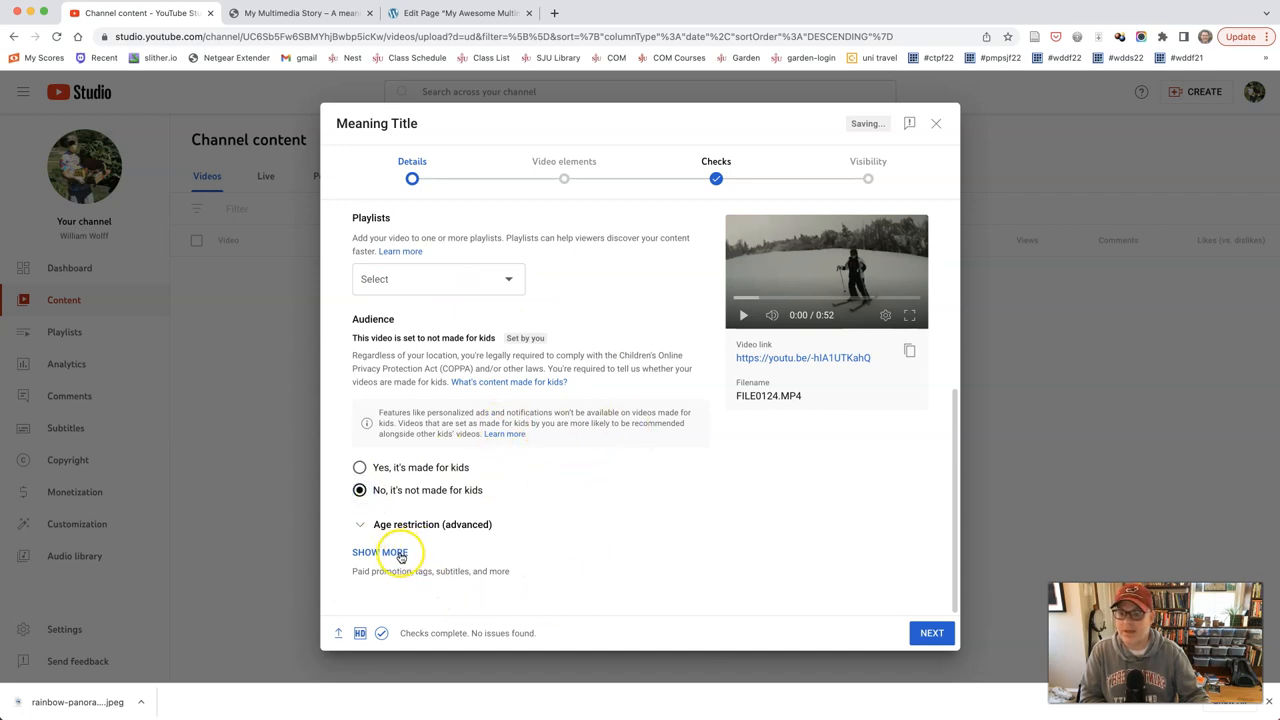
{"action": "left_click", "coordinate": [380, 552]}
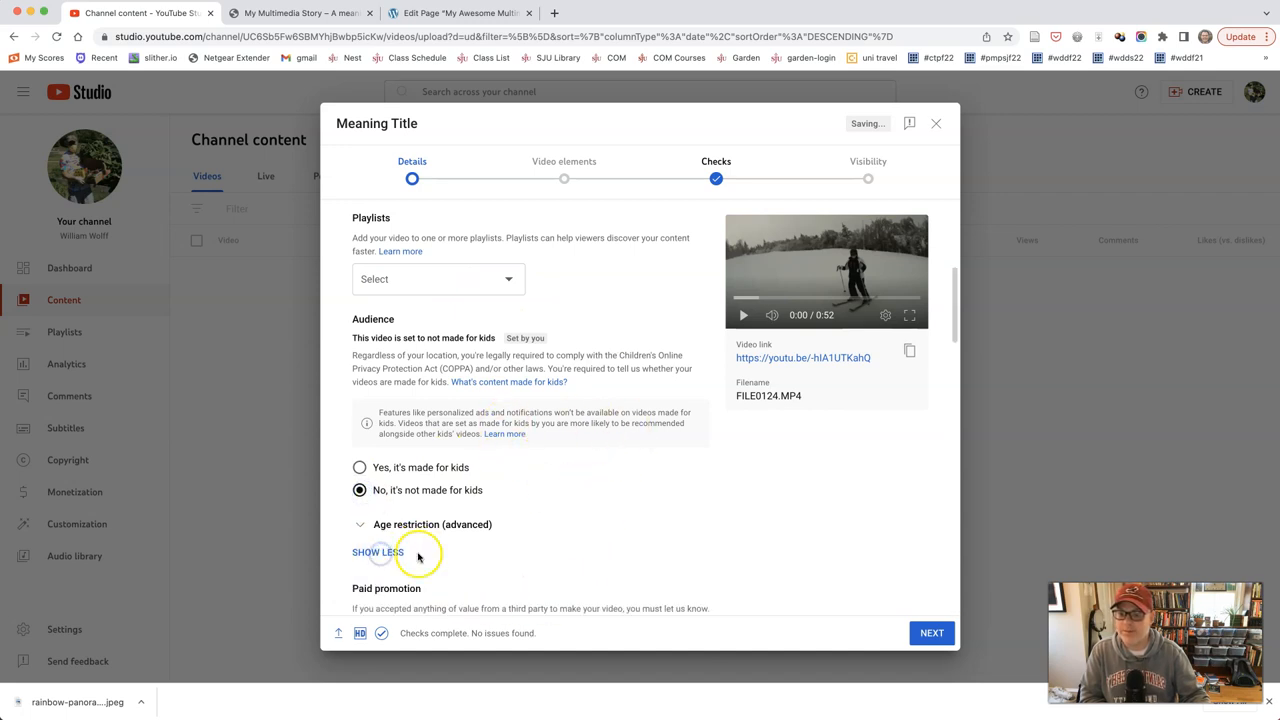
{"action": "scroll", "scroll_direction": "down", "scroll_amount": 3}
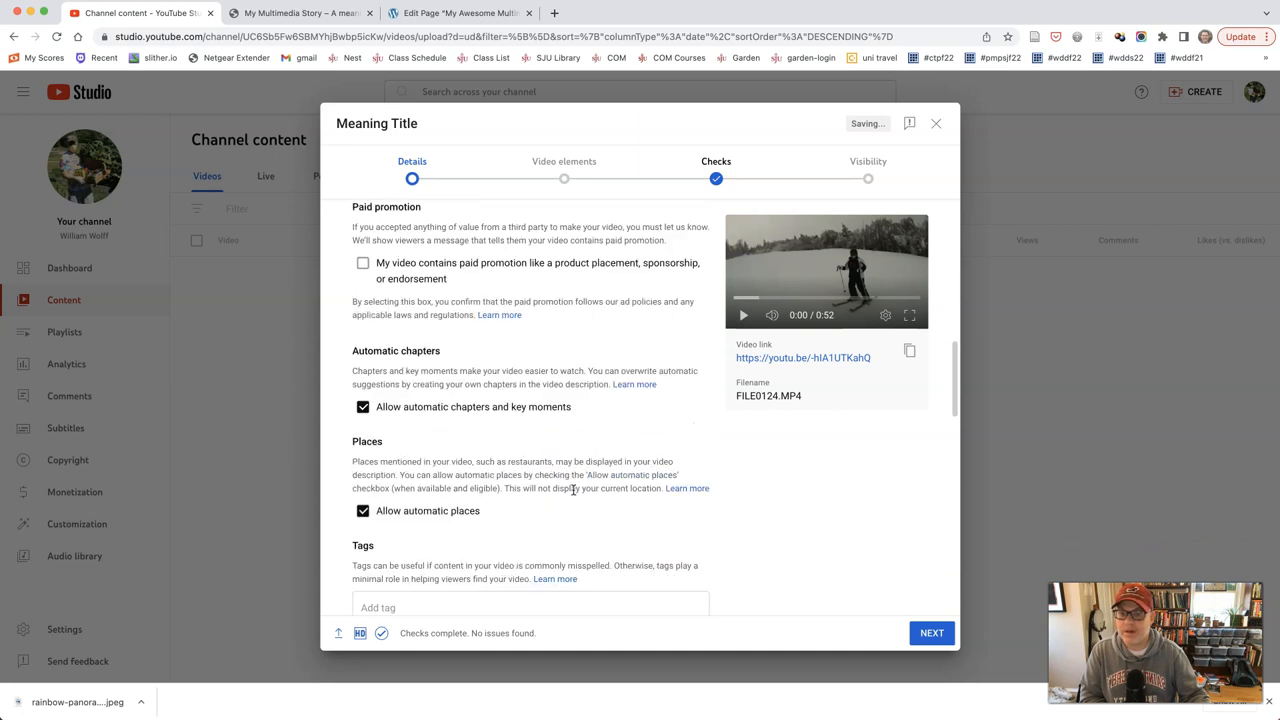
{"action": "mouse_move", "coordinate": [572, 390]}
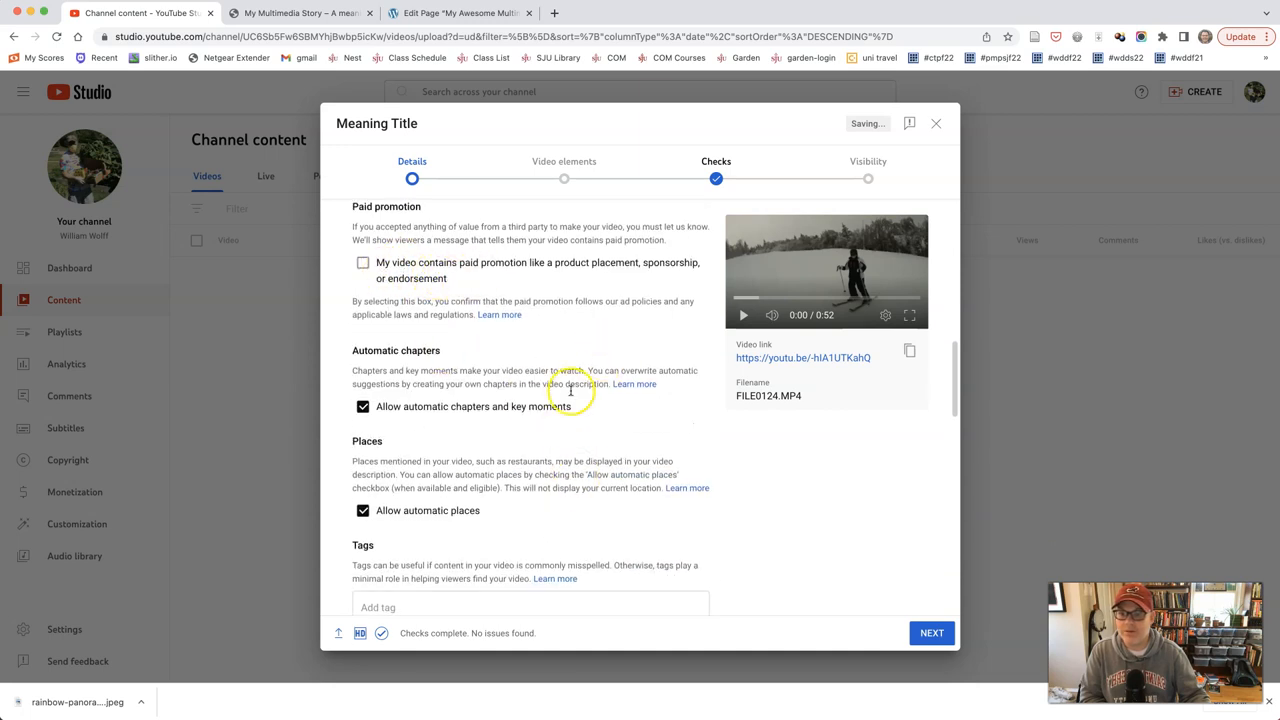
{"action": "left_click", "coordinate": [364, 406]}
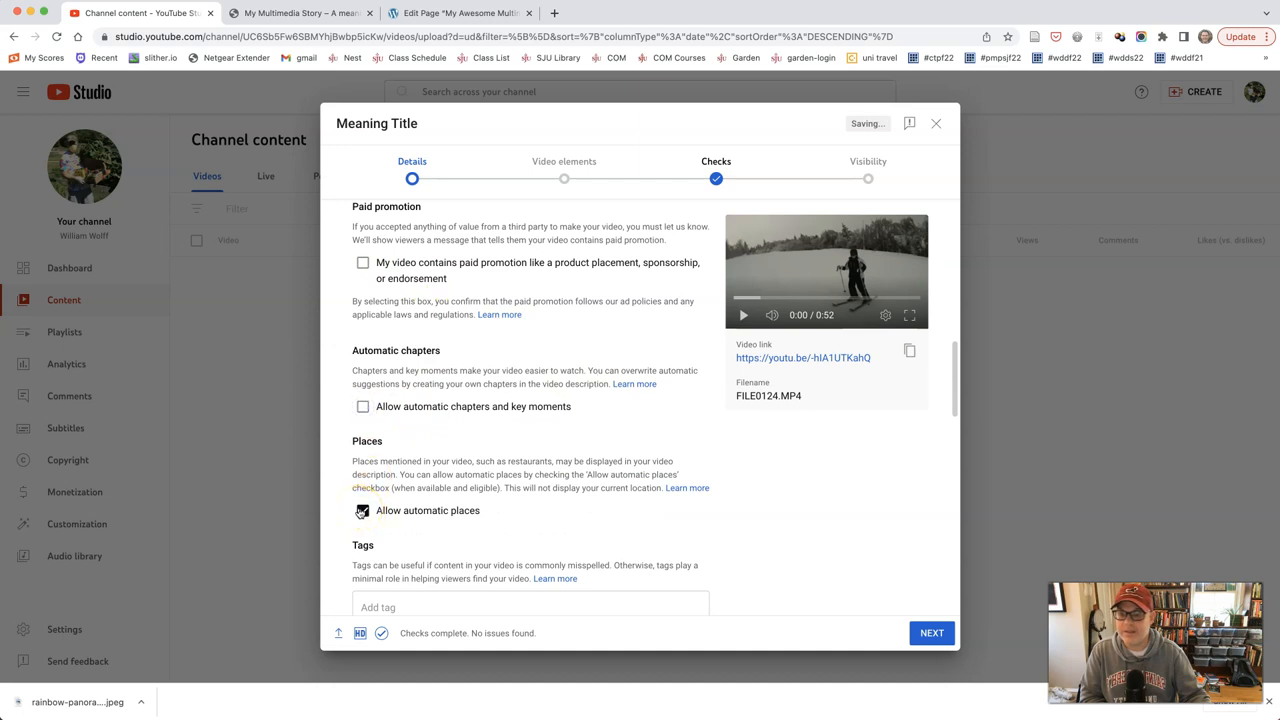
{"action": "left_click", "coordinate": [364, 510]}
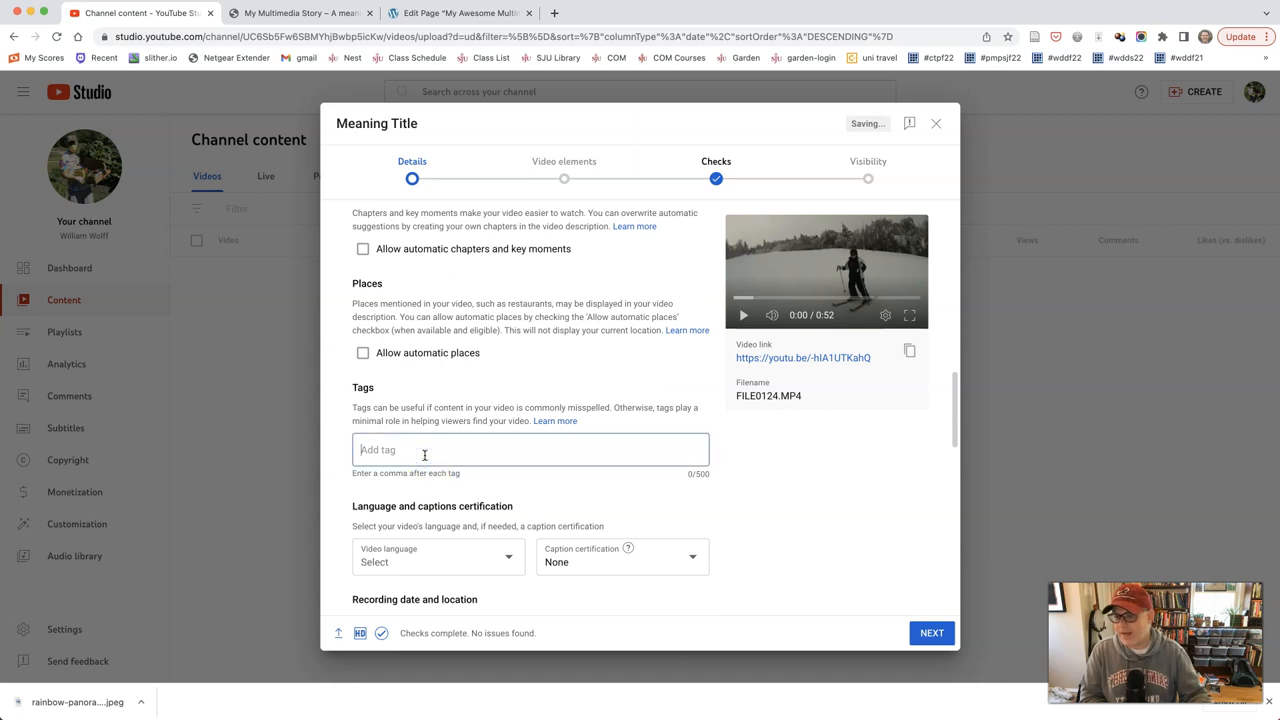
- Add skiing and vermont tags, set English (United States), never-aired caption certification and Dec 4, 2022 recording date
{"action": "type", "text": "skiing"}
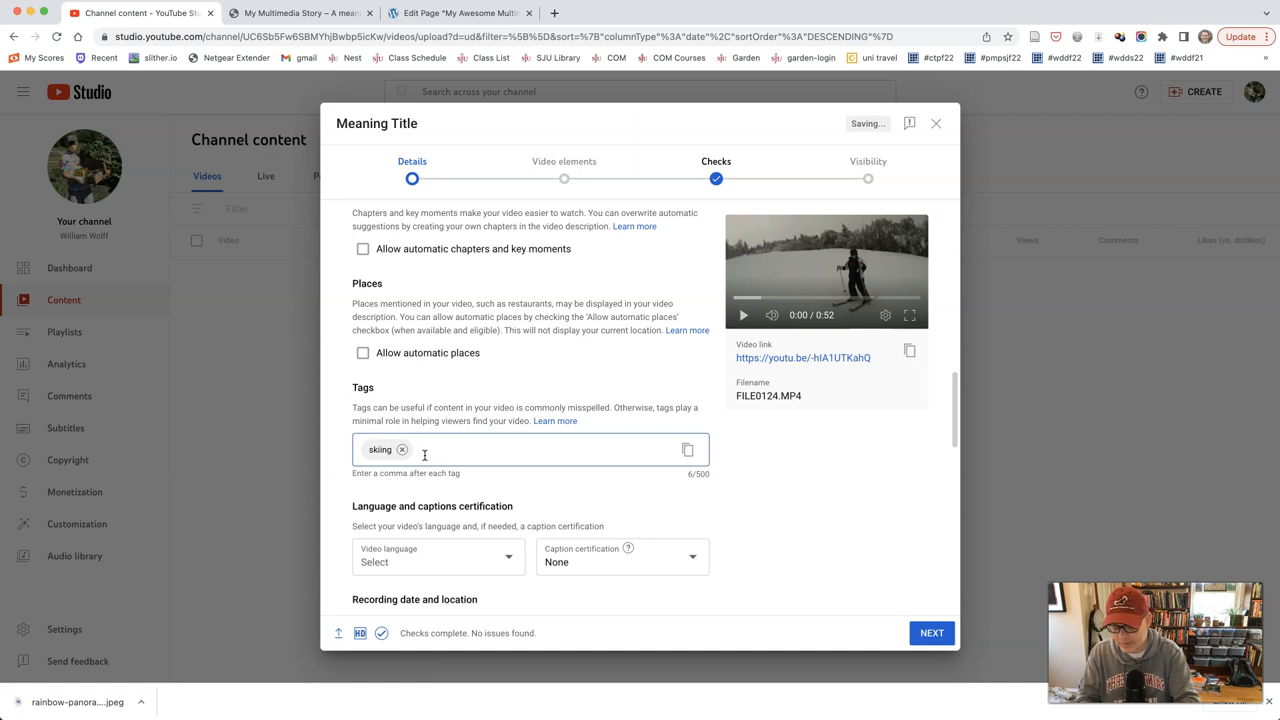
{"action": "type", "text": "vermont"}
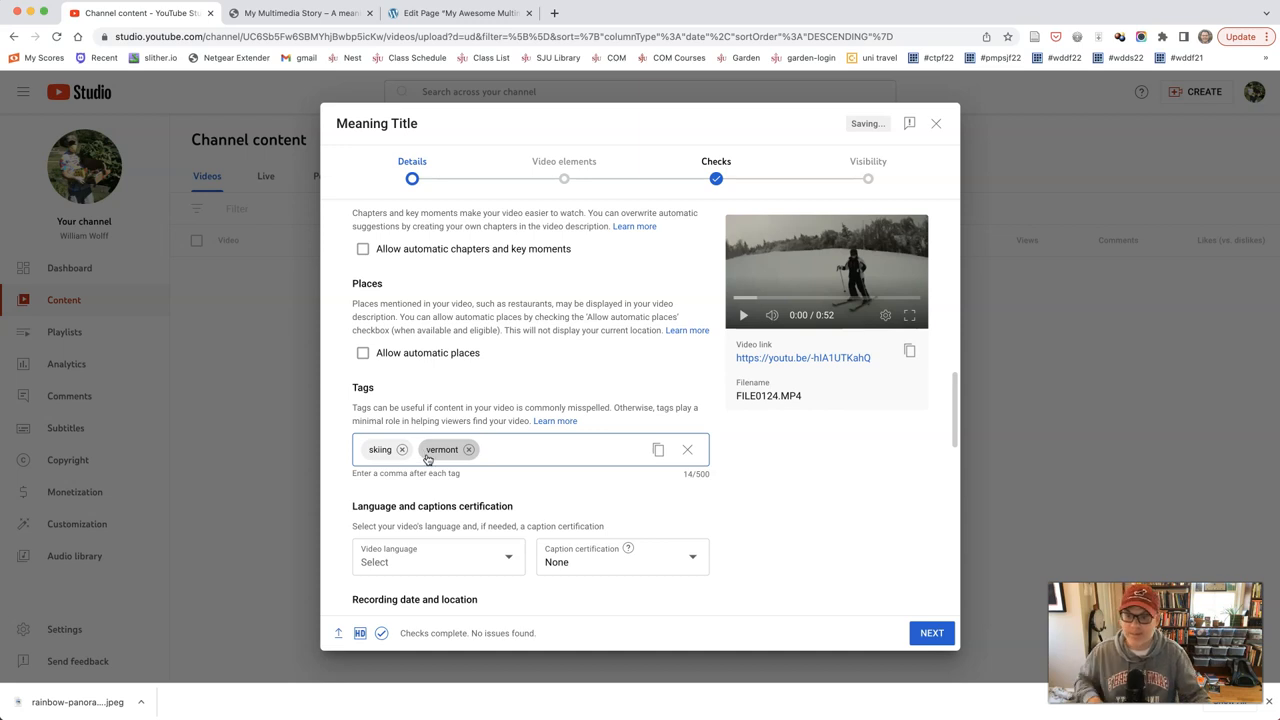
{"action": "left_click", "coordinate": [436, 556]}
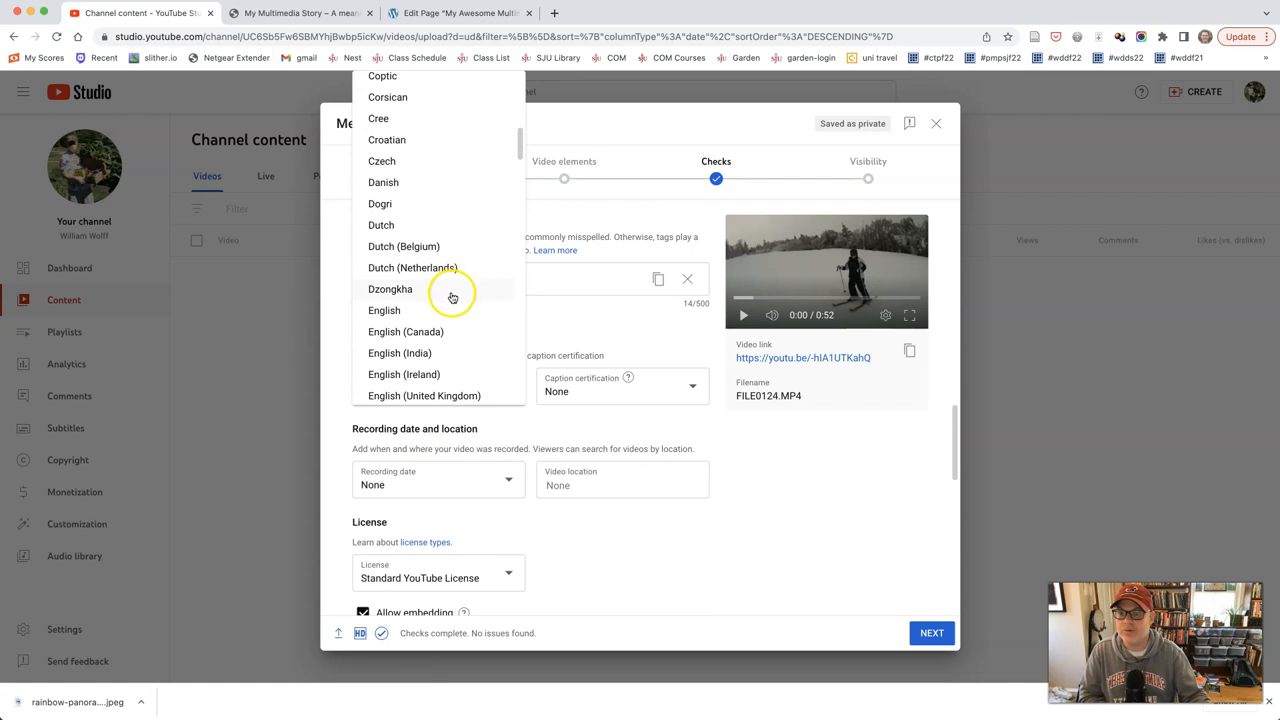
{"action": "scroll", "scroll_direction": "down", "scroll_amount": 3}
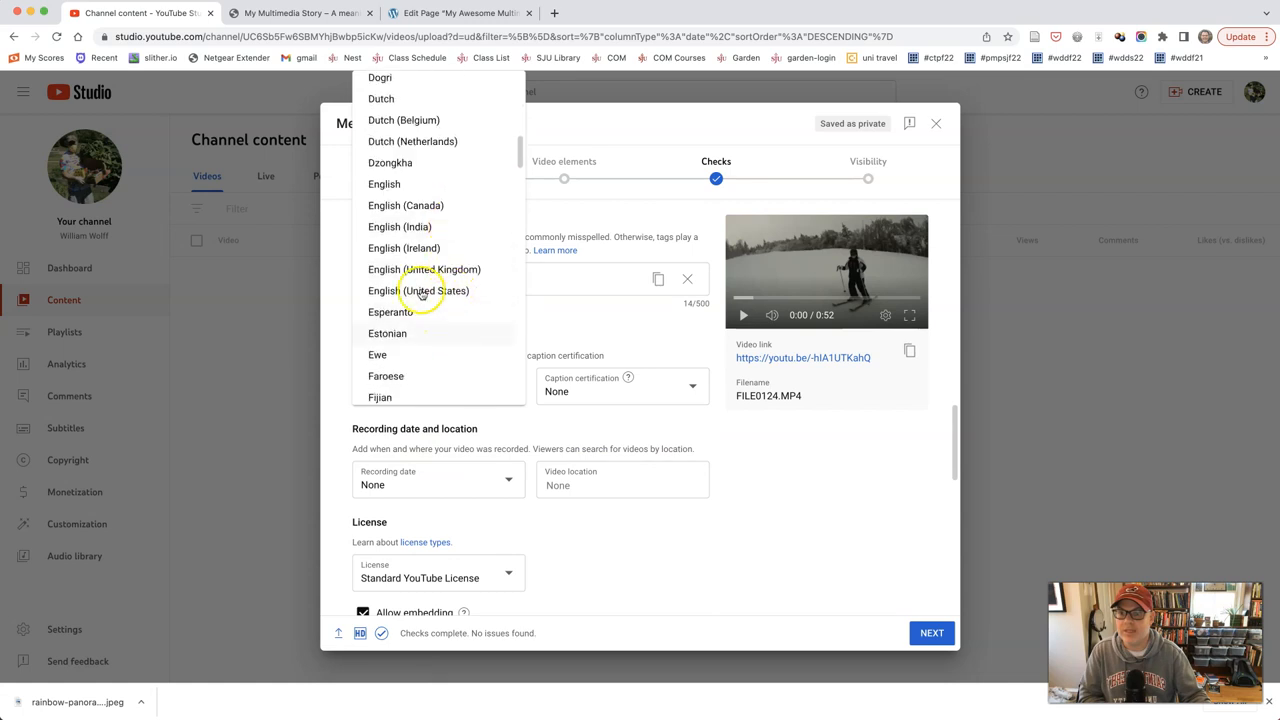
{"action": "left_click", "coordinate": [420, 290]}
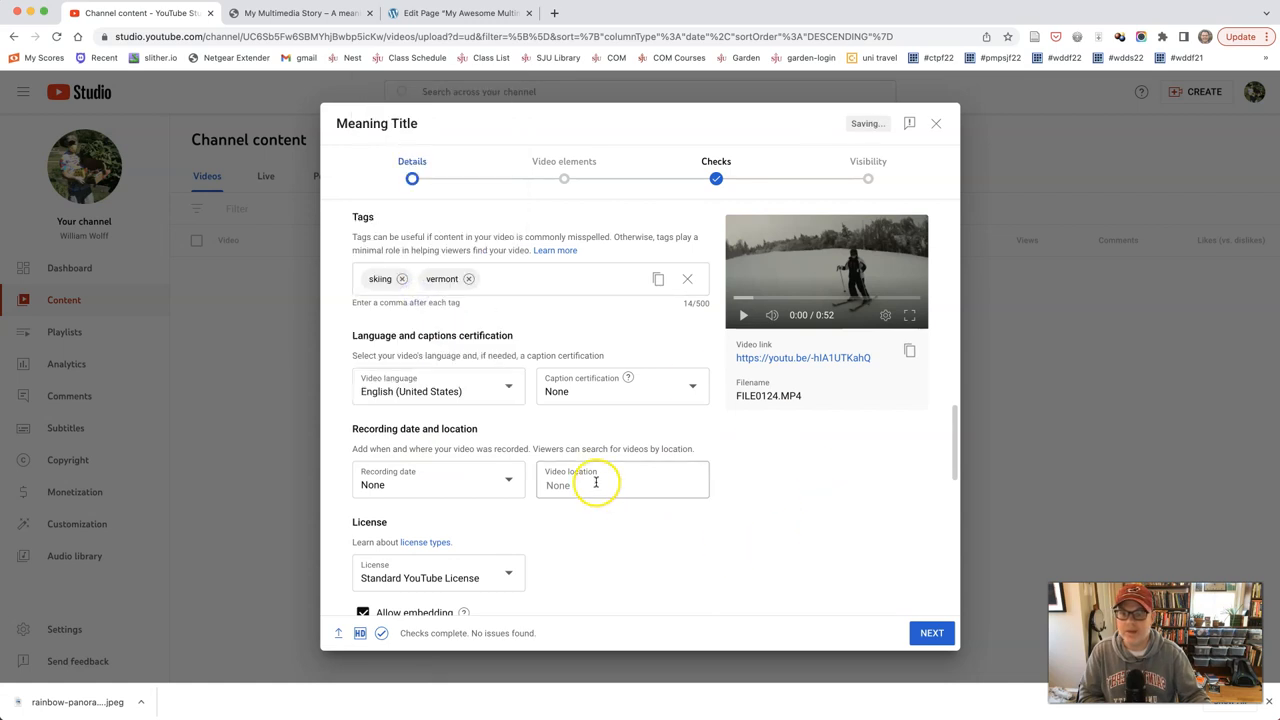
{"action": "left_click", "coordinate": [620, 390]}
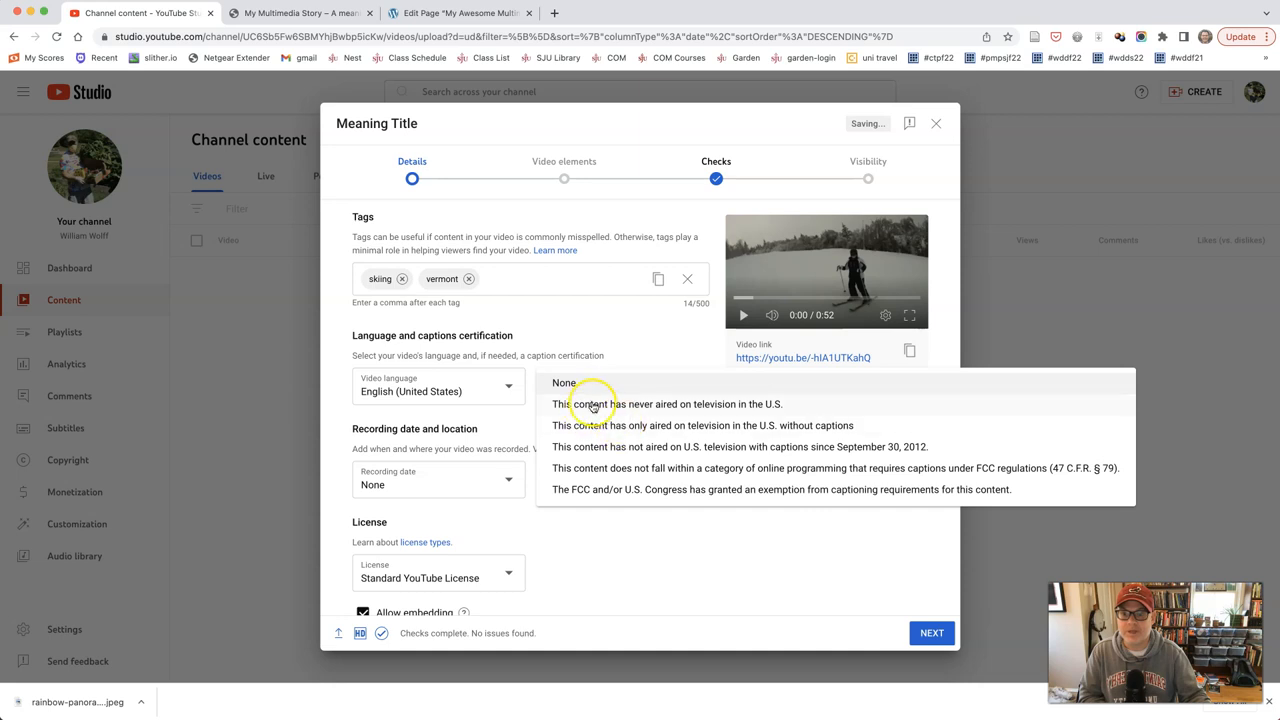
{"action": "mouse_move", "coordinate": [712, 404]}
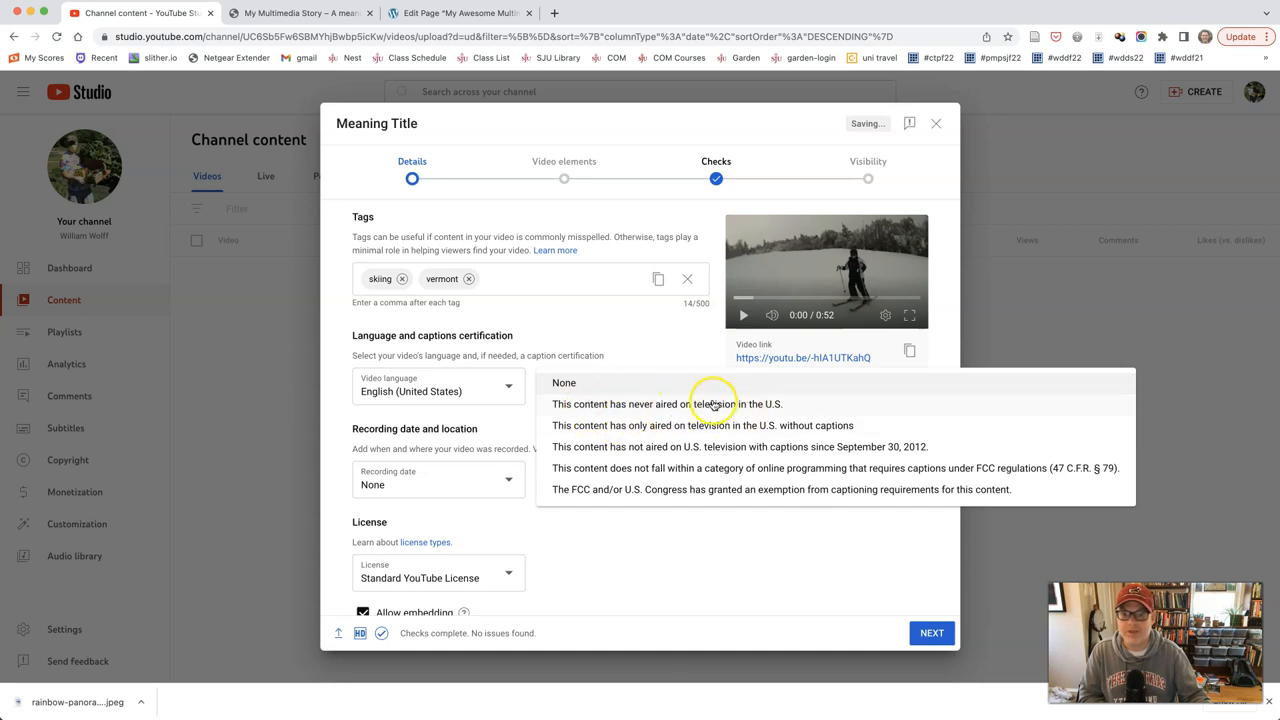
{"action": "left_click", "coordinate": [666, 404]}
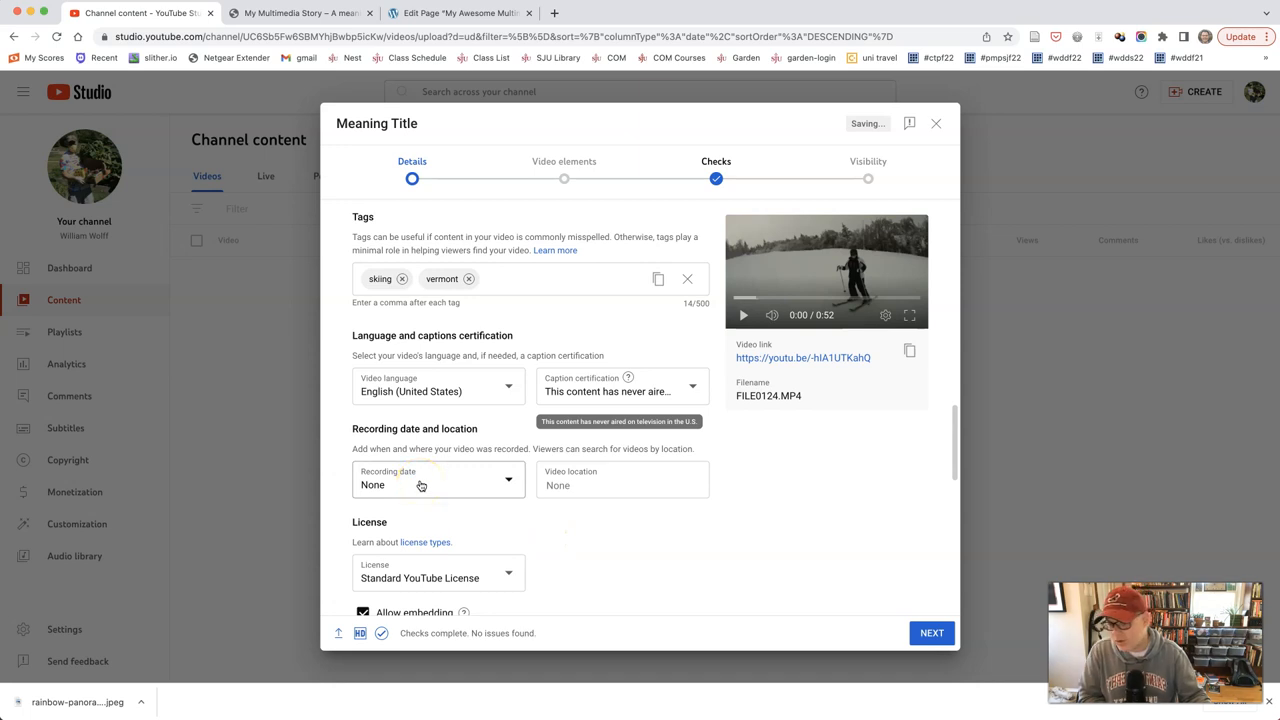
{"action": "left_click", "coordinate": [436, 484]}
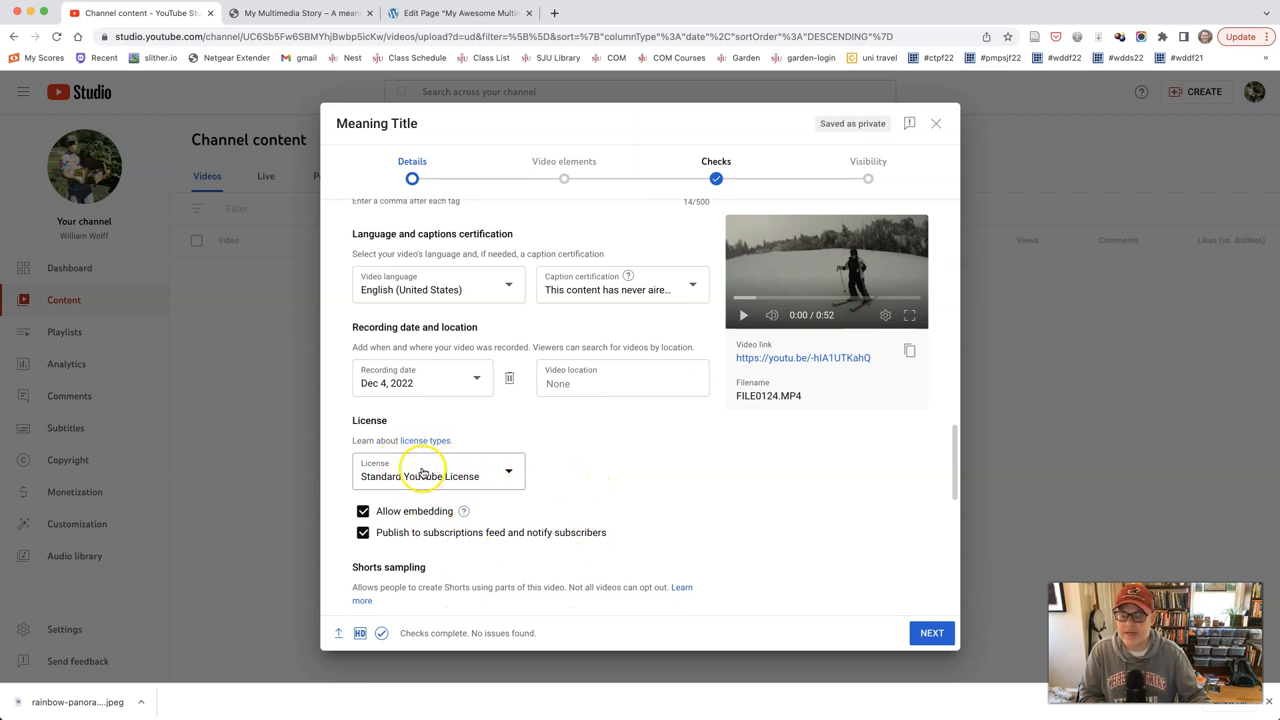
- Uncheck publishing to the subscriptions feed and Shorts sampling for this video
{"action": "scroll", "scroll_direction": "down", "scroll_amount": 3}
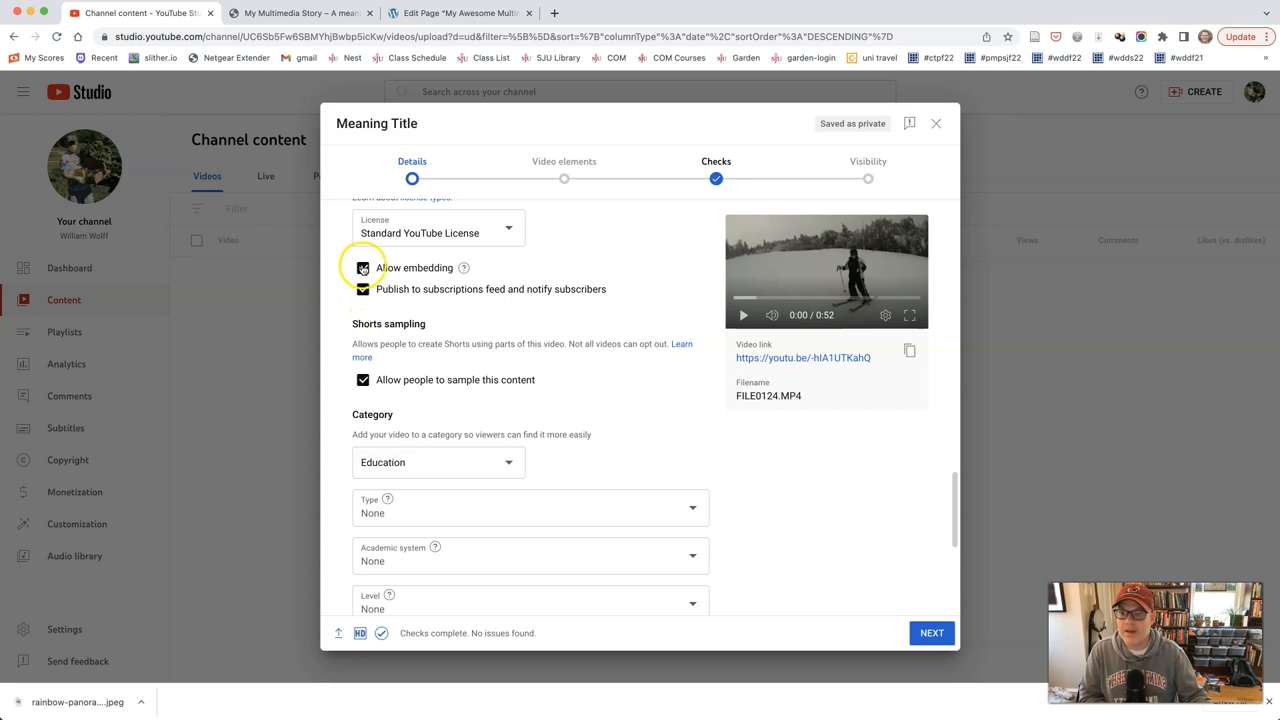
{"action": "left_click", "coordinate": [364, 268]}
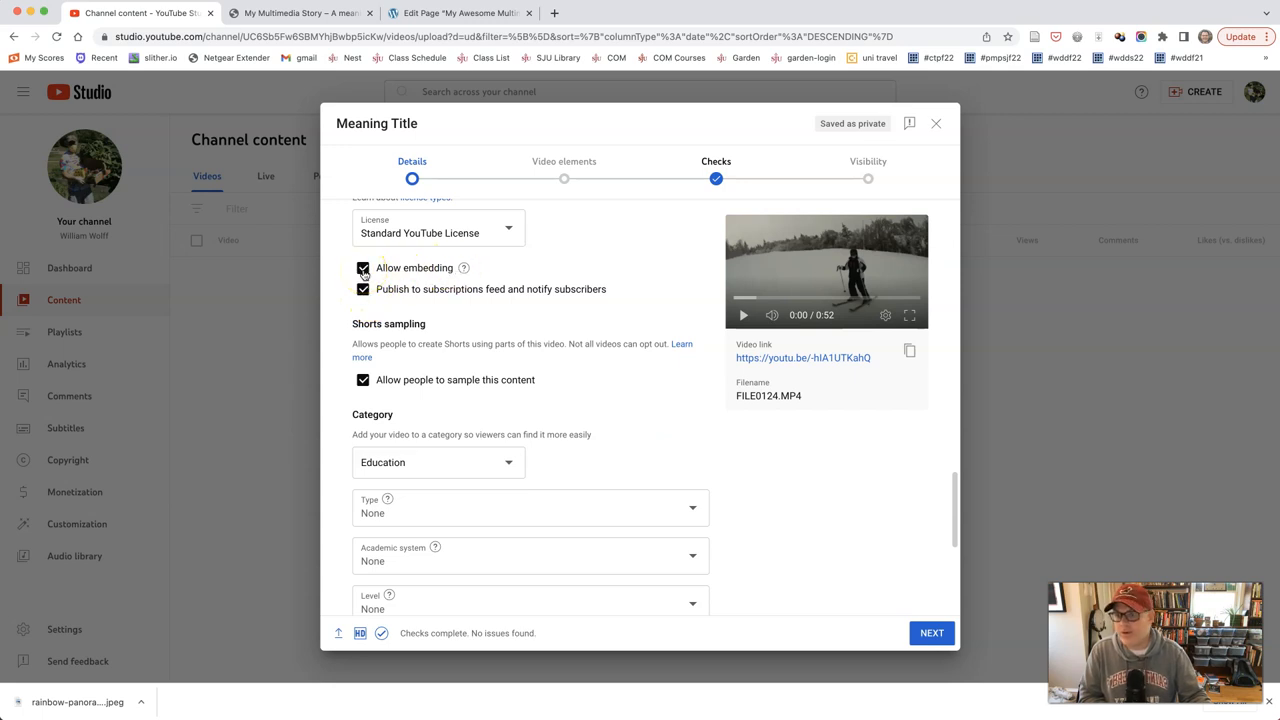
{"action": "left_click", "coordinate": [300, 12]}
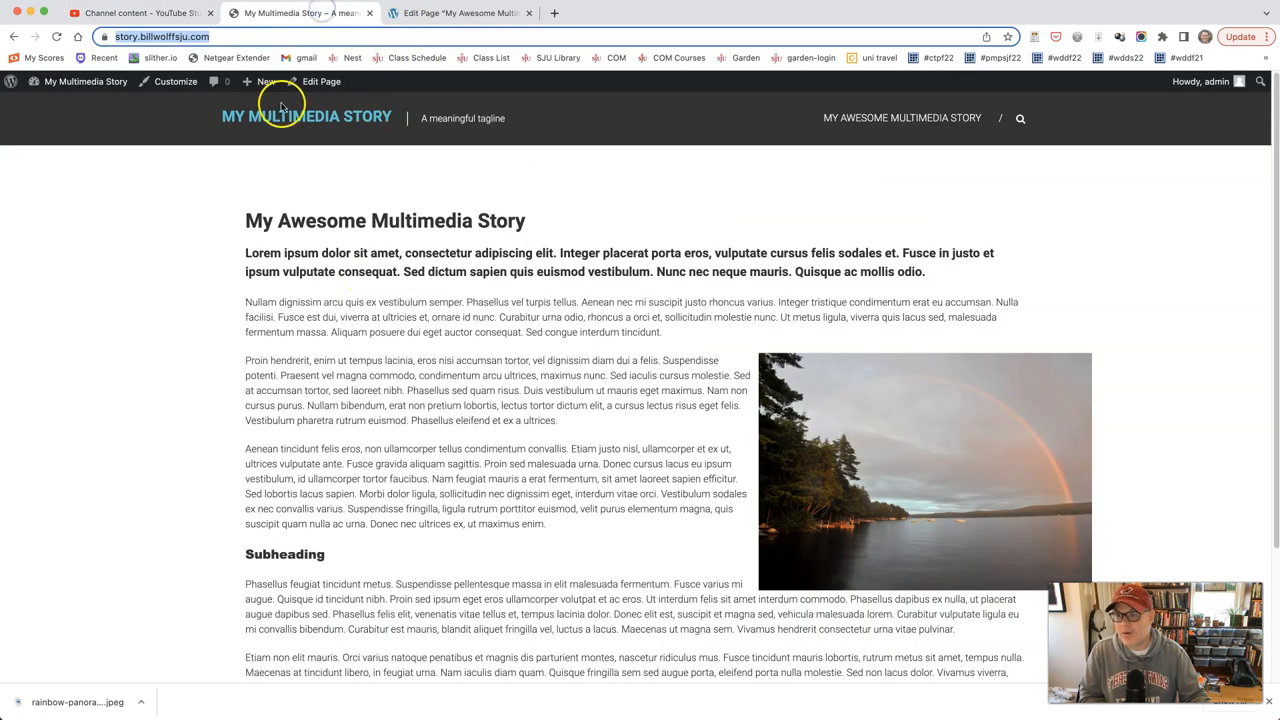
{"action": "left_click", "coordinate": [140, 12]}
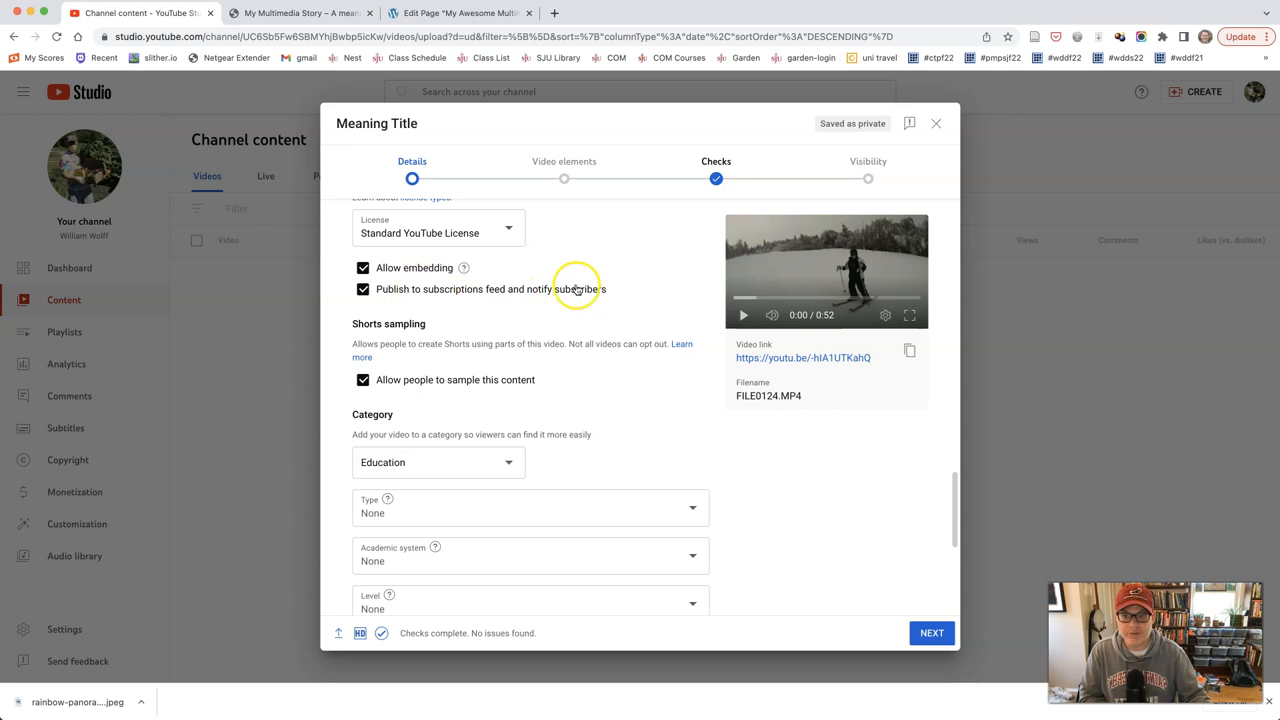
{"action": "left_click", "coordinate": [364, 288]}
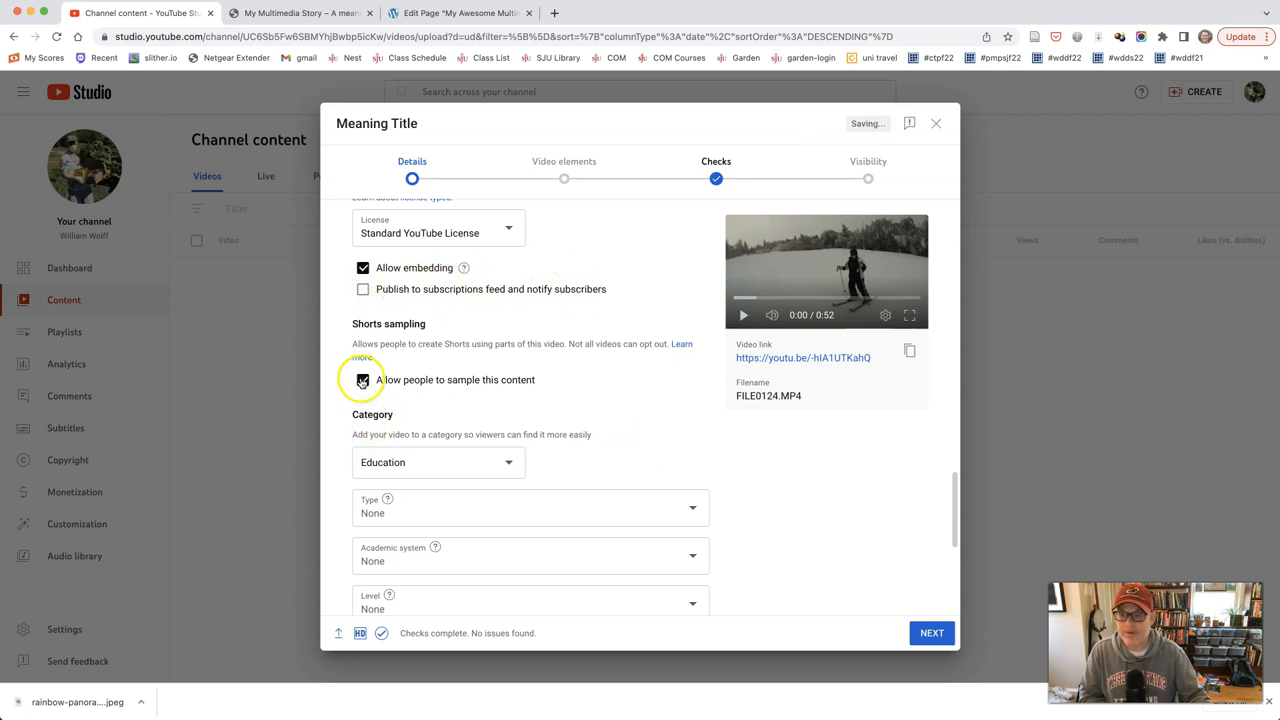
{"action": "left_click", "coordinate": [364, 380]}
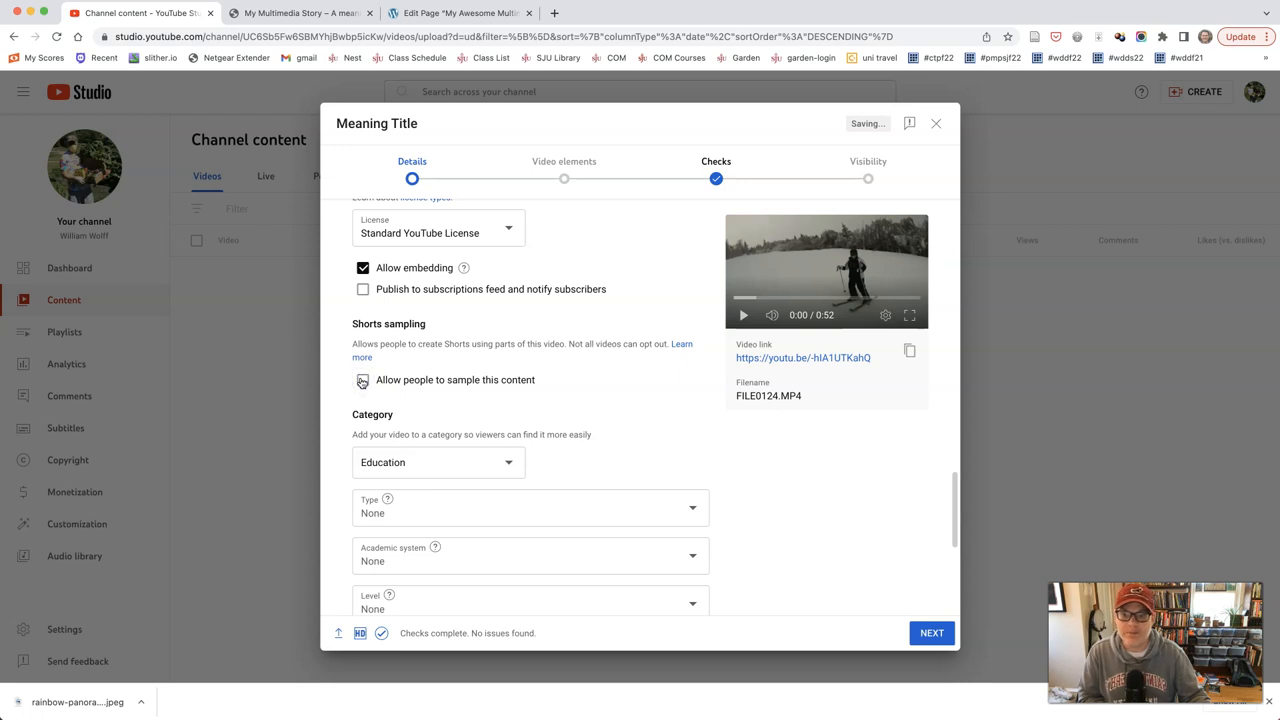
{"action": "left_click", "coordinate": [364, 380]}
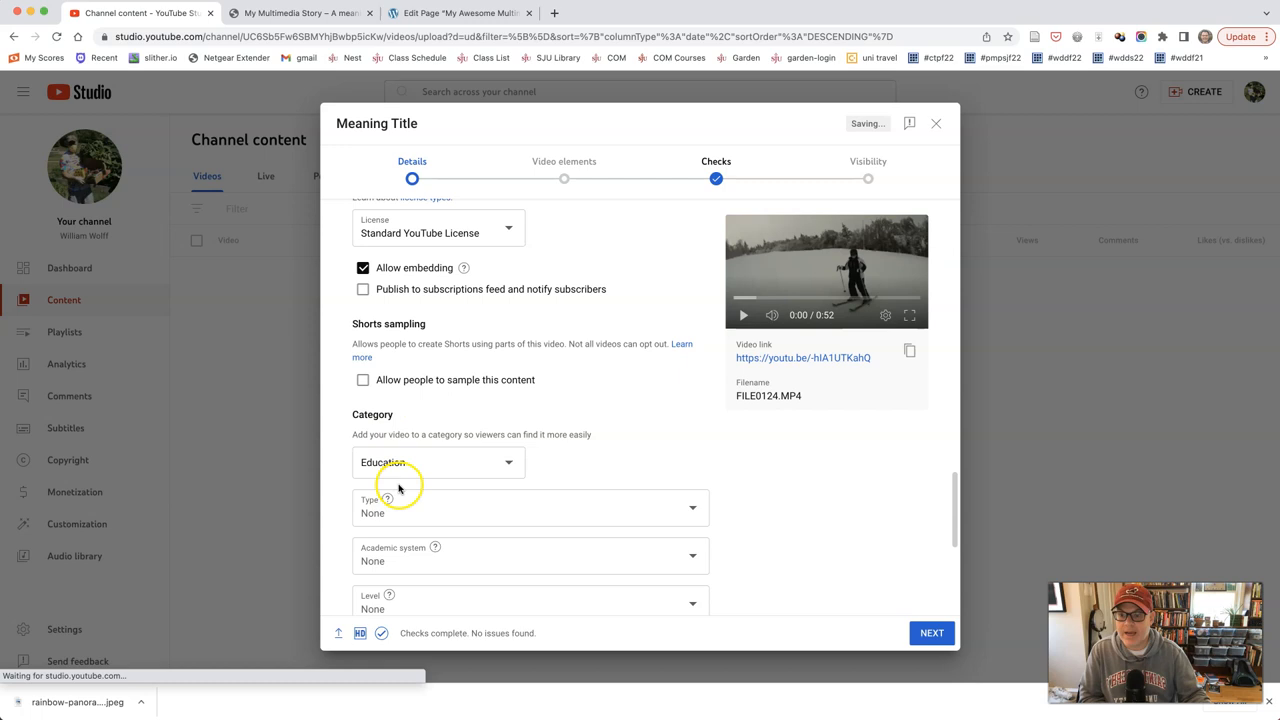
- Set the category to People & Blogs, disable comments and hide the like count
{"action": "left_click", "coordinate": [398, 462]}
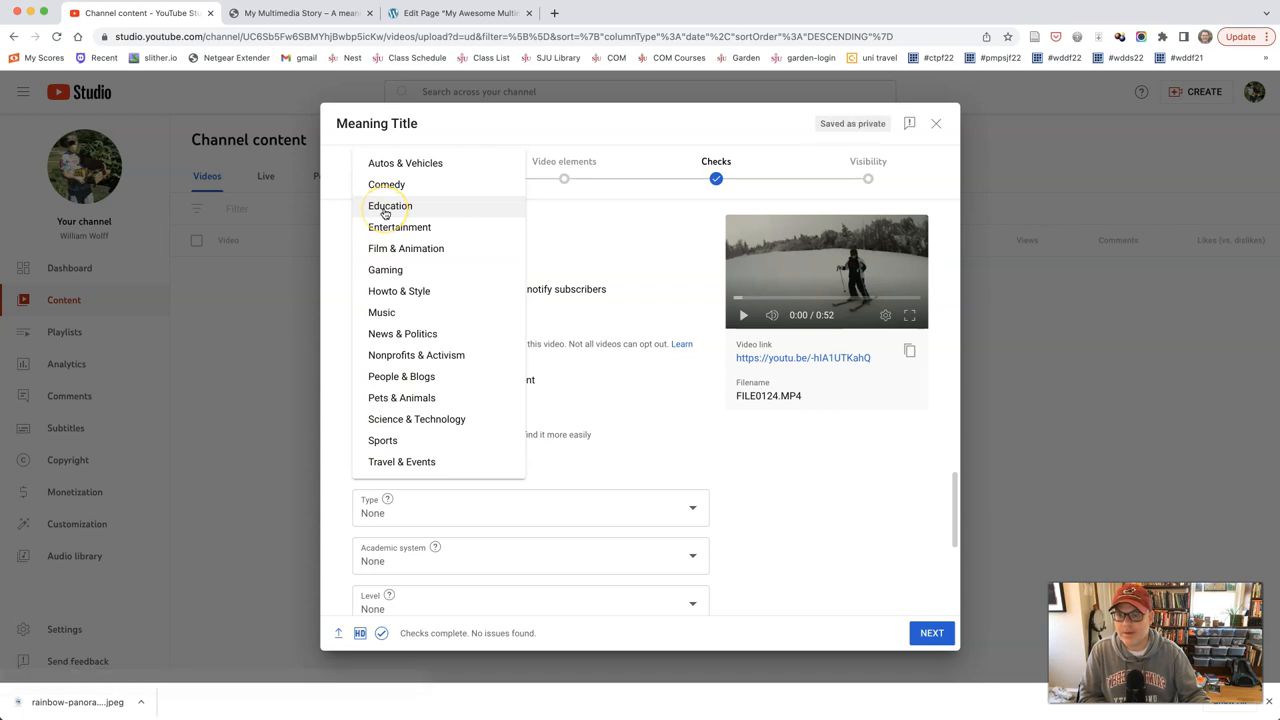
{"action": "mouse_move", "coordinate": [402, 364]}
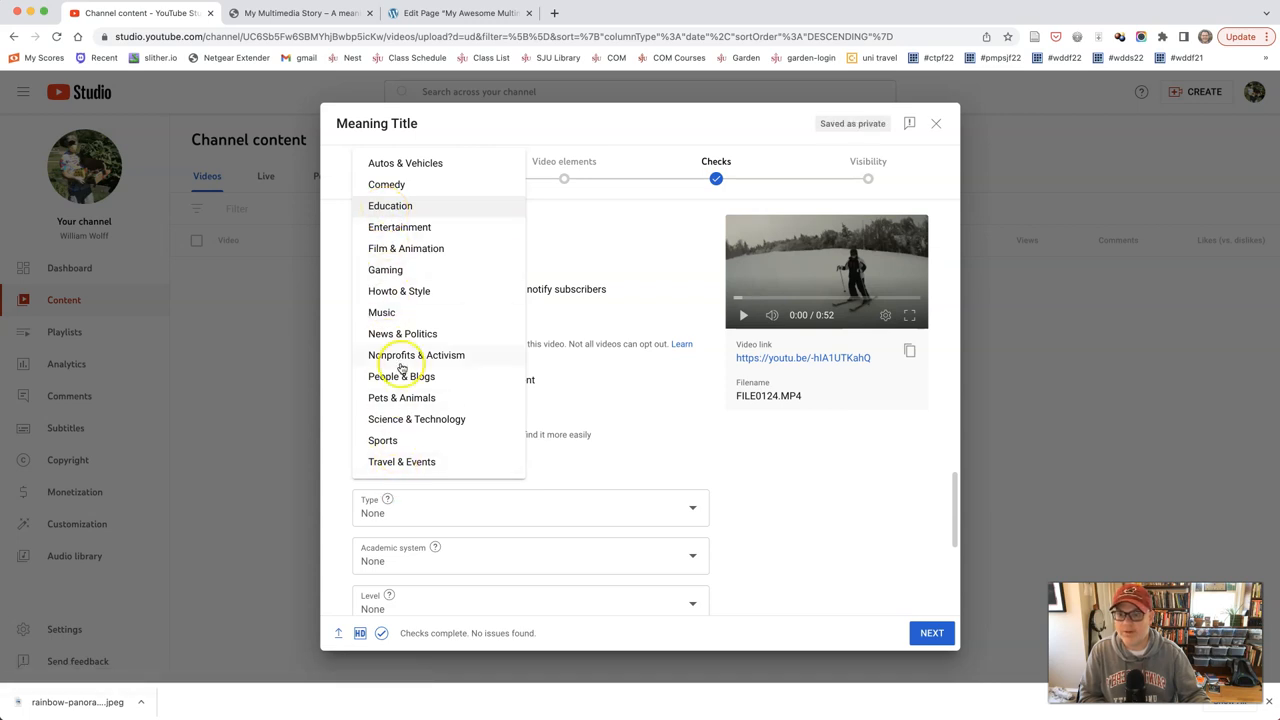
{"action": "mouse_move", "coordinate": [402, 376]}
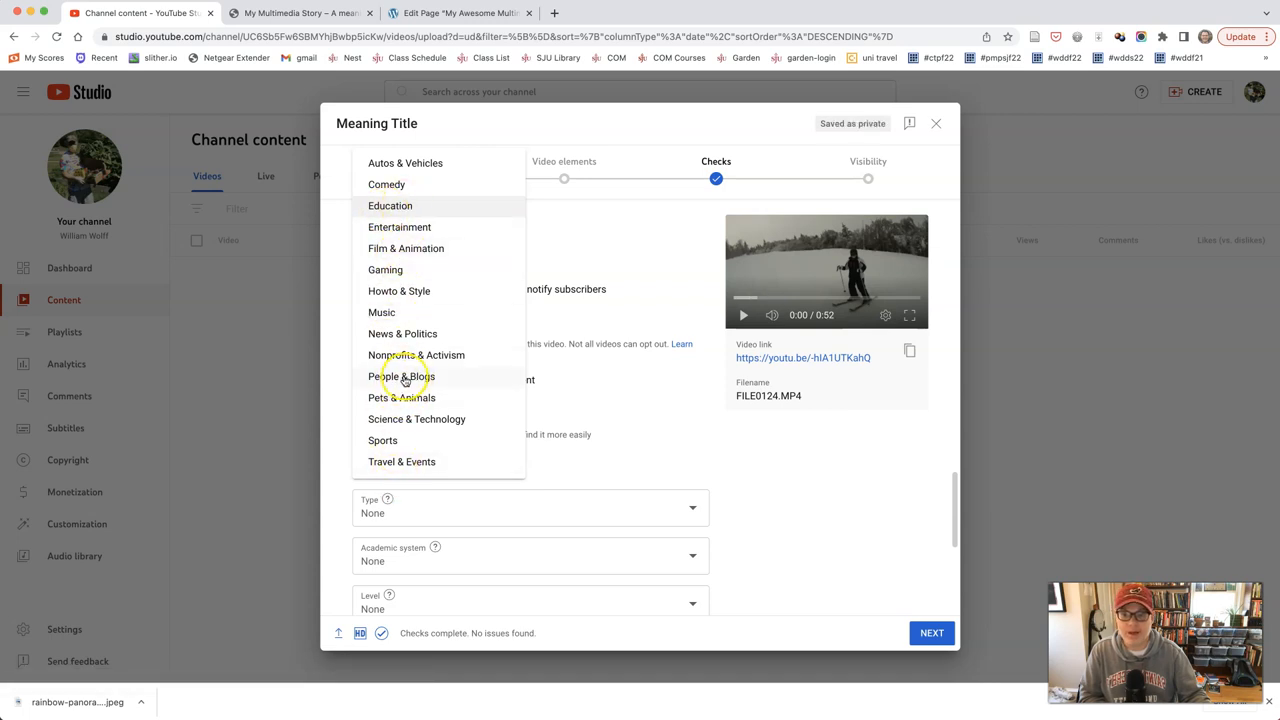
{"action": "left_click", "coordinate": [400, 376]}
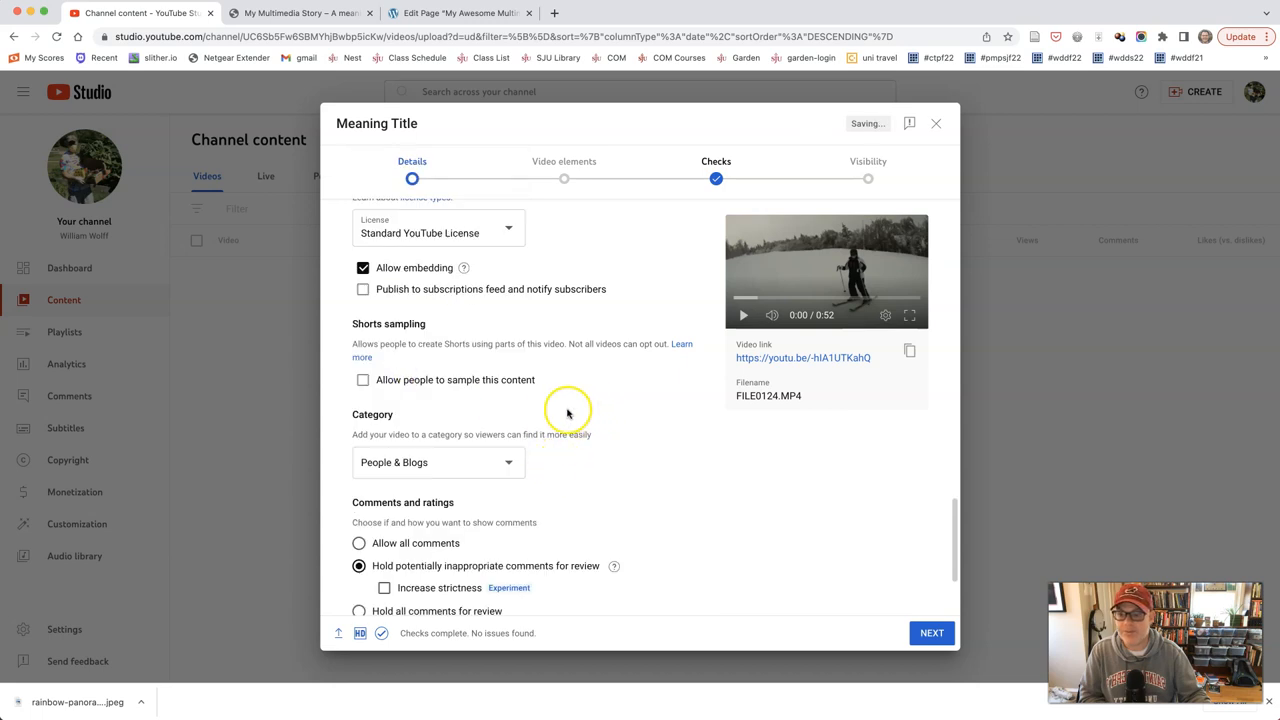
{"action": "scroll", "scroll_direction": "down", "scroll_amount": 3}
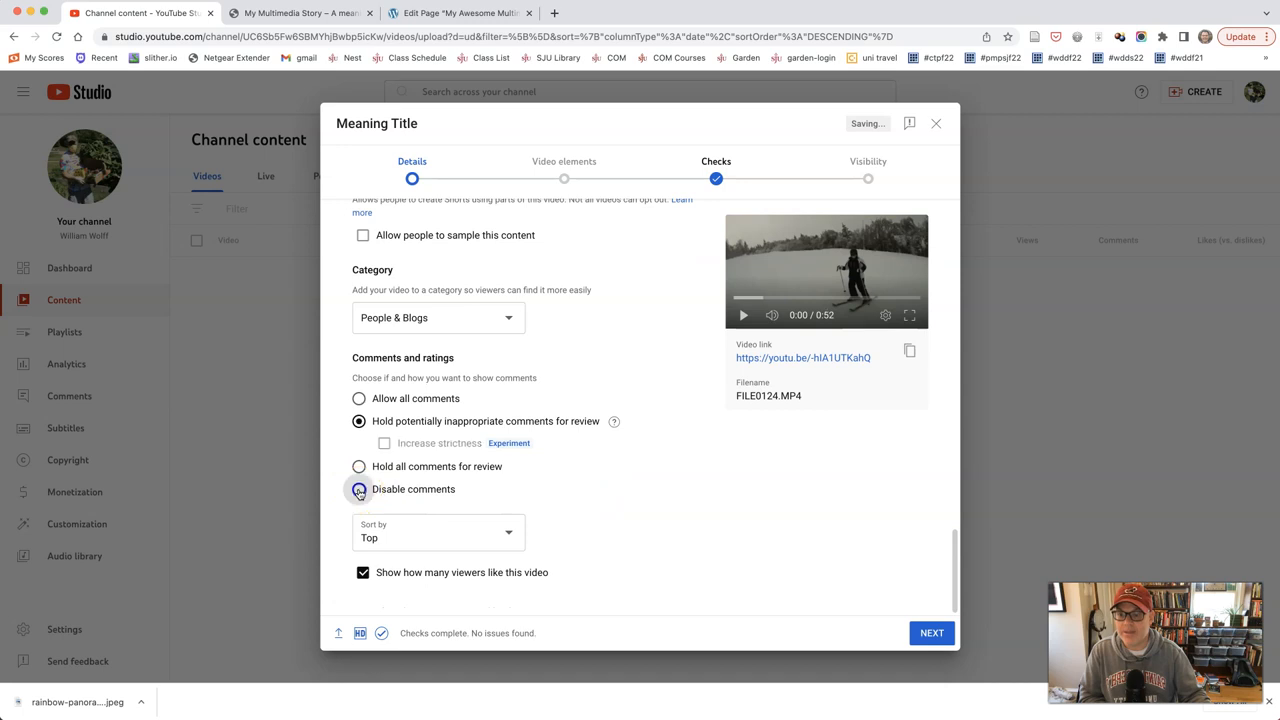
{"action": "left_click", "coordinate": [360, 488]}
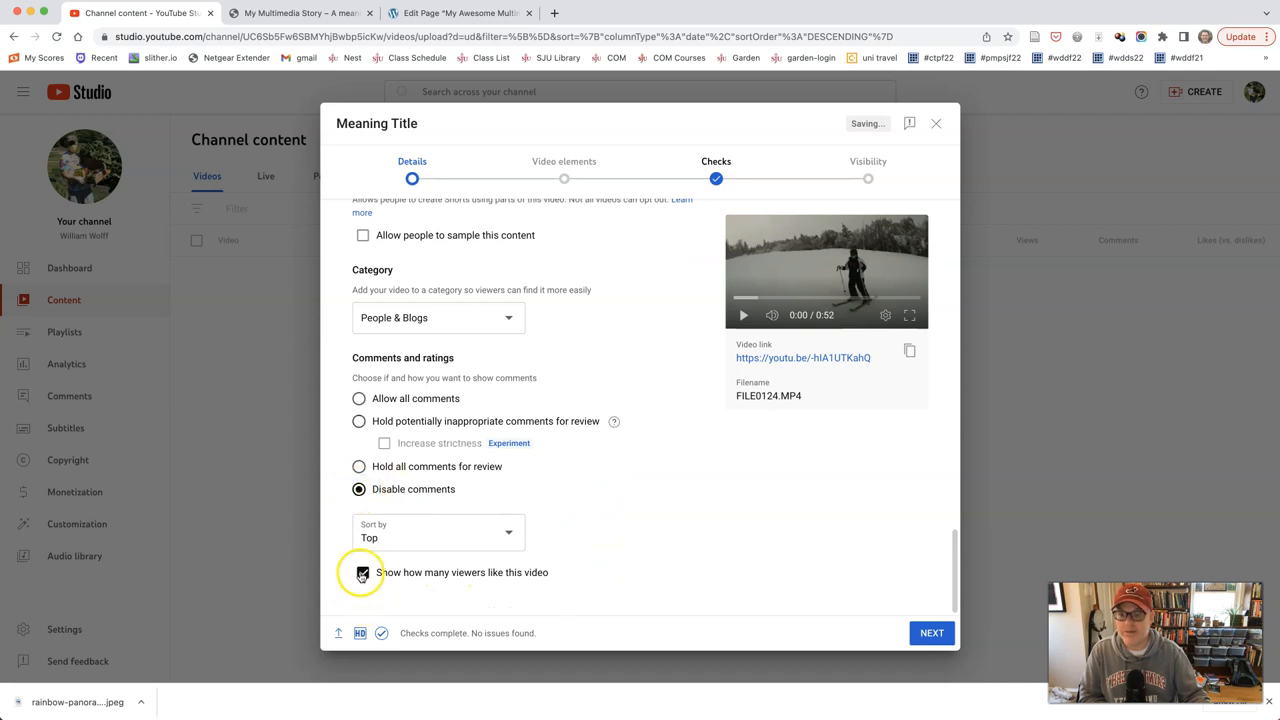
{"action": "left_click", "coordinate": [364, 572]}
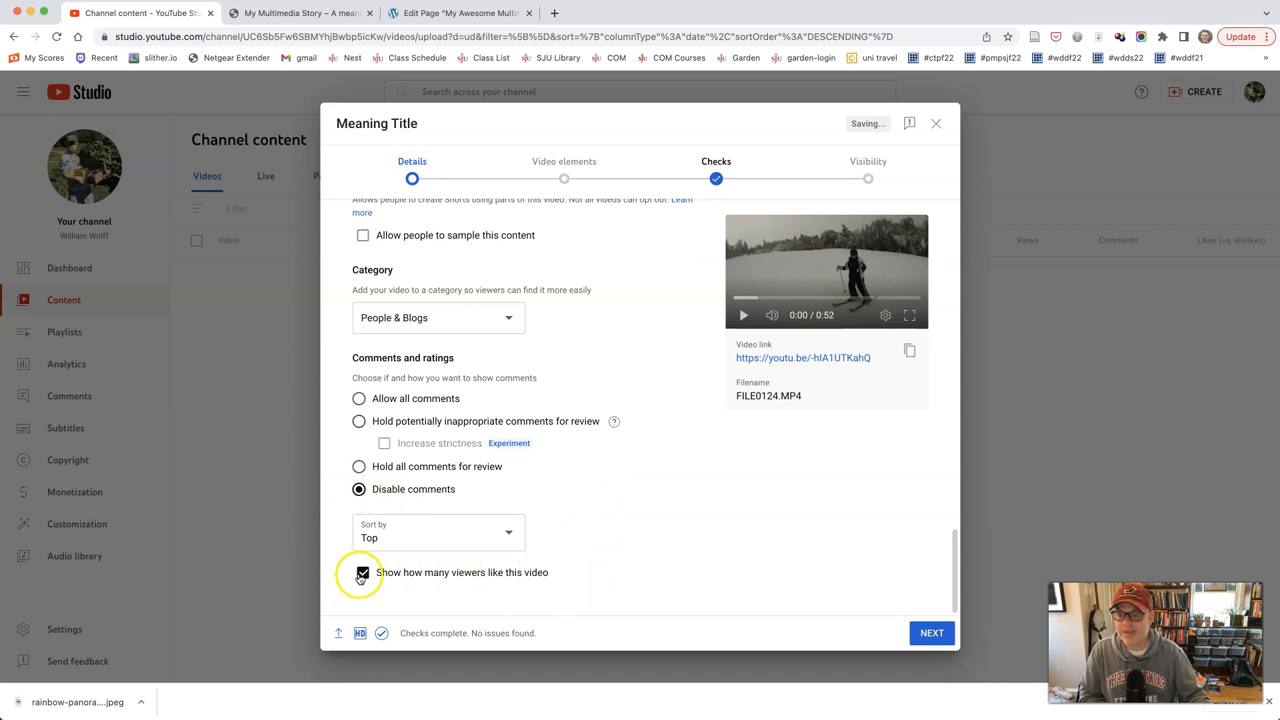
{"action": "left_click", "coordinate": [364, 572]}
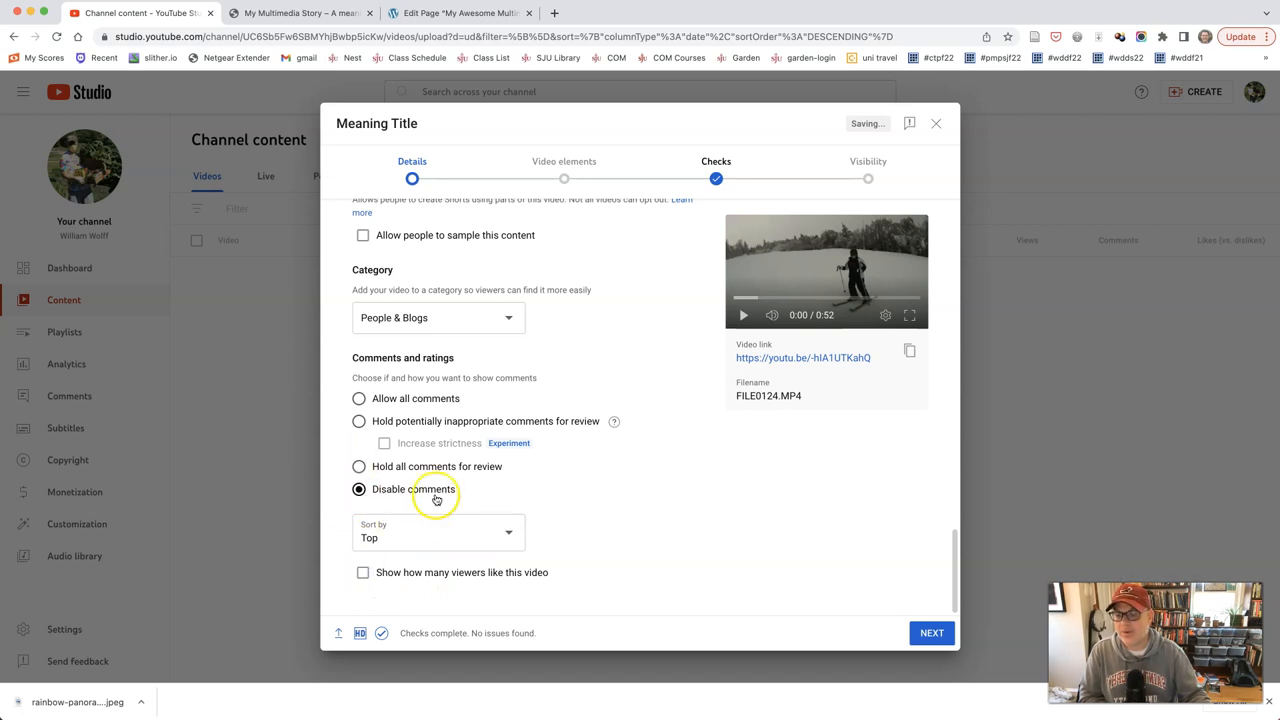
{"action": "mouse_move", "coordinate": [424, 500]}
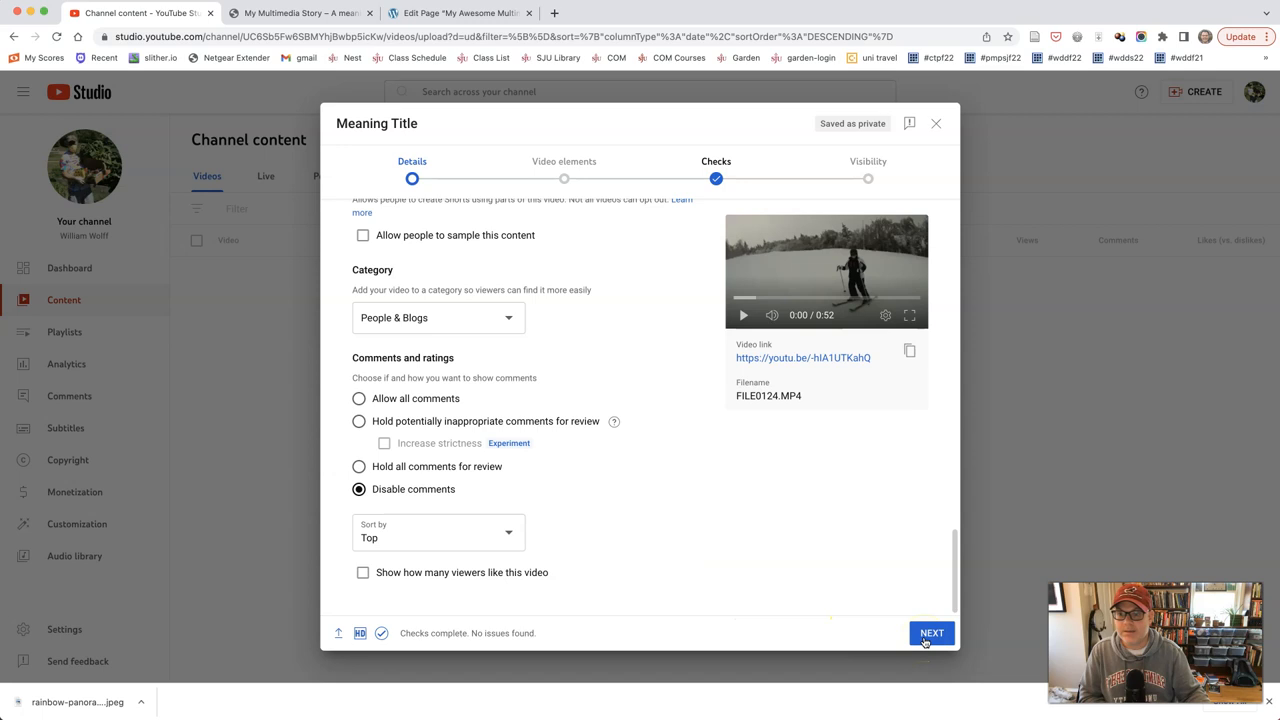
- Advance through Video elements and Checks, keep Unlisted visibility and save the video
{"action": "left_click", "coordinate": [932, 632]}
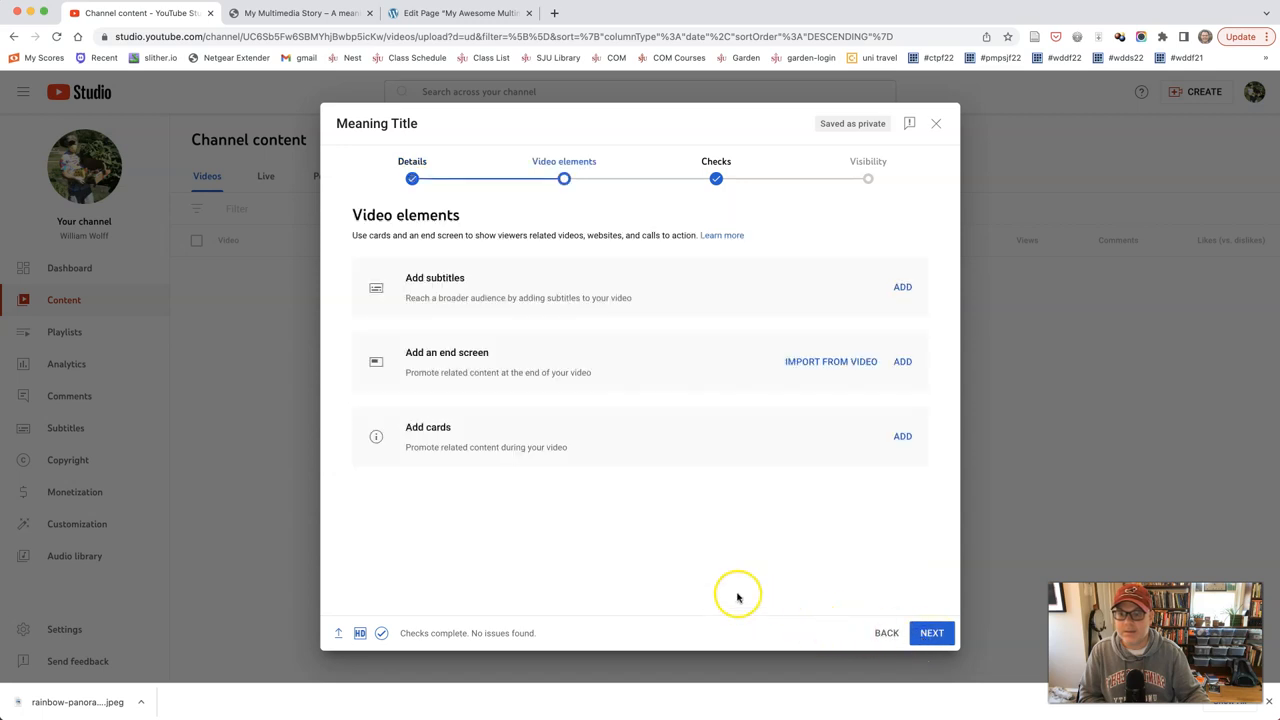
{"action": "mouse_move", "coordinate": [724, 572]}
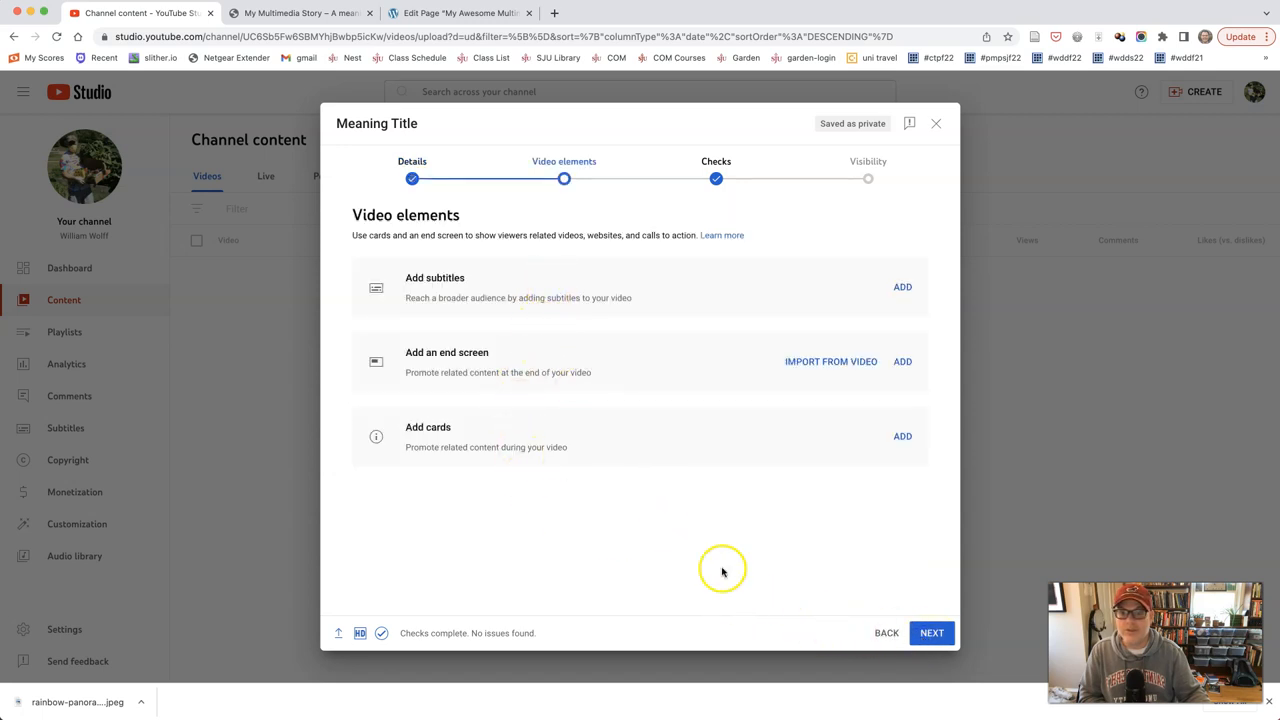
{"action": "mouse_move", "coordinate": [488, 284]}
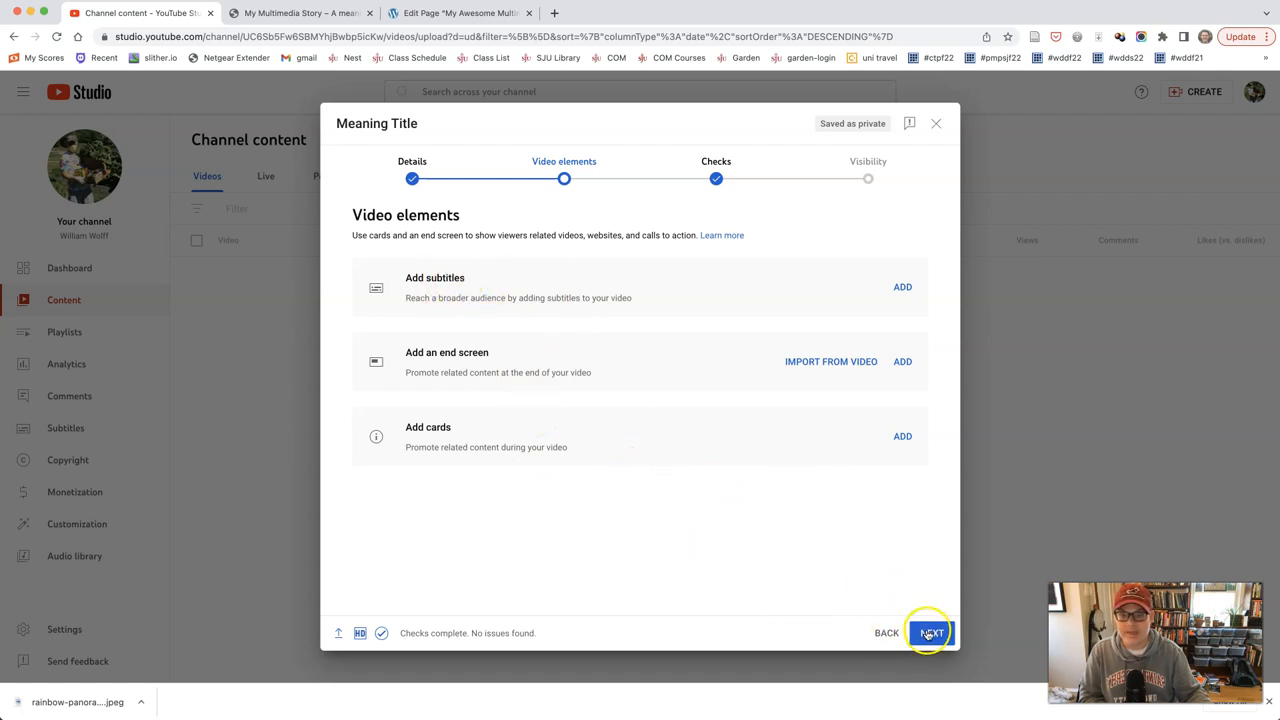
{"action": "left_click", "coordinate": [928, 632]}
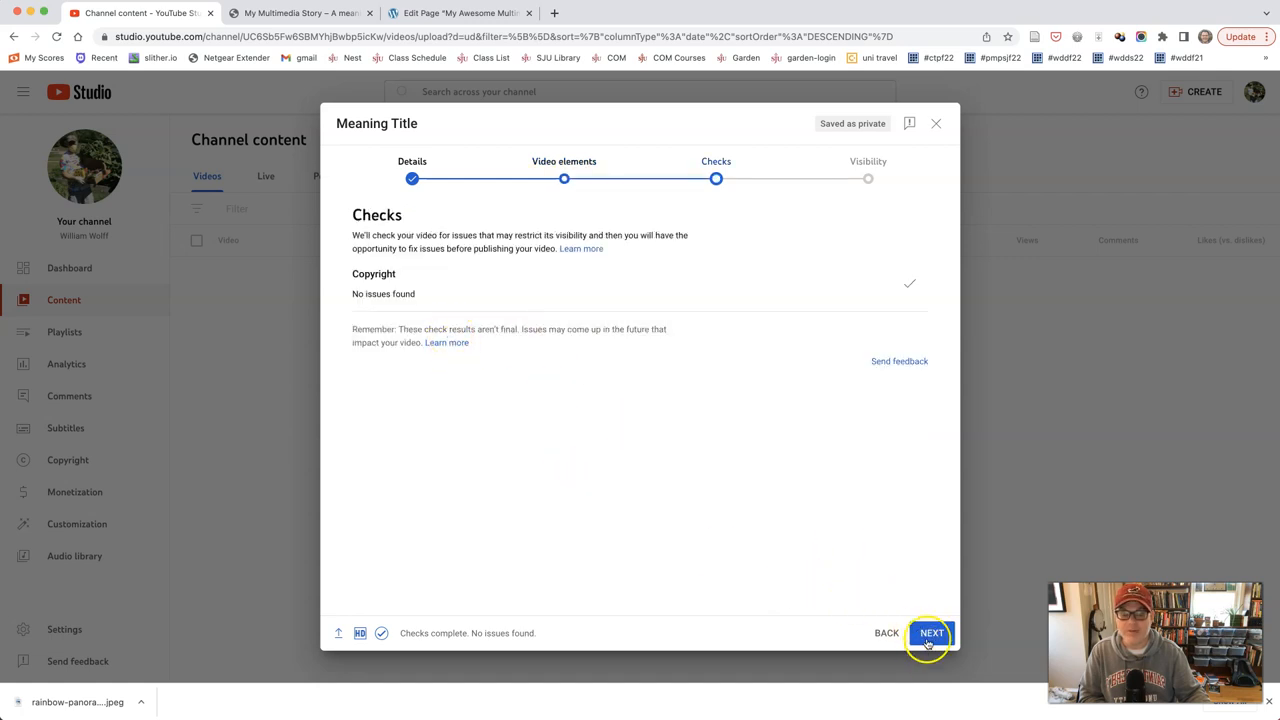
{"action": "left_click", "coordinate": [928, 632]}
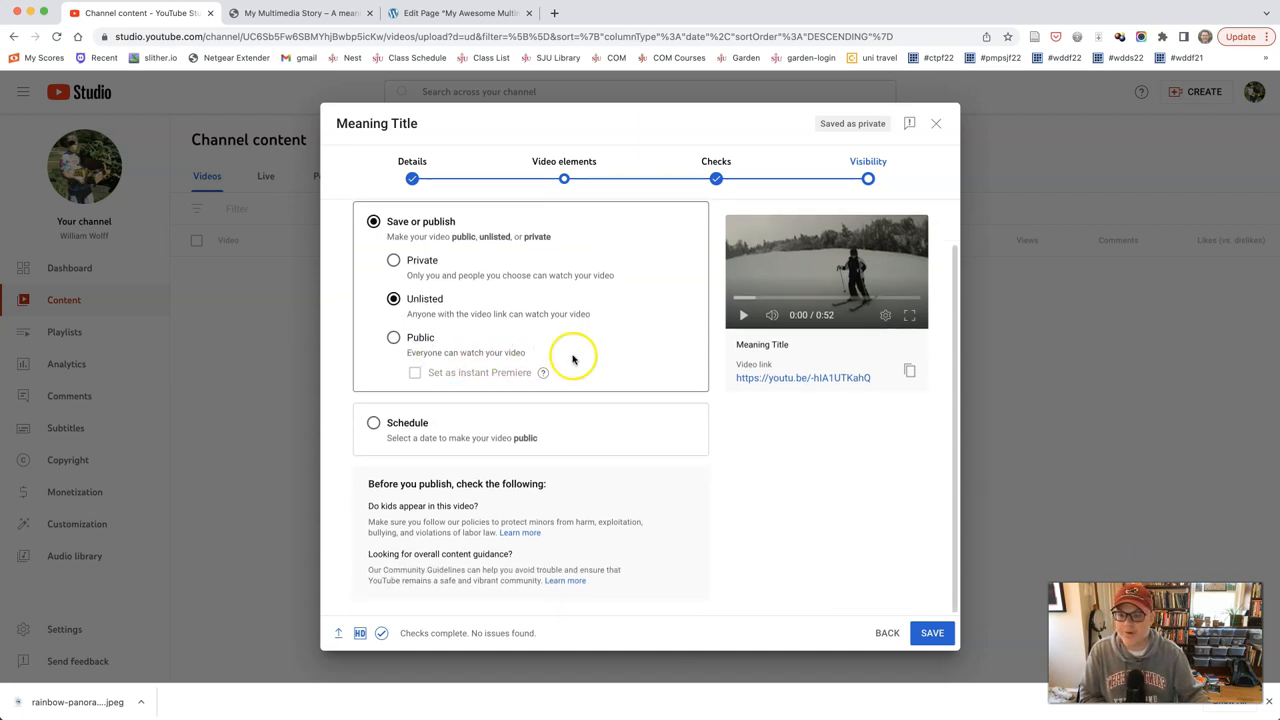
{"action": "left_click", "coordinate": [932, 632]}
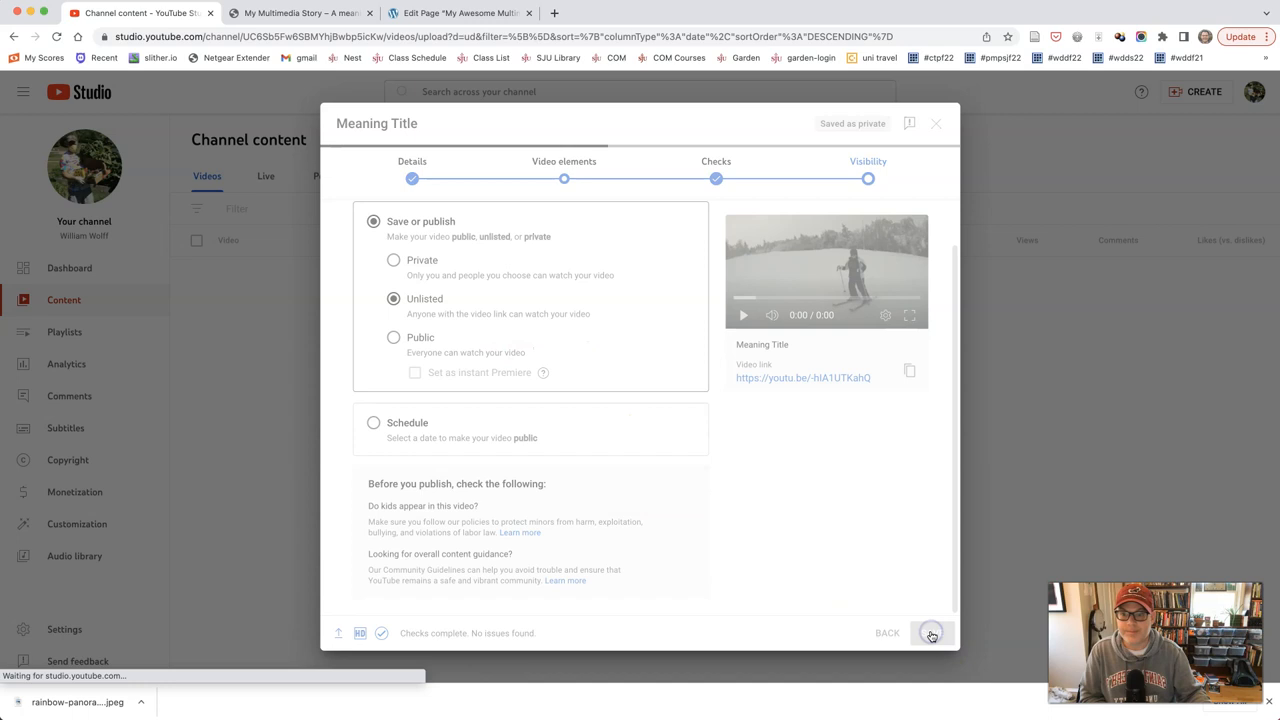
- Follow the published video's link to play 'Meaning Title' on YouTube, then pause it
{"action": "left_click", "coordinate": [930, 632]}
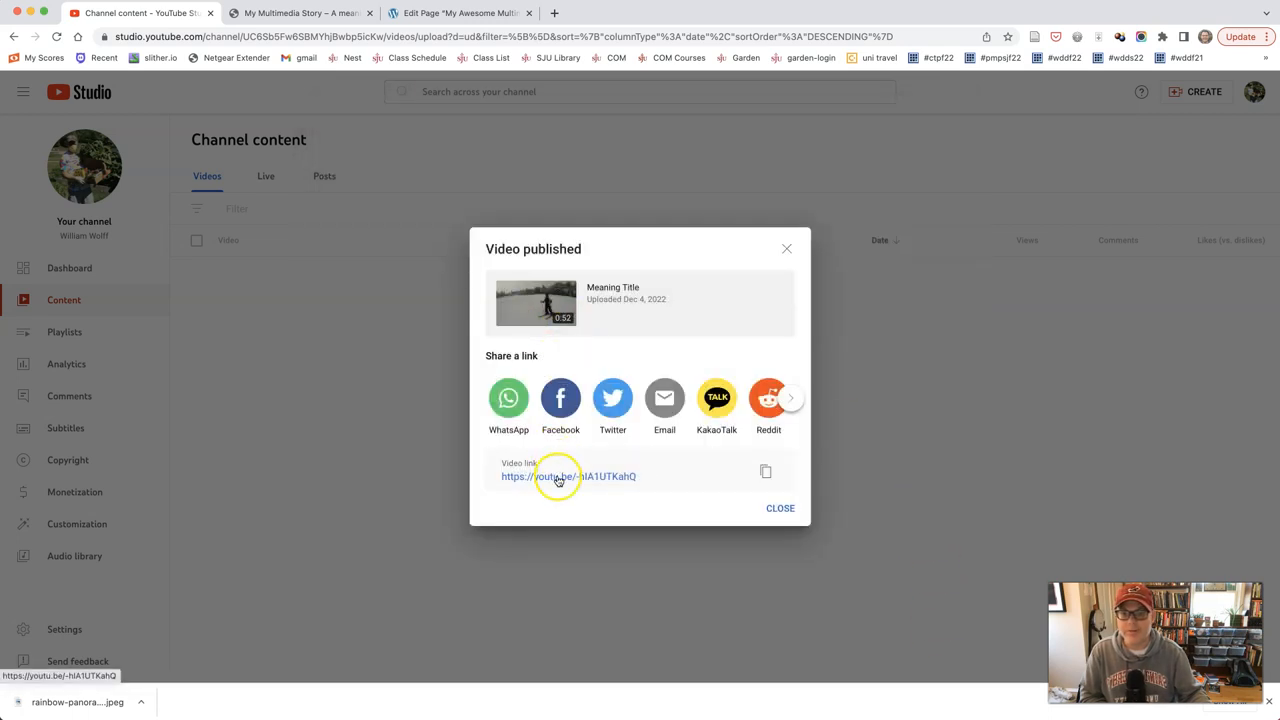
{"action": "left_click", "coordinate": [558, 476]}
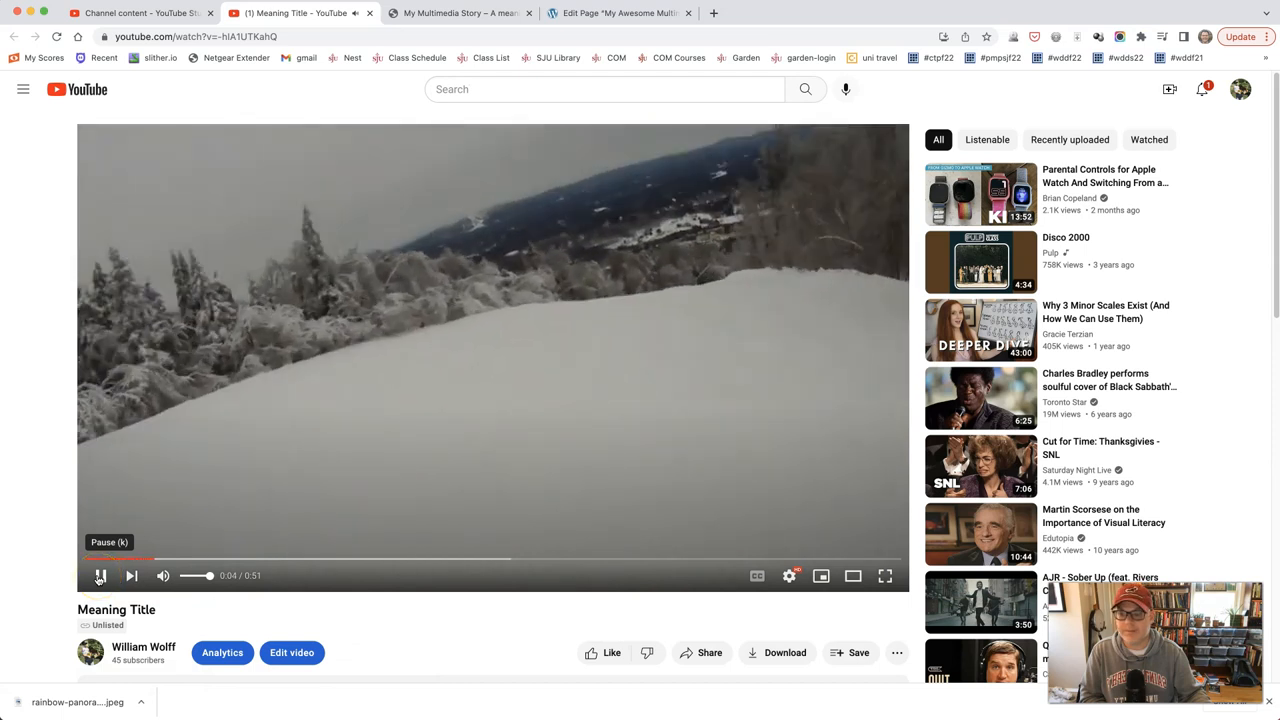
{"action": "left_click", "coordinate": [100, 576]}
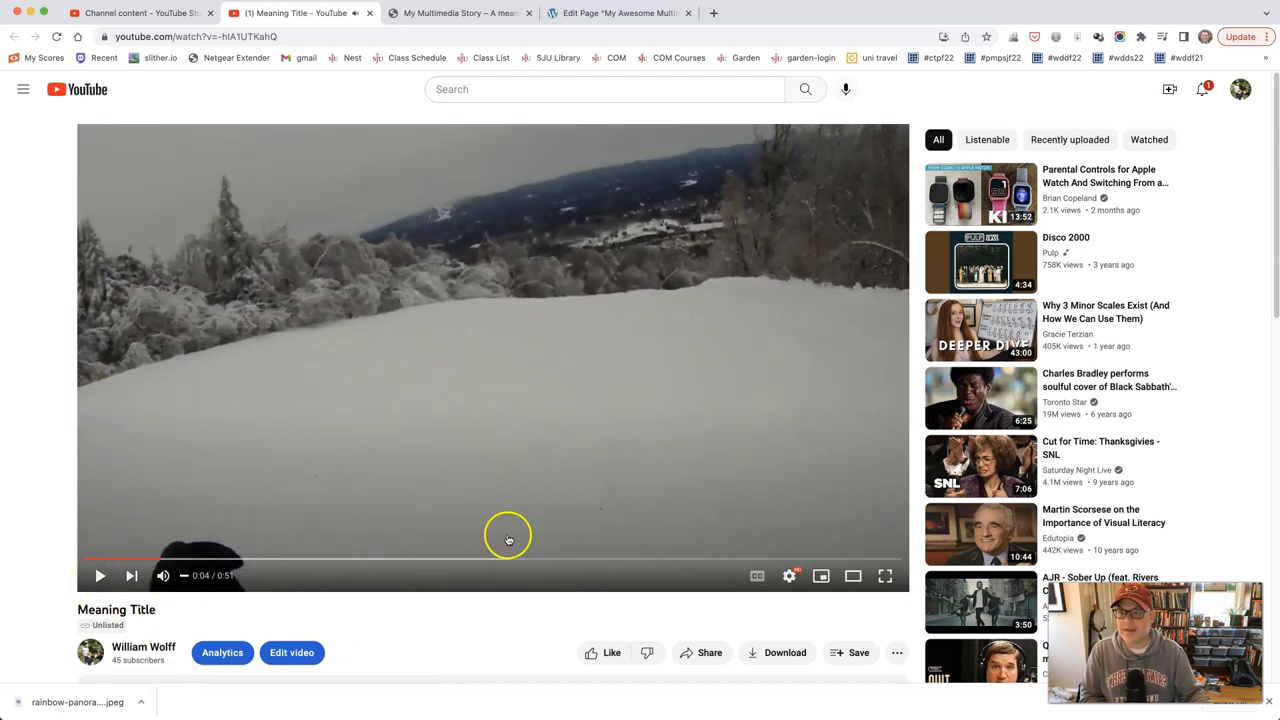
{"action": "scroll", "scroll_direction": "down", "scroll_amount": 3}
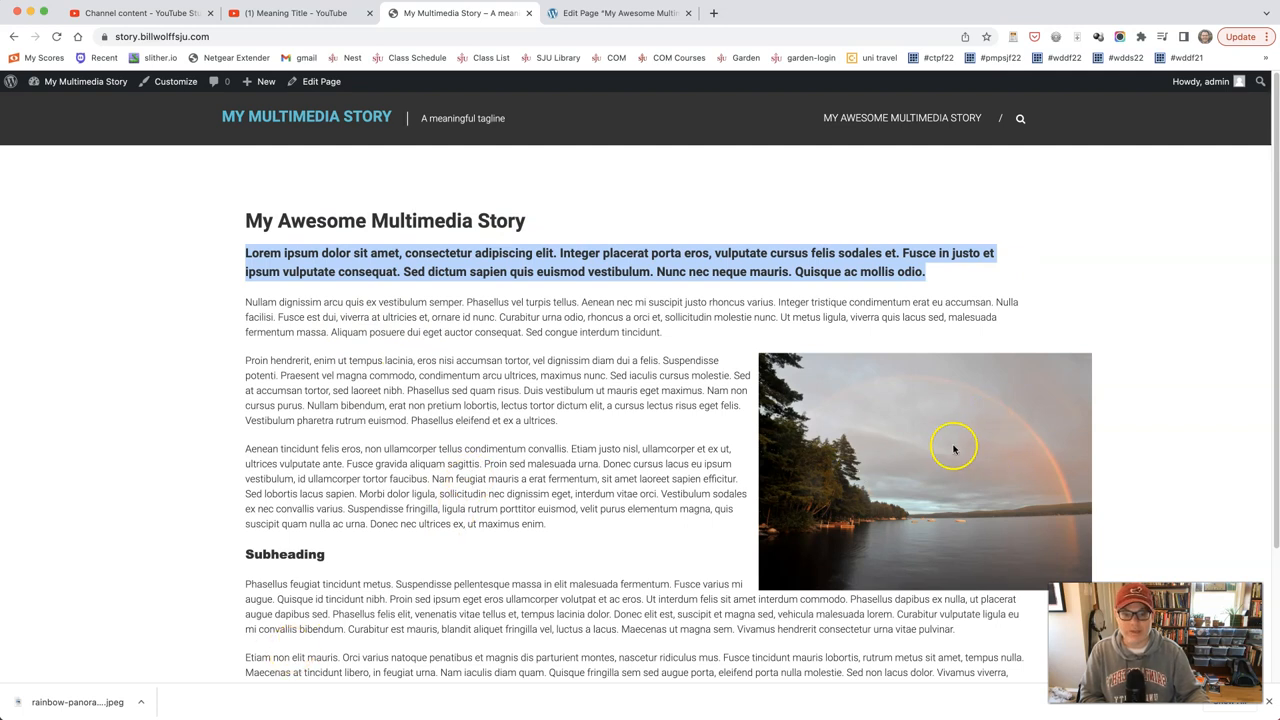
{"action": "mouse_move", "coordinate": [426, 546]}
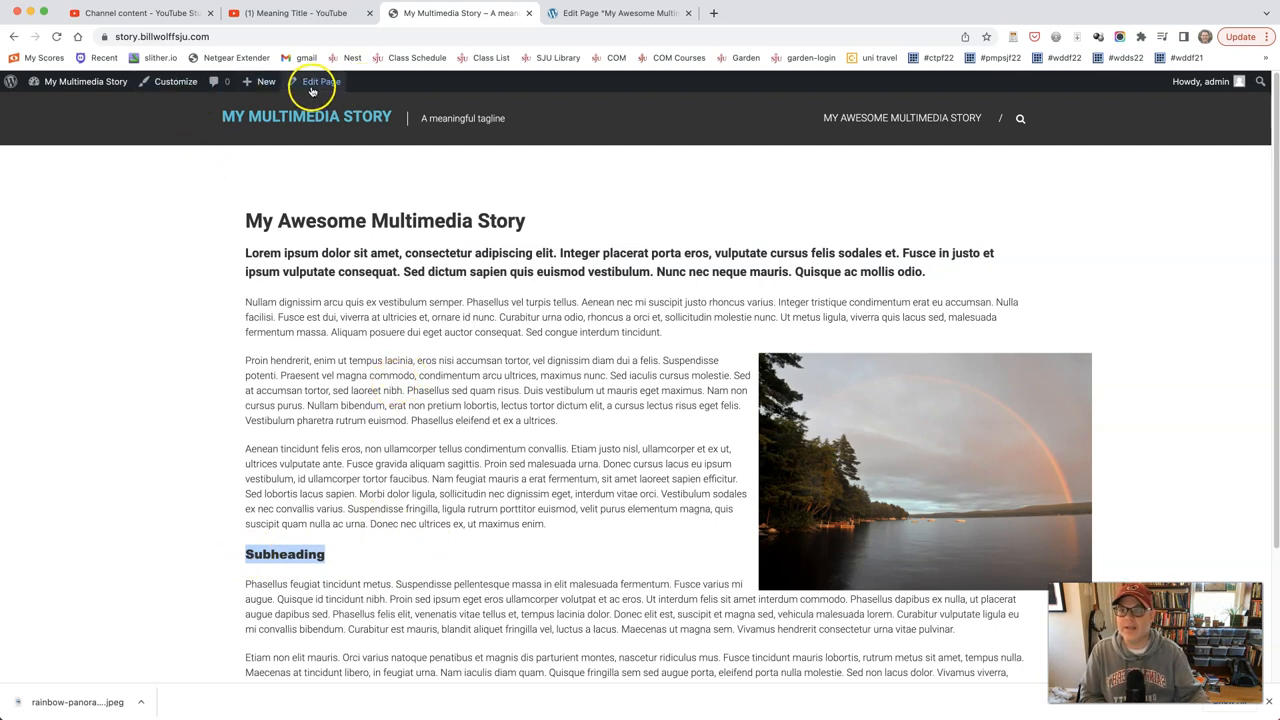
- Open the My Awesome Multimedia Story editor in a new tab and return to the live page
{"action": "left_click", "coordinate": [320, 80]}
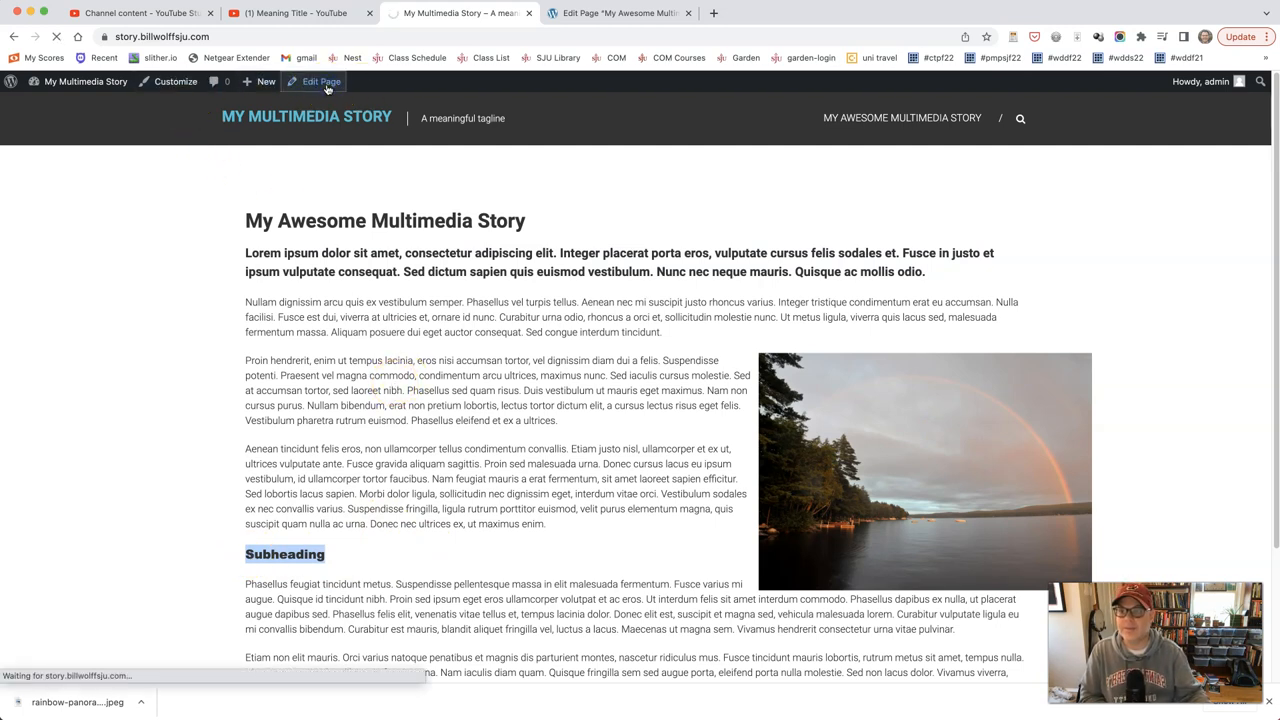
{"action": "left_click", "coordinate": [318, 80]}
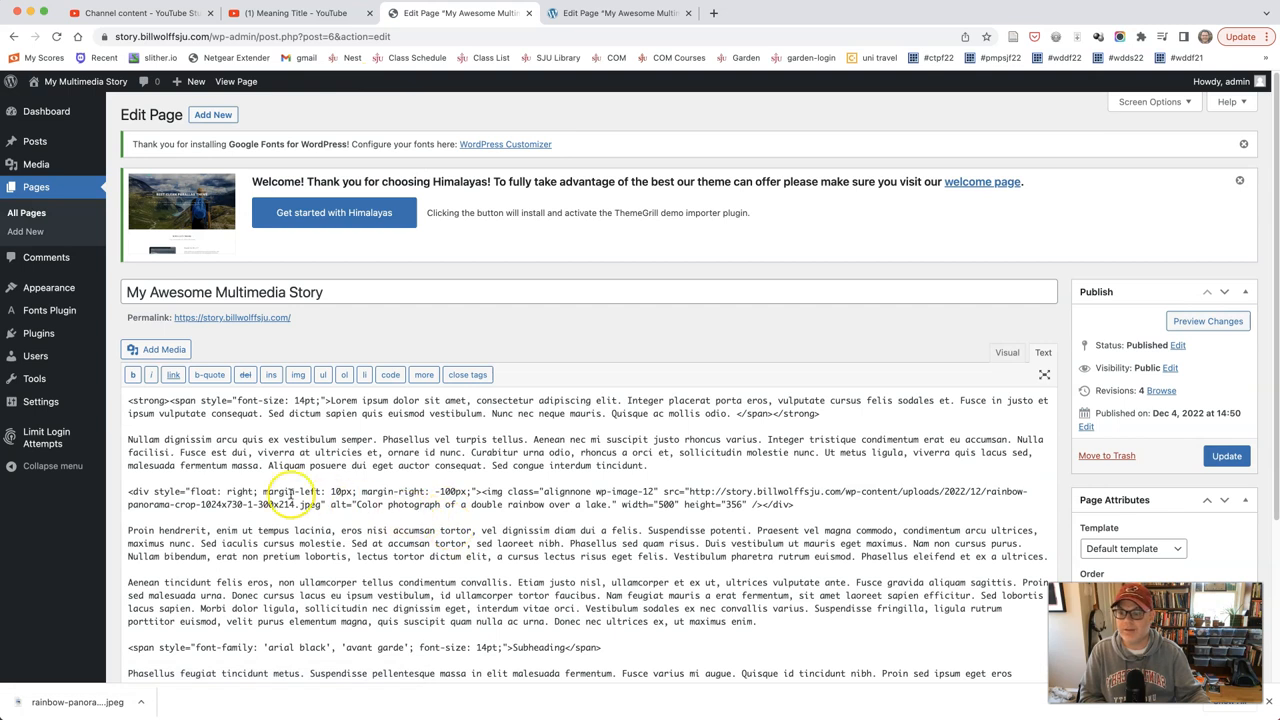
{"action": "mouse_move", "coordinate": [340, 108]}
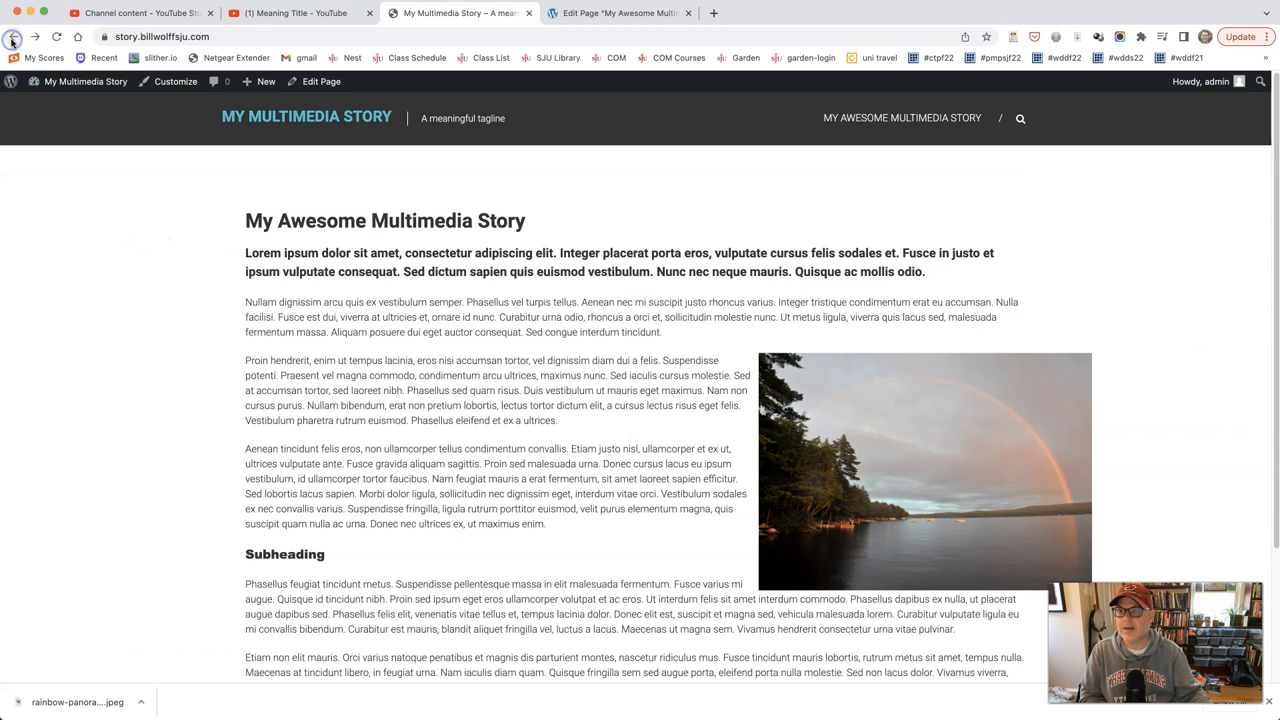
{"action": "right_click", "coordinate": [320, 80]}
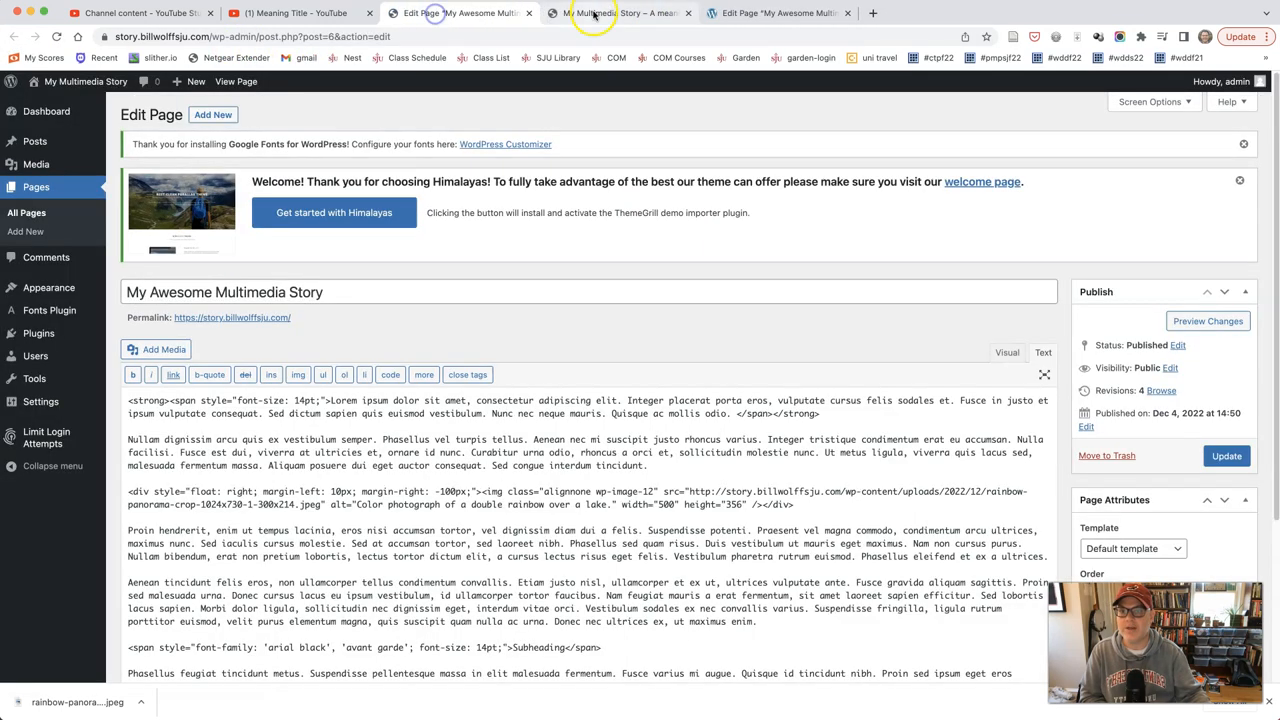
{"action": "left_click", "coordinate": [620, 12]}
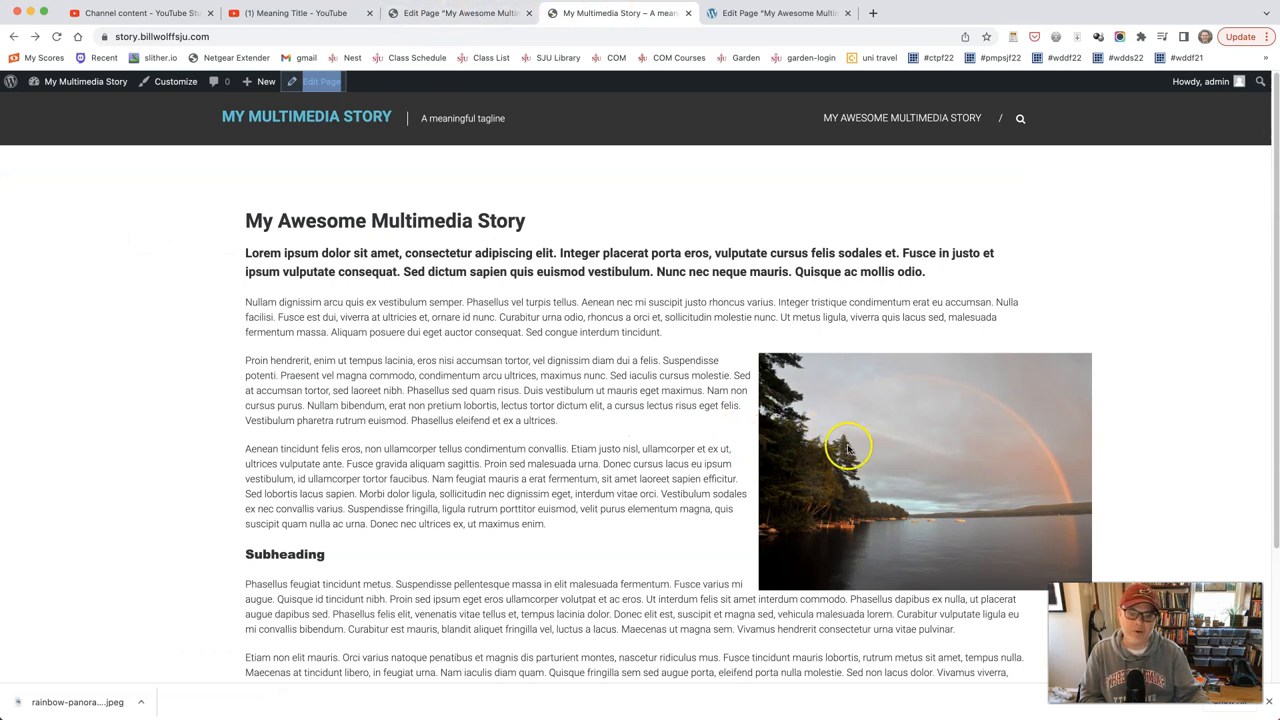
{"action": "scroll", "scroll_direction": "down", "scroll_amount": 3}
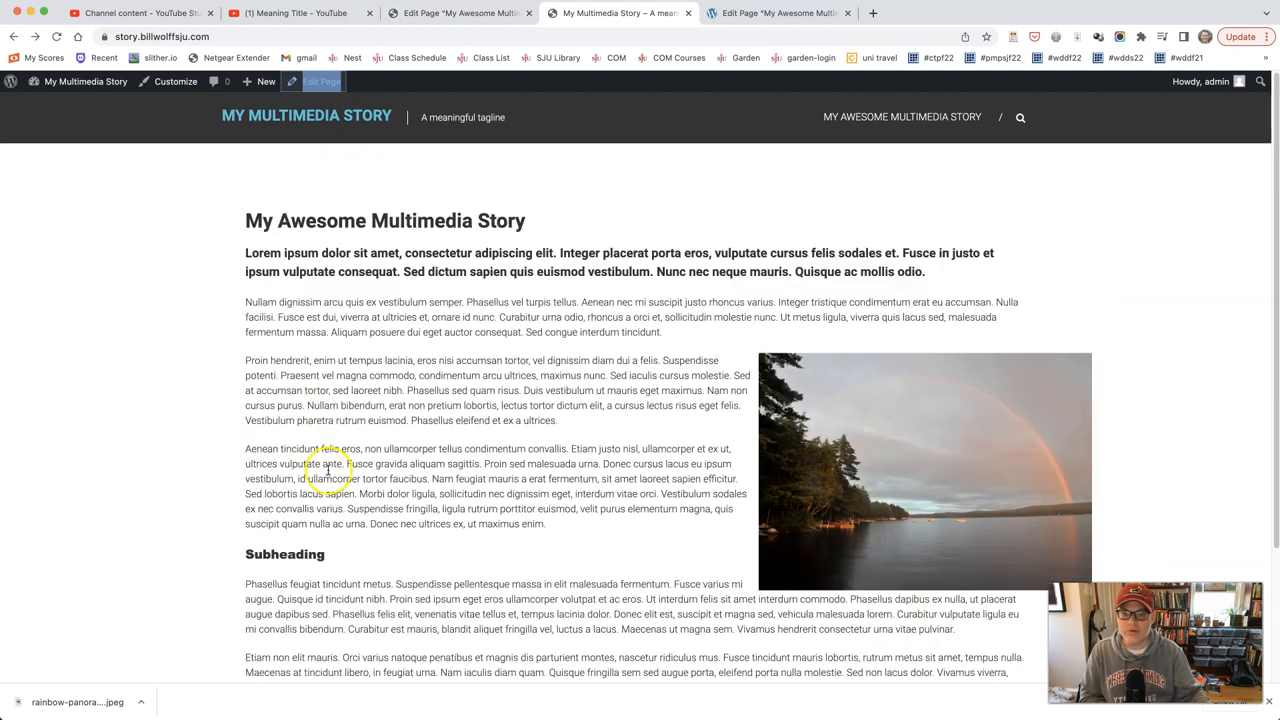
{"action": "mouse_move", "coordinate": [456, 84]}
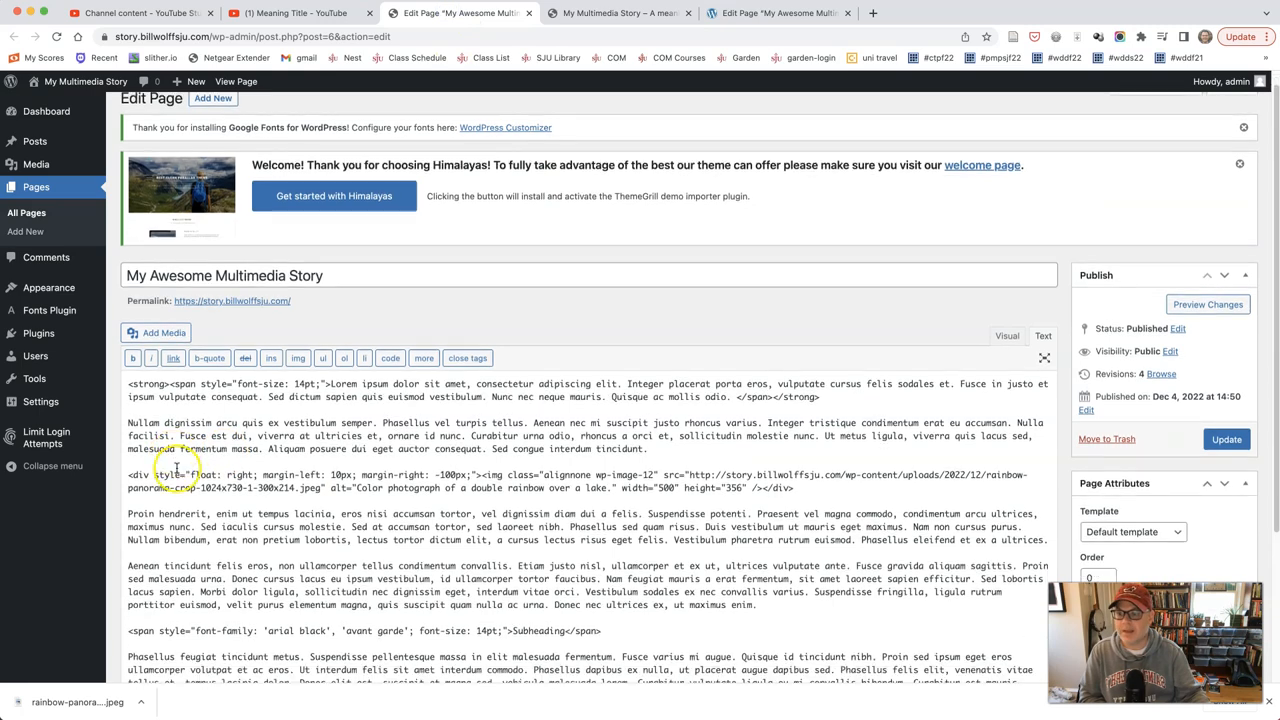
- In the Visual editor, place the cursor after the subheading and start Add Media
{"action": "left_click", "coordinate": [1008, 336]}
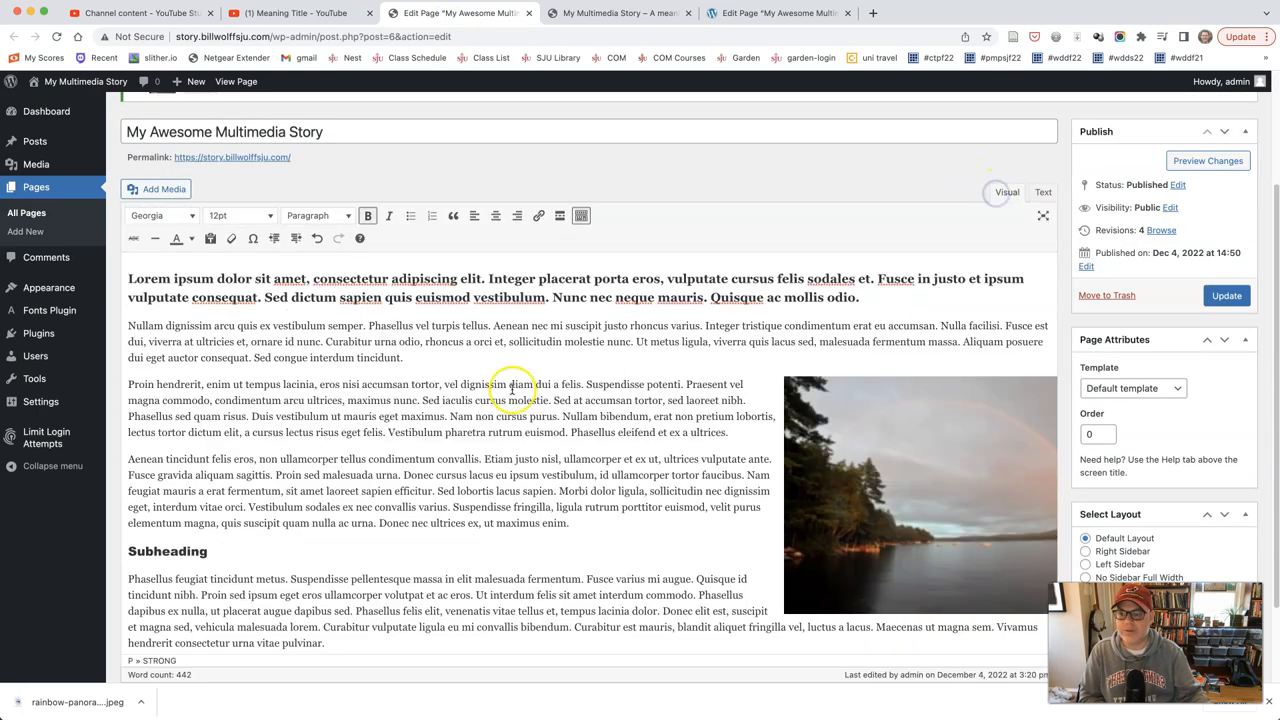
{"action": "scroll", "scroll_direction": "down", "scroll_amount": 3}
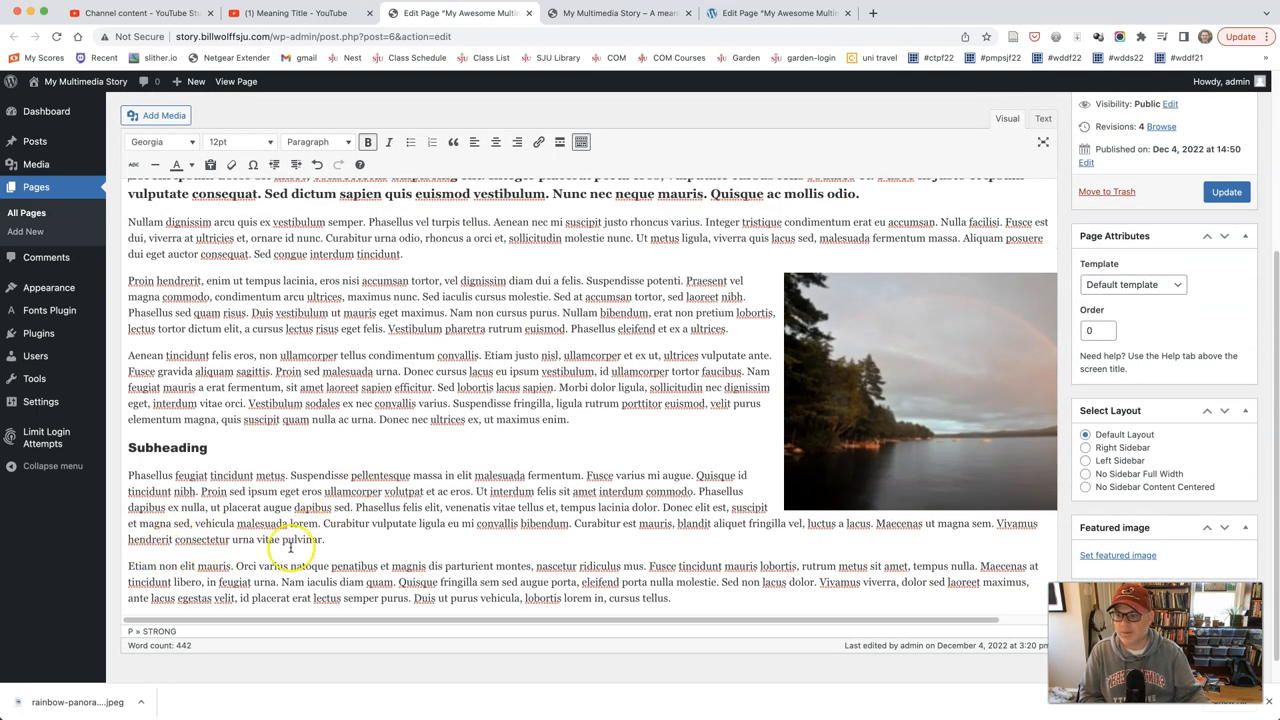
{"action": "left_click", "coordinate": [328, 540]}
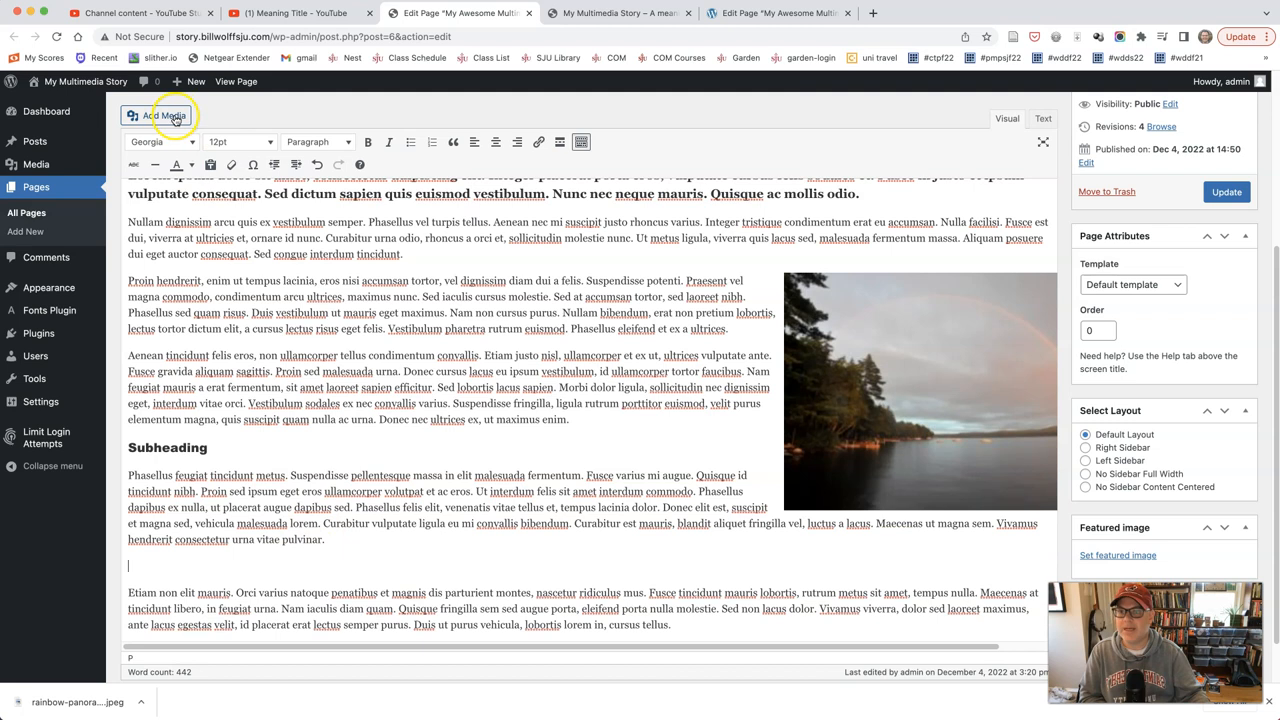
{"action": "left_click", "coordinate": [164, 114]}
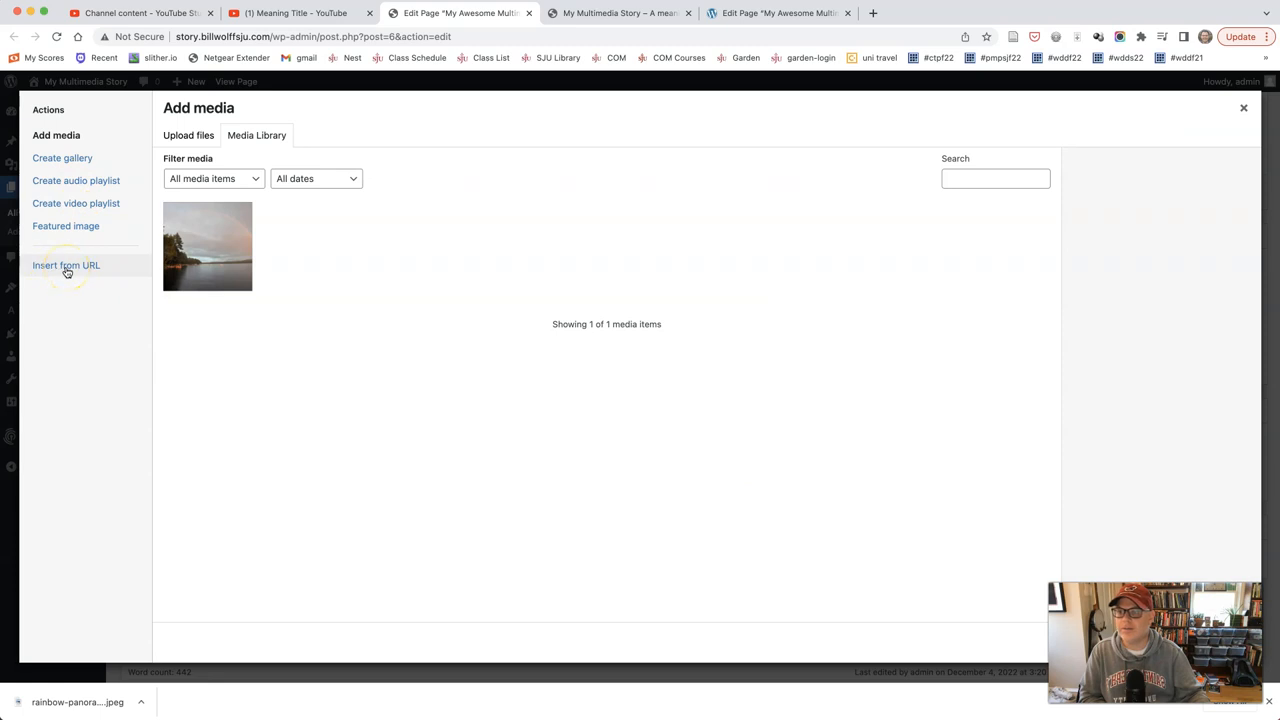
- Copy the YouTube video's address and paste it into Insert from URL to preview 'Meaning Title'
{"action": "left_click", "coordinate": [290, 12]}
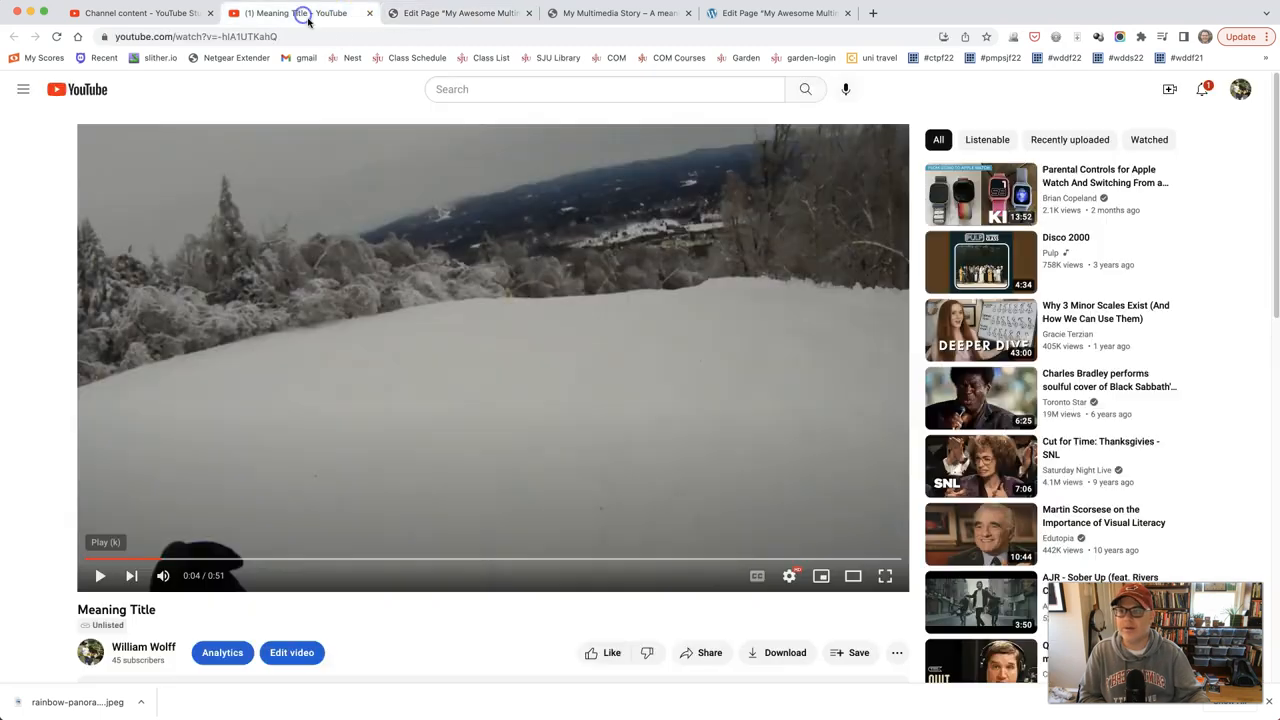
{"action": "right_click", "coordinate": [196, 36]}
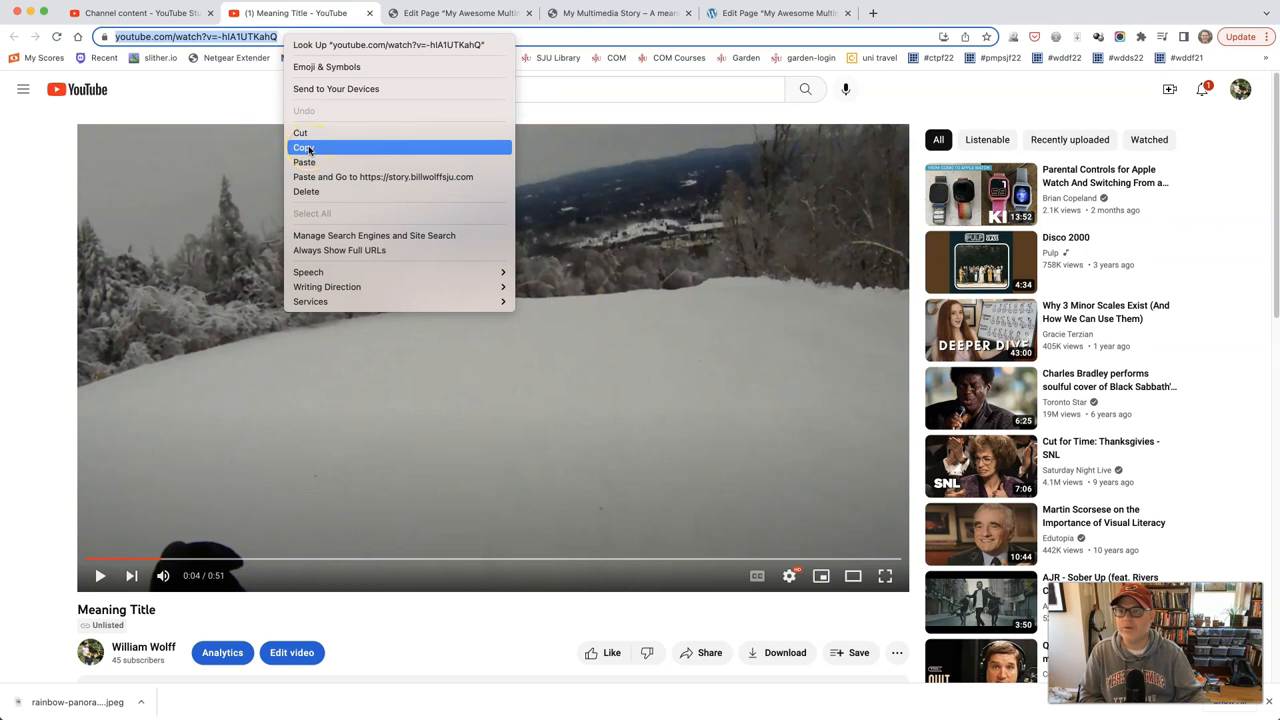
{"action": "left_click", "coordinate": [460, 12]}
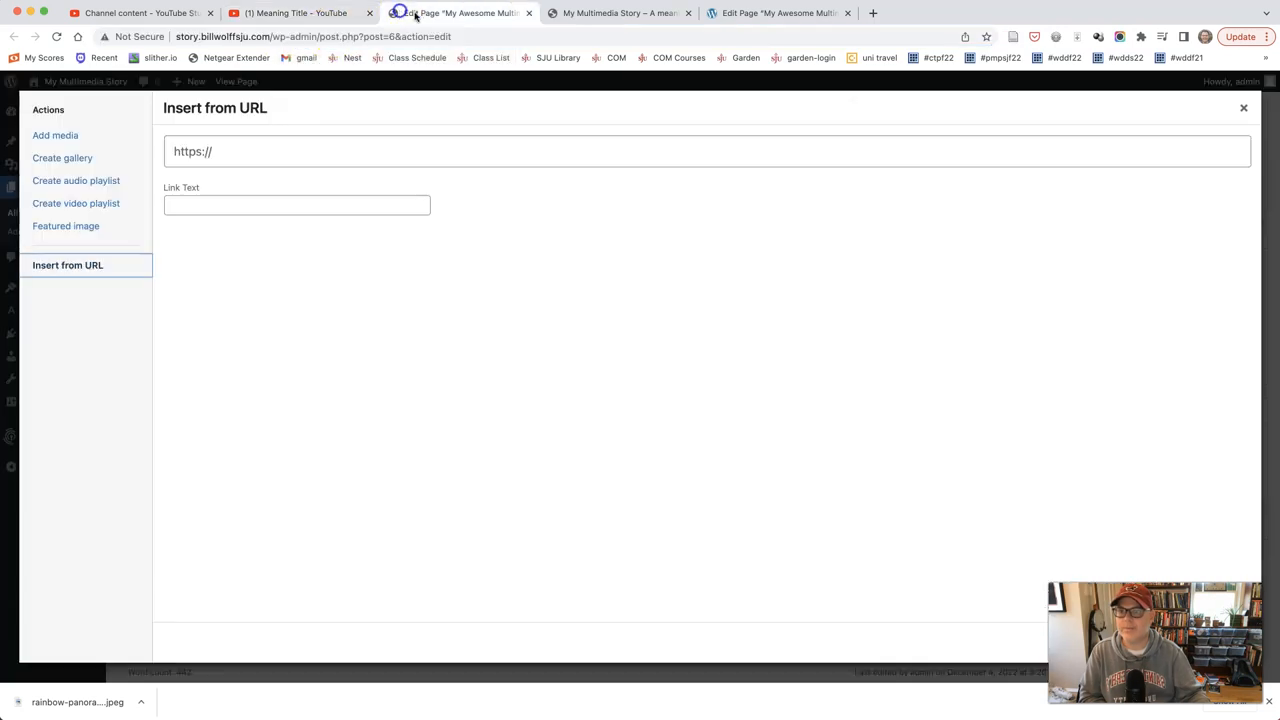
{"action": "right_click", "coordinate": [192, 152]}
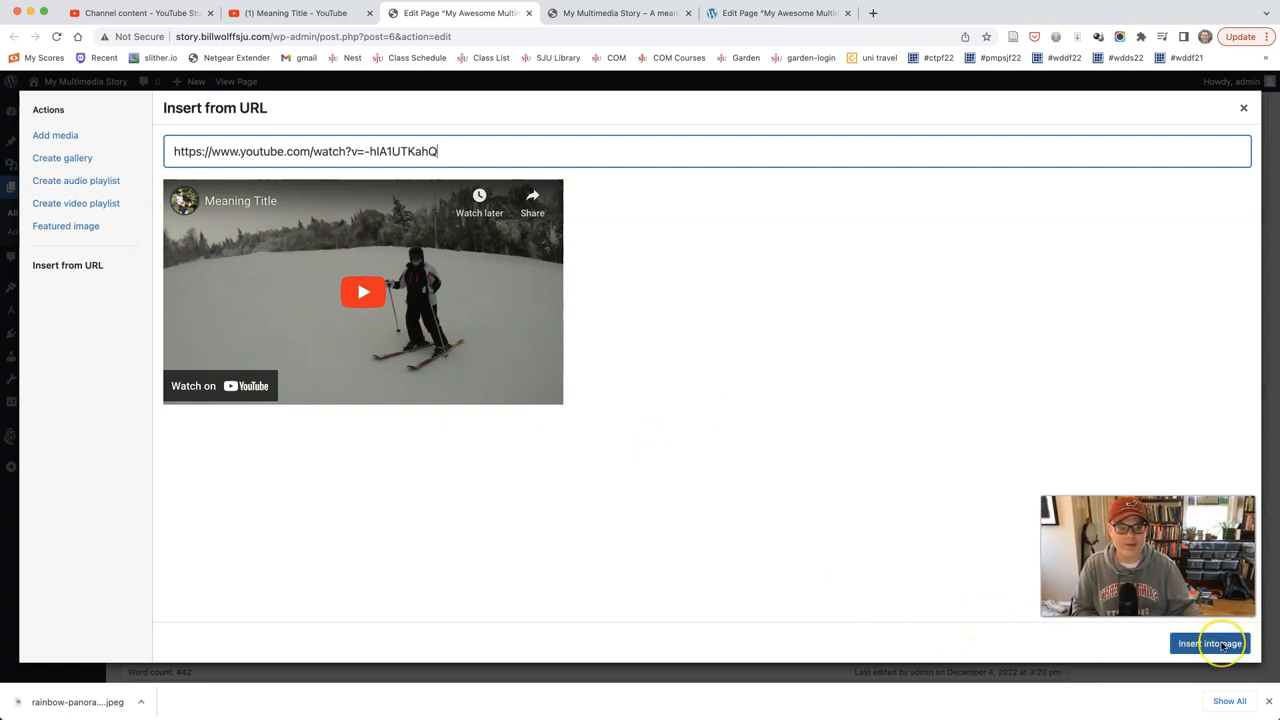
- Insert the video into the page, update it, and return to the live page
{"action": "left_click", "coordinate": [1208, 644]}
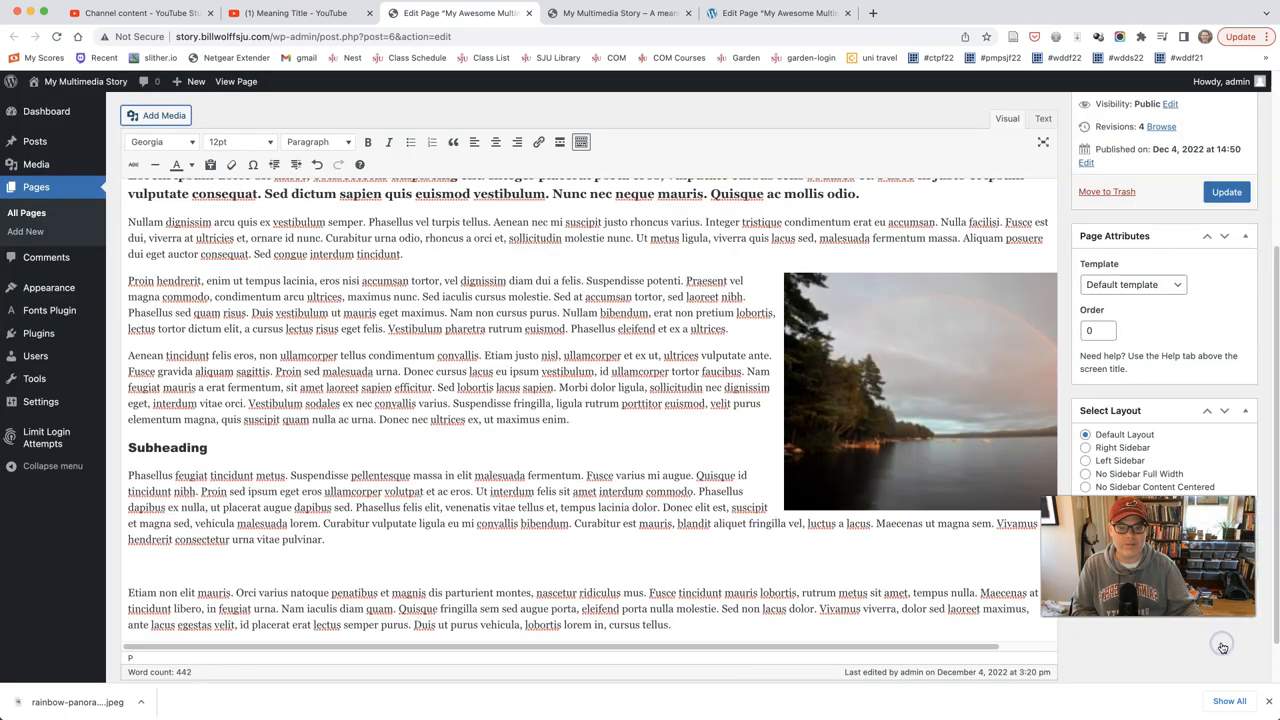
{"action": "scroll", "scroll_direction": "down", "scroll_amount": 3}
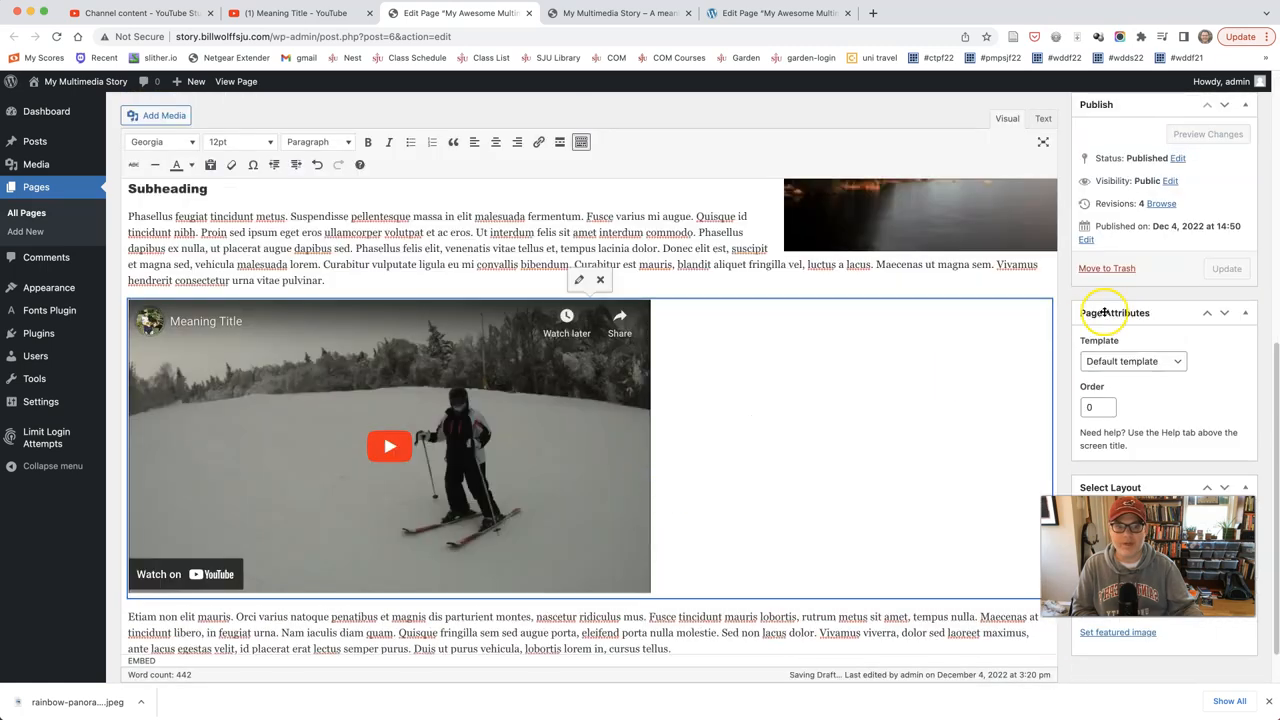
{"action": "left_click", "coordinate": [1228, 268]}
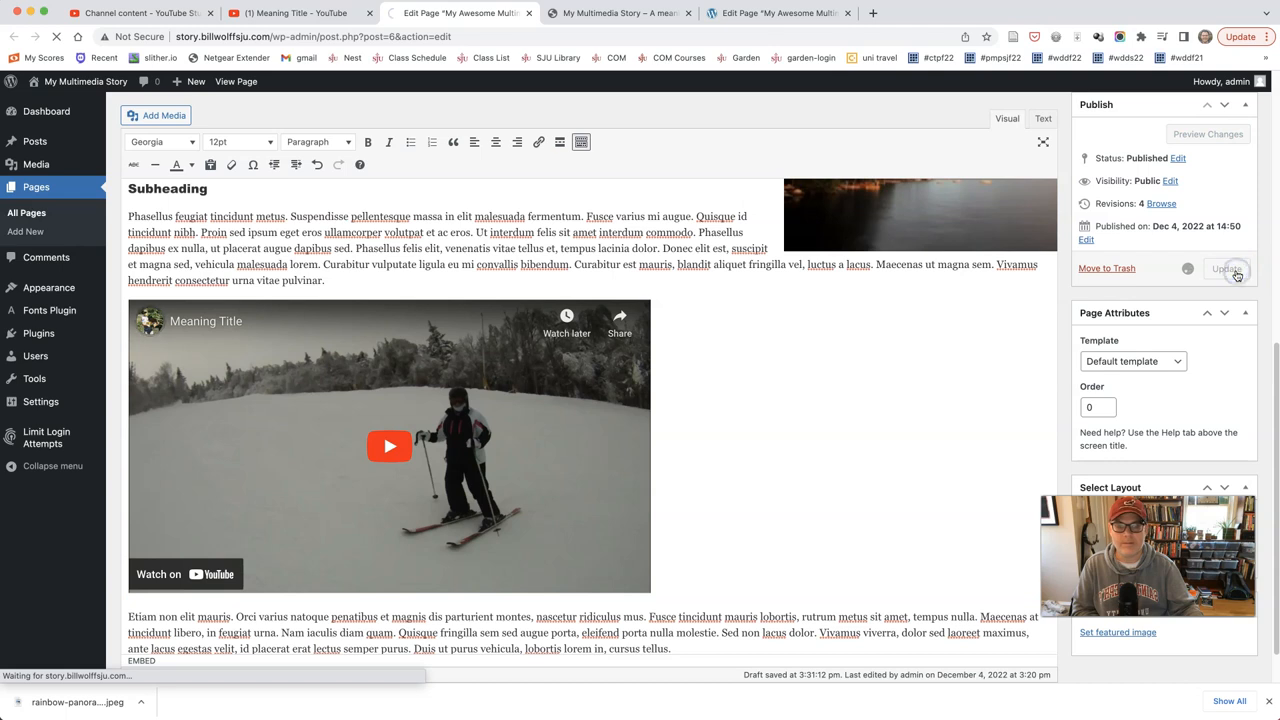
{"action": "left_click", "coordinate": [1228, 268]}
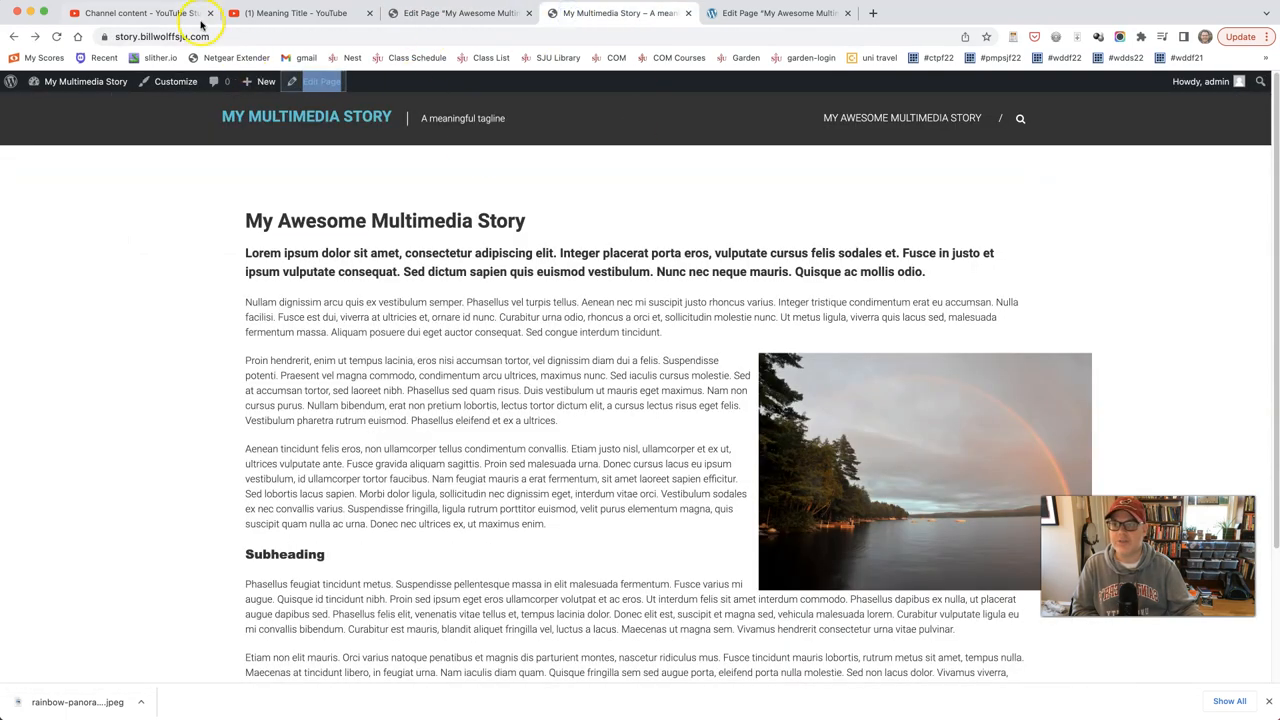
- Reload and scroll the live page to check the embedded video, then return to the editor
{"action": "left_click", "coordinate": [56, 36]}
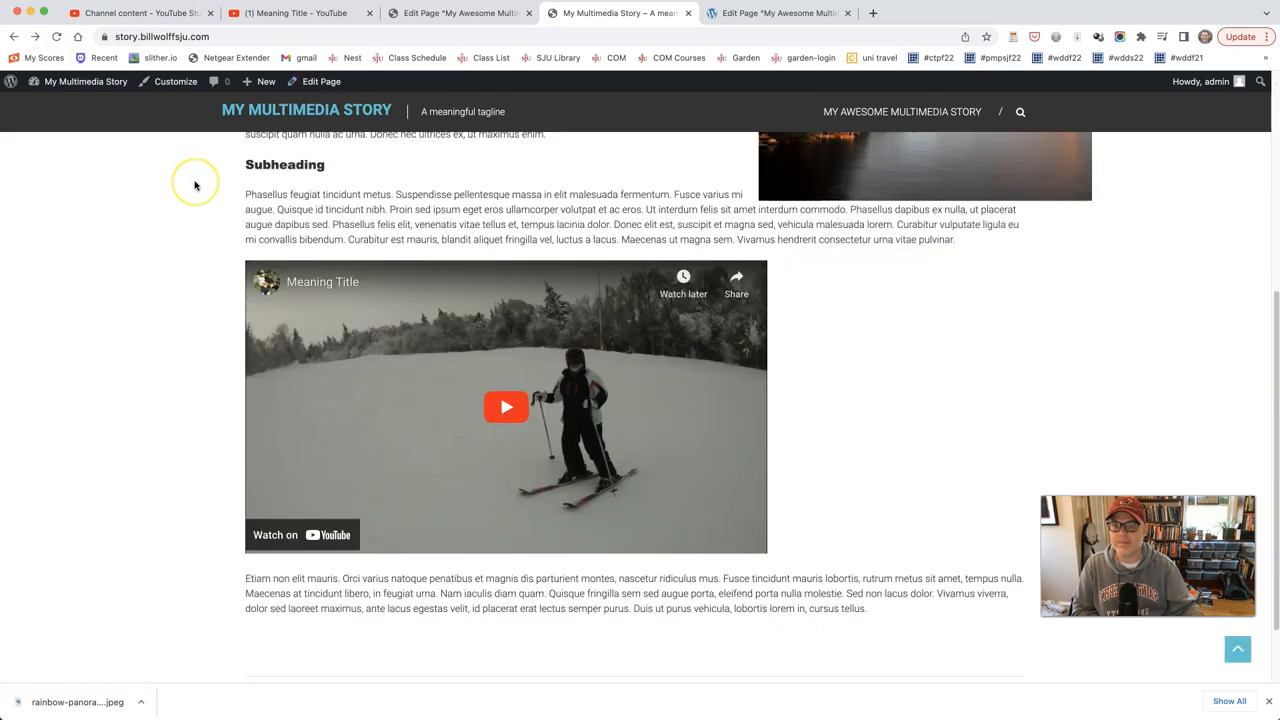
{"action": "scroll", "scroll_direction": "down", "scroll_amount": 3}
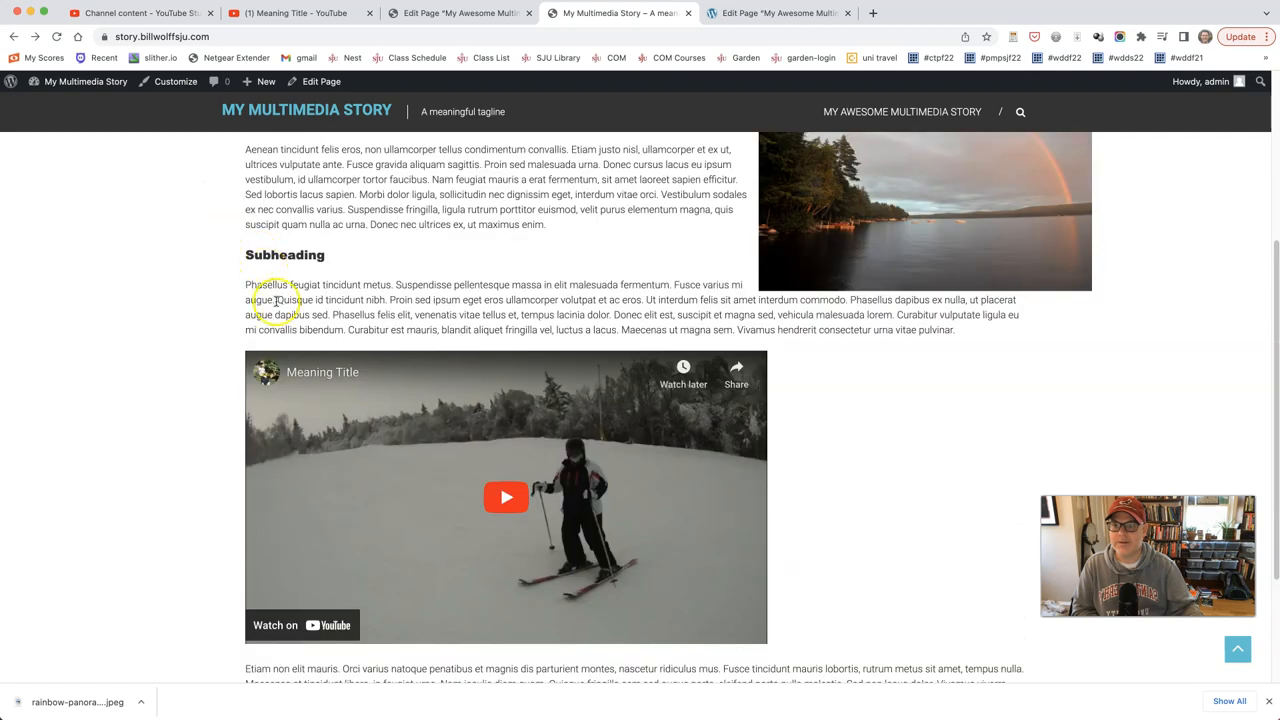
{"action": "scroll", "scroll_direction": "down", "scroll_amount": 3}
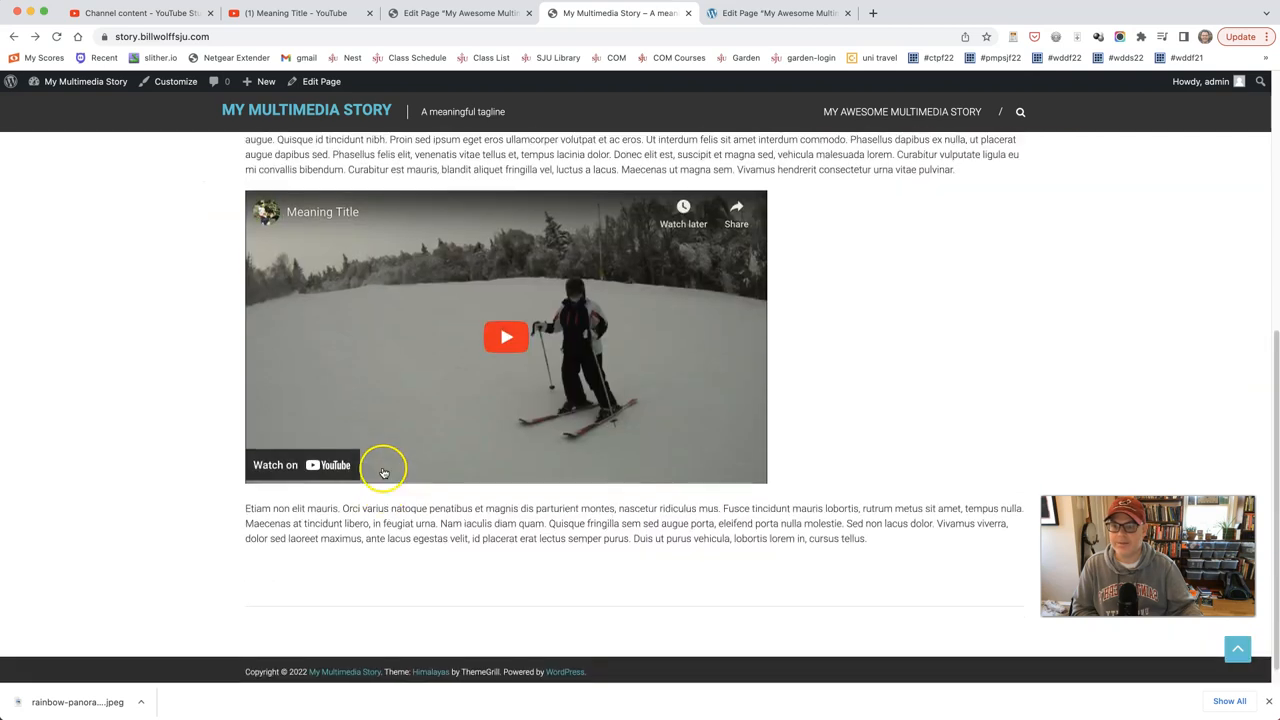
{"action": "scroll", "scroll_direction": "up", "scroll_amount": 3}
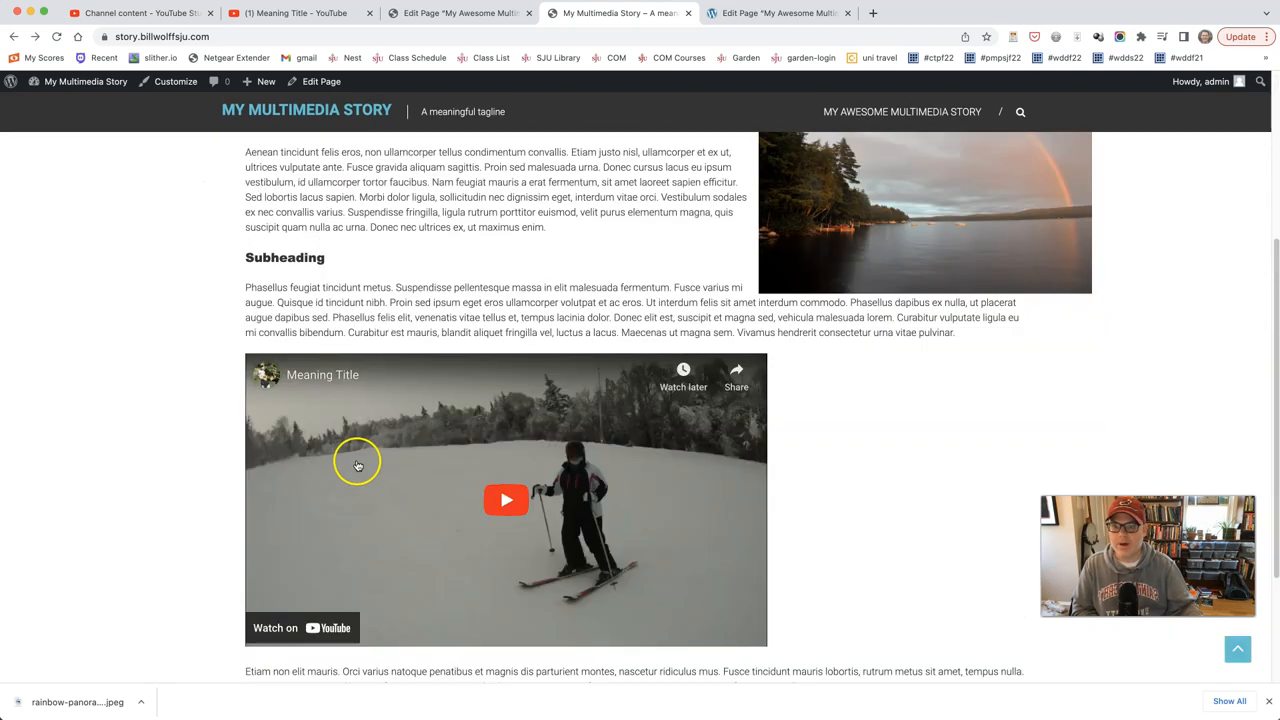
{"action": "scroll", "scroll_direction": "down", "scroll_amount": 3}
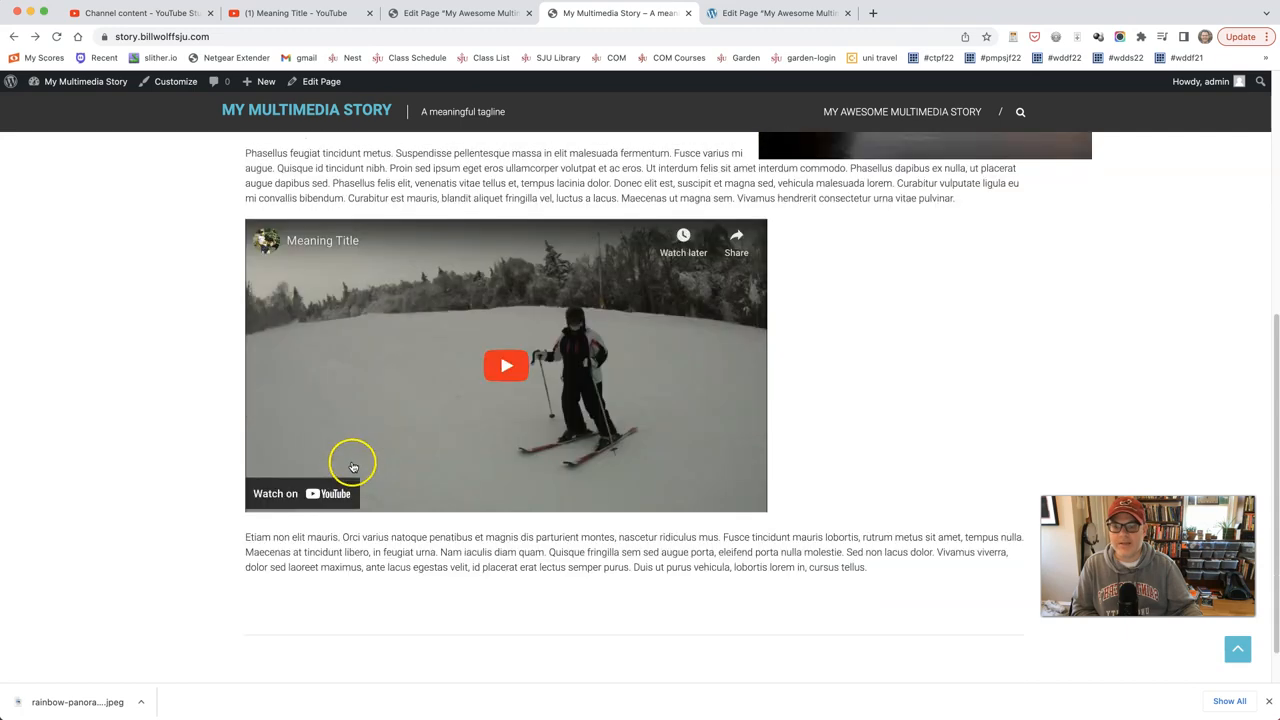
{"action": "scroll", "scroll_direction": "up", "scroll_amount": 3}
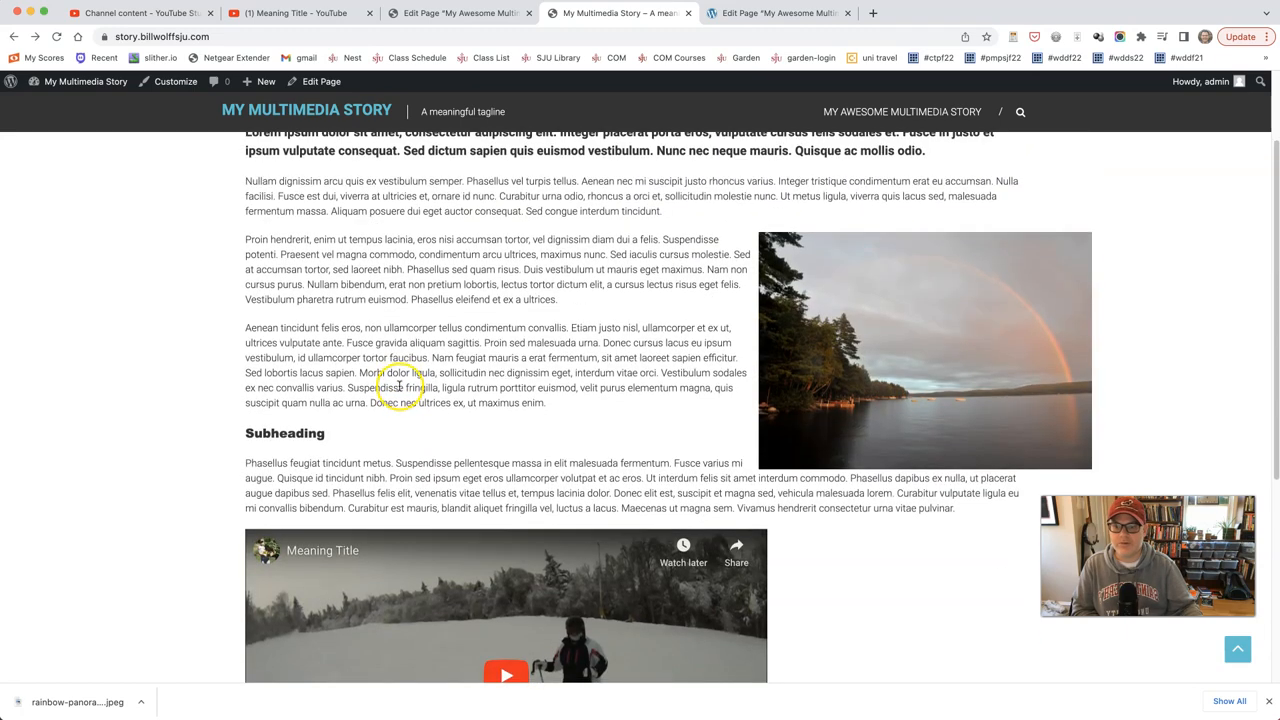
{"action": "scroll", "scroll_direction": "down", "scroll_amount": 3}
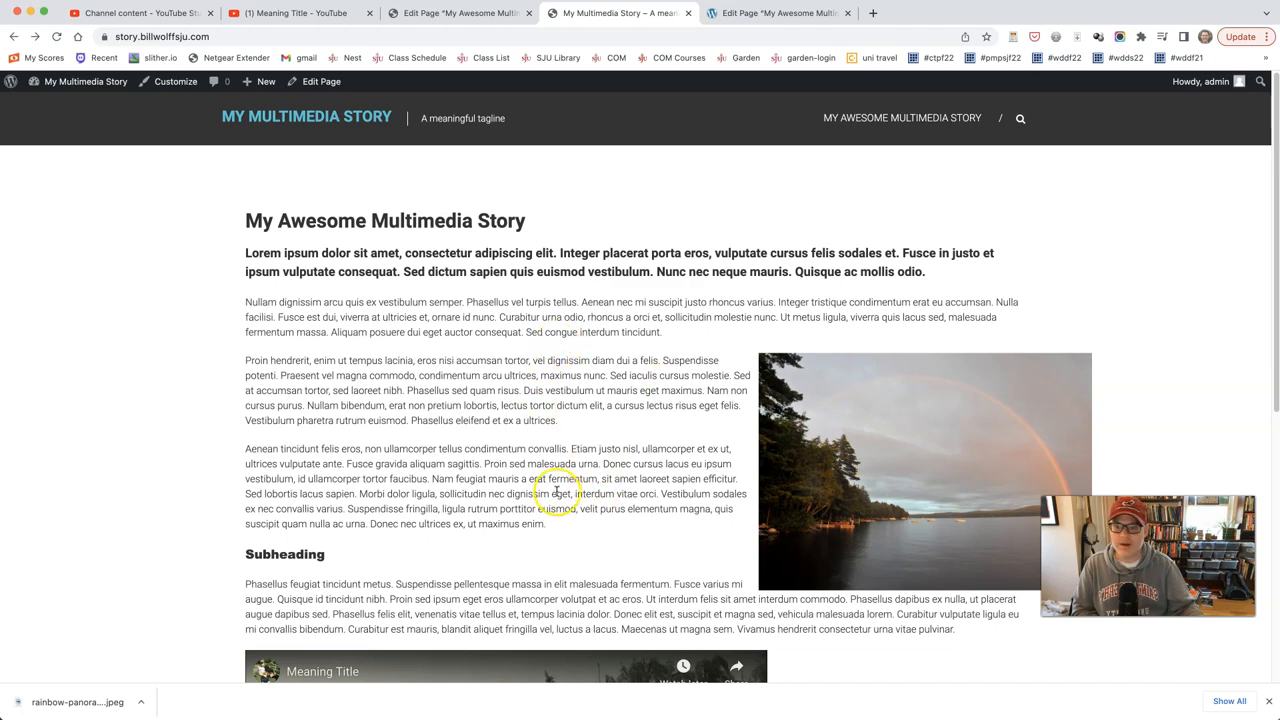
{"action": "scroll", "scroll_direction": "down", "scroll_amount": 3}
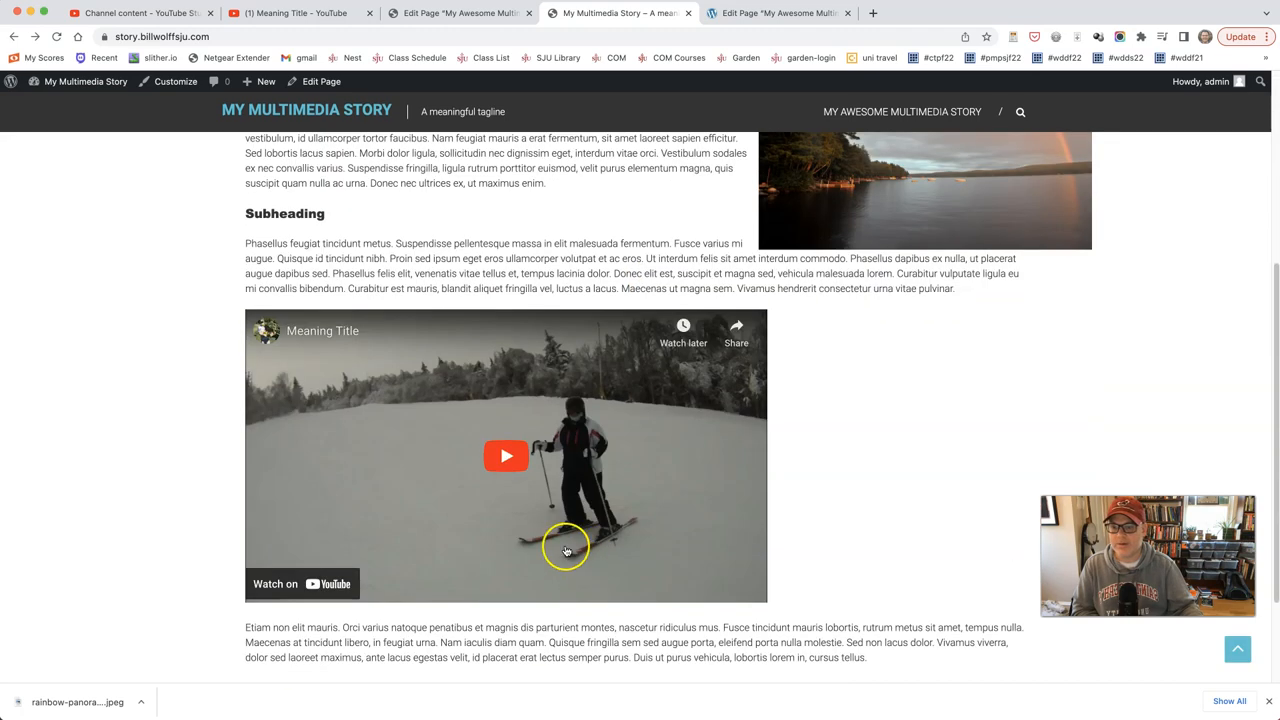
{"action": "left_click", "coordinate": [456, 12]}
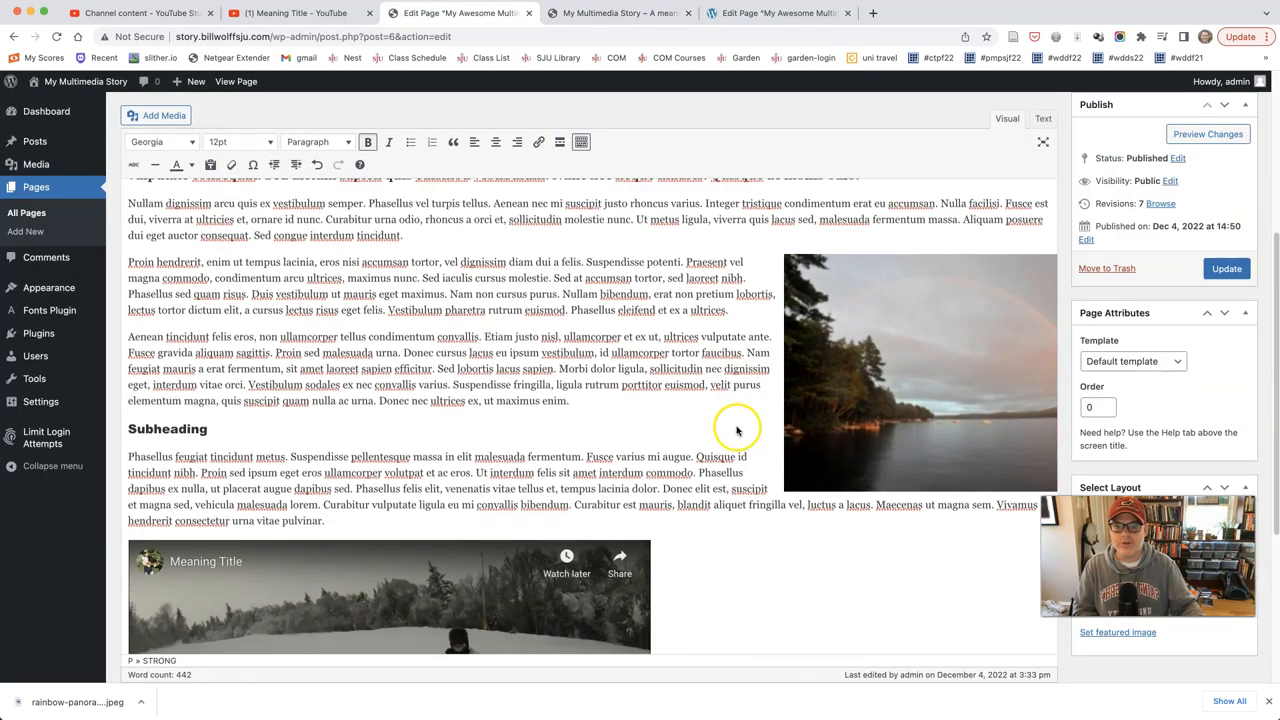
- Switch the editor to Text view and select part of the [embed] shortcode line
{"action": "scroll", "scroll_direction": "down", "scroll_amount": 3}
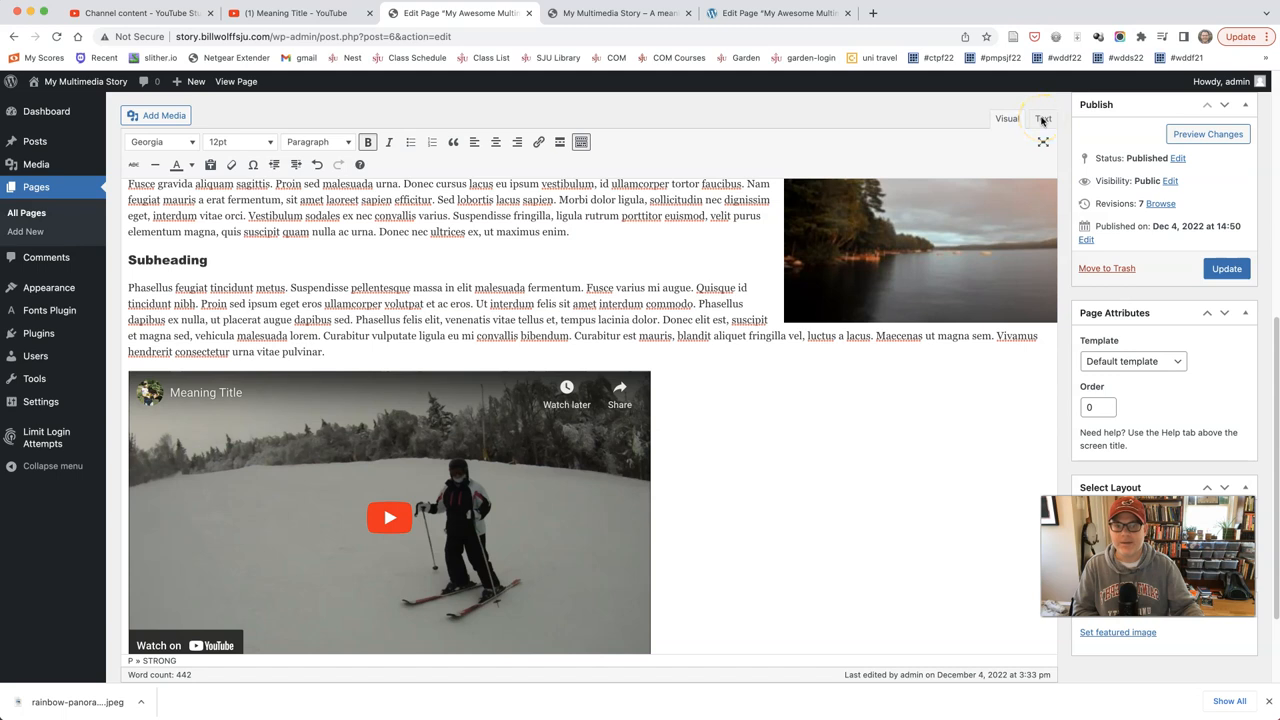
{"action": "left_click", "coordinate": [1044, 118]}
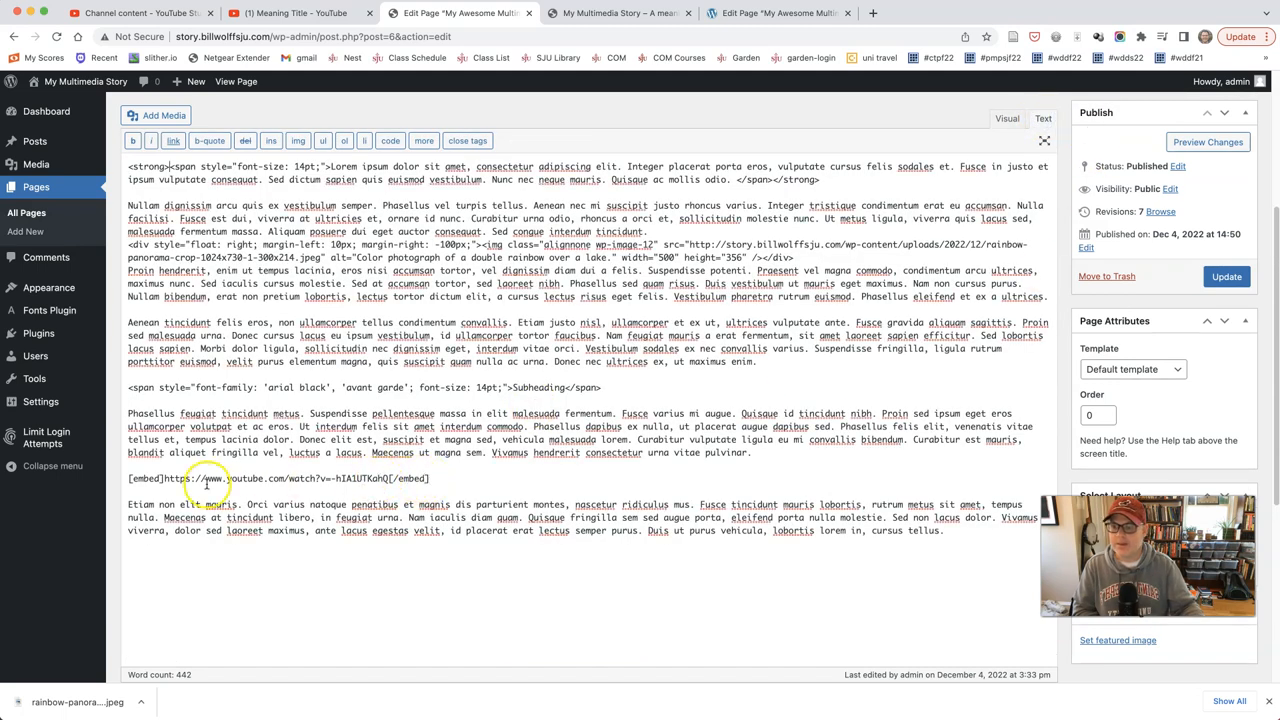
{"action": "double_click", "coordinate": [284, 478]}
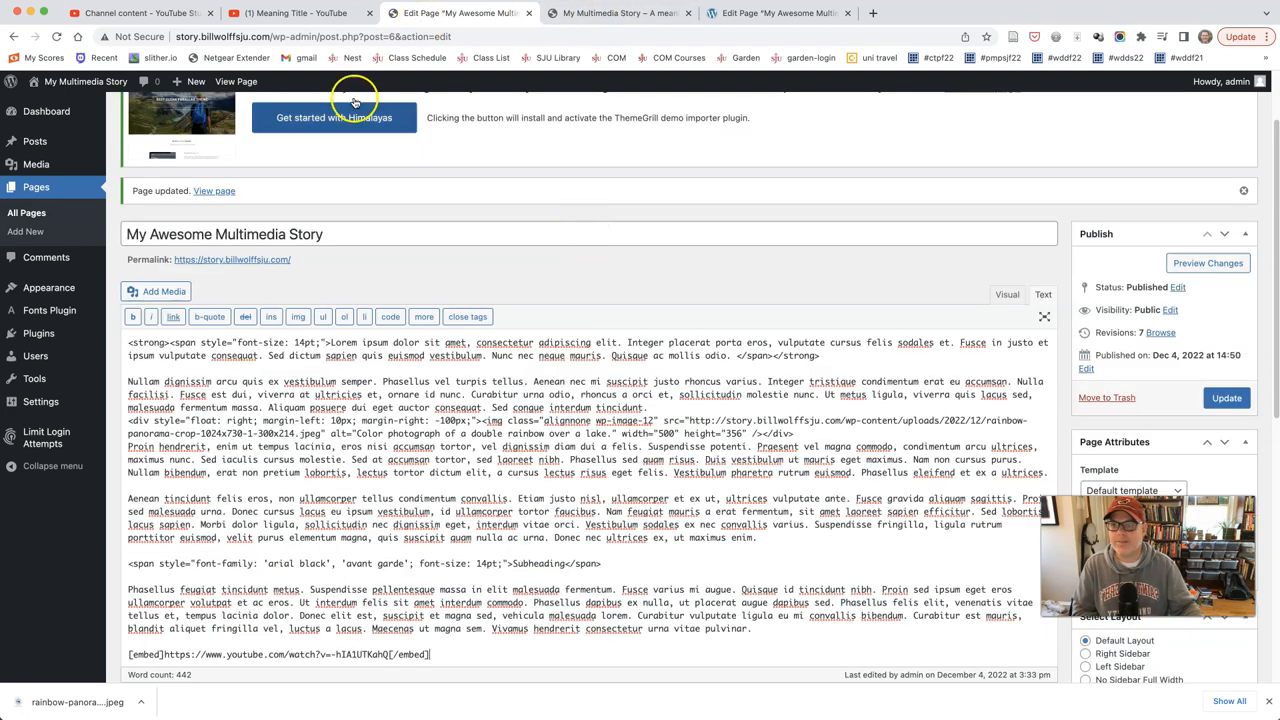
- Wrap the [embed] shortcode in a div with float: left and a 10px right margin
{"action": "left_click", "coordinate": [620, 12]}
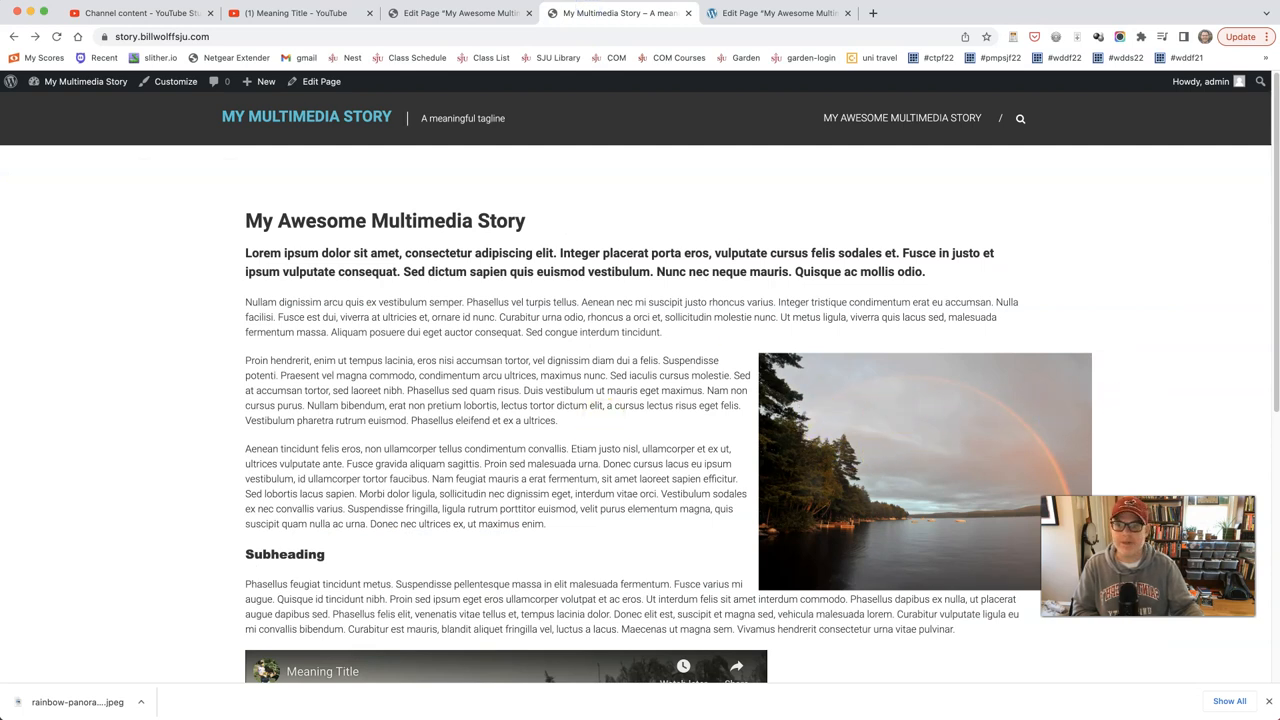
{"action": "left_click", "coordinate": [456, 12]}
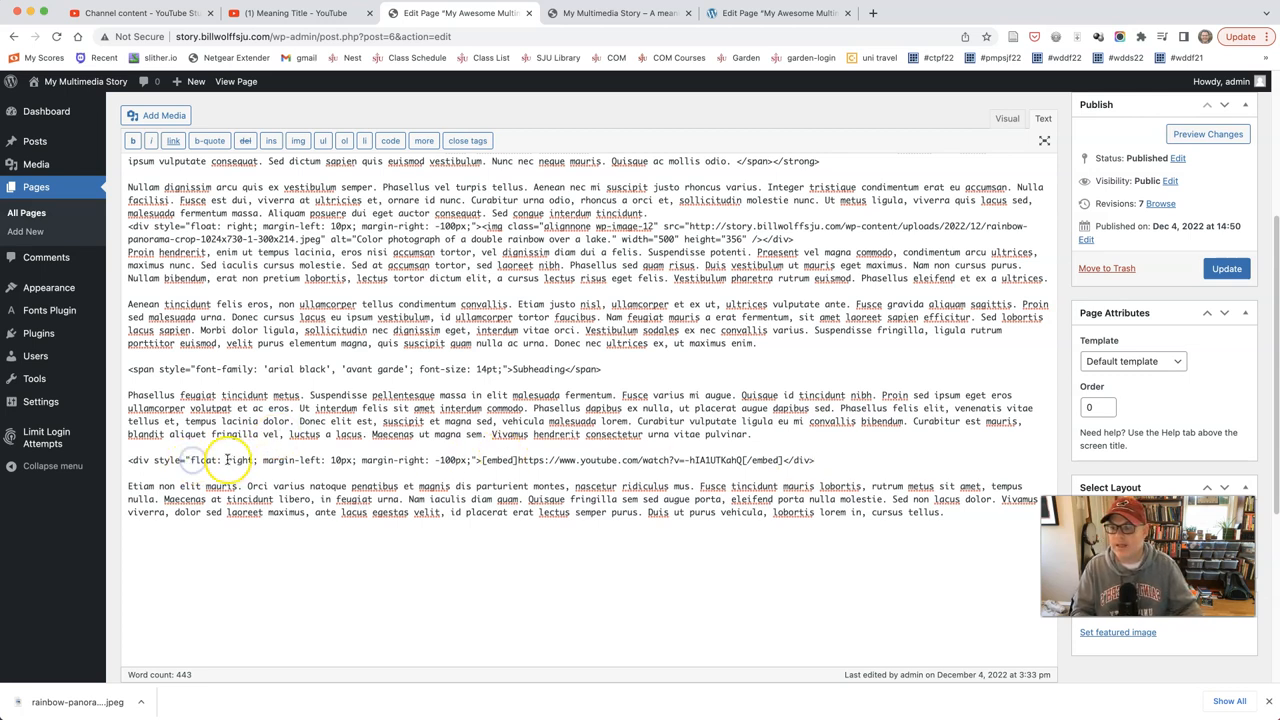
{"action": "double_click", "coordinate": [238, 460]}
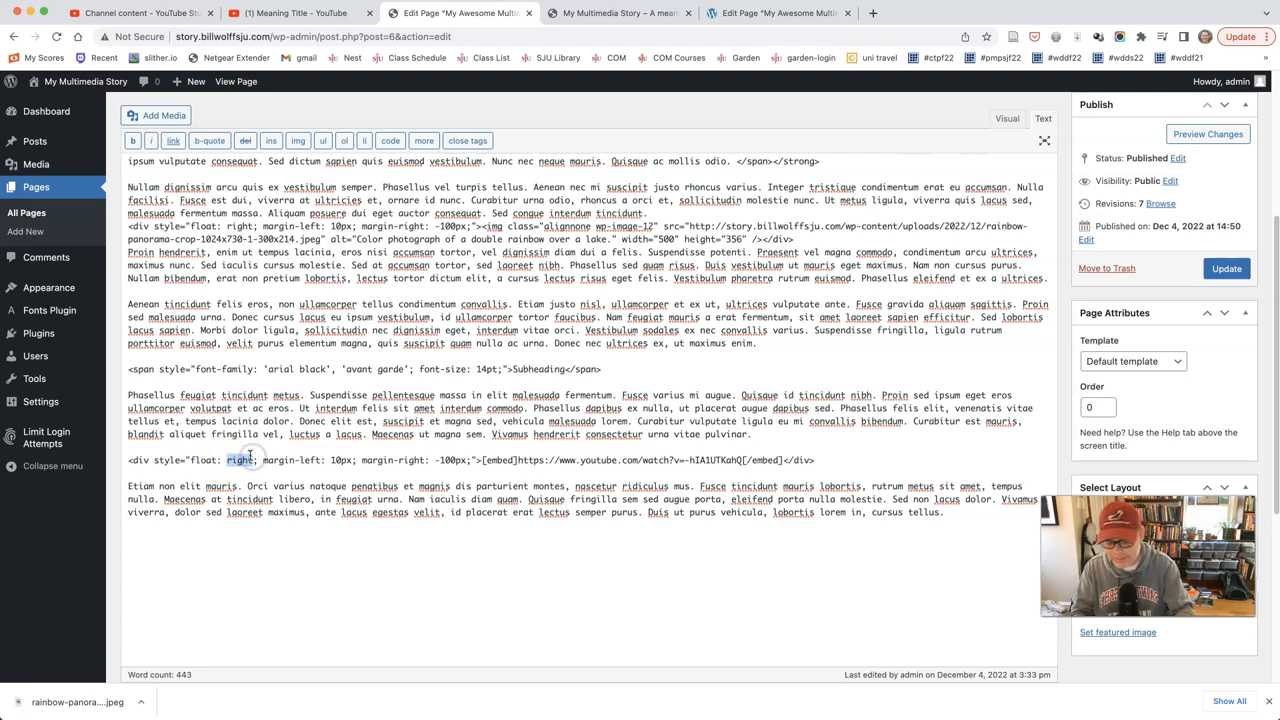
{"action": "left_click", "coordinate": [1228, 268]}
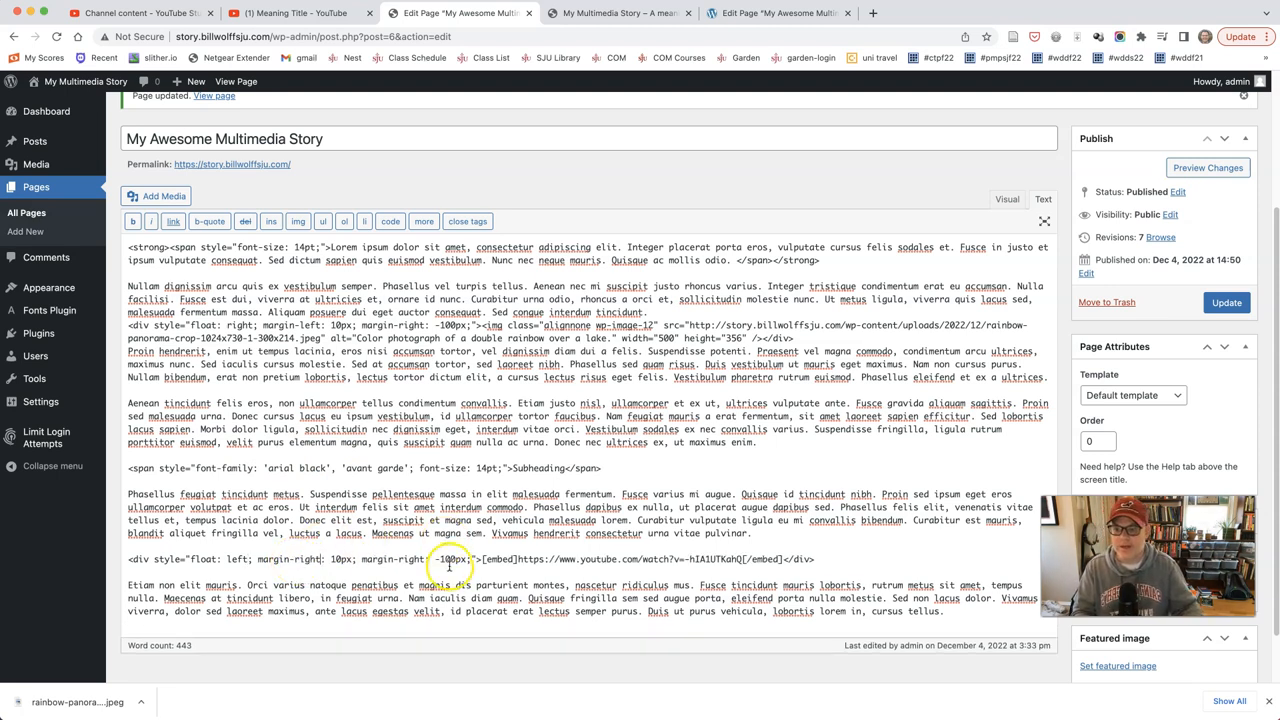
- Set the negative left margin direction, update the page, and return to the live page
{"action": "double_click", "coordinate": [410, 560]}
{"action": "type", "text": "lef"}
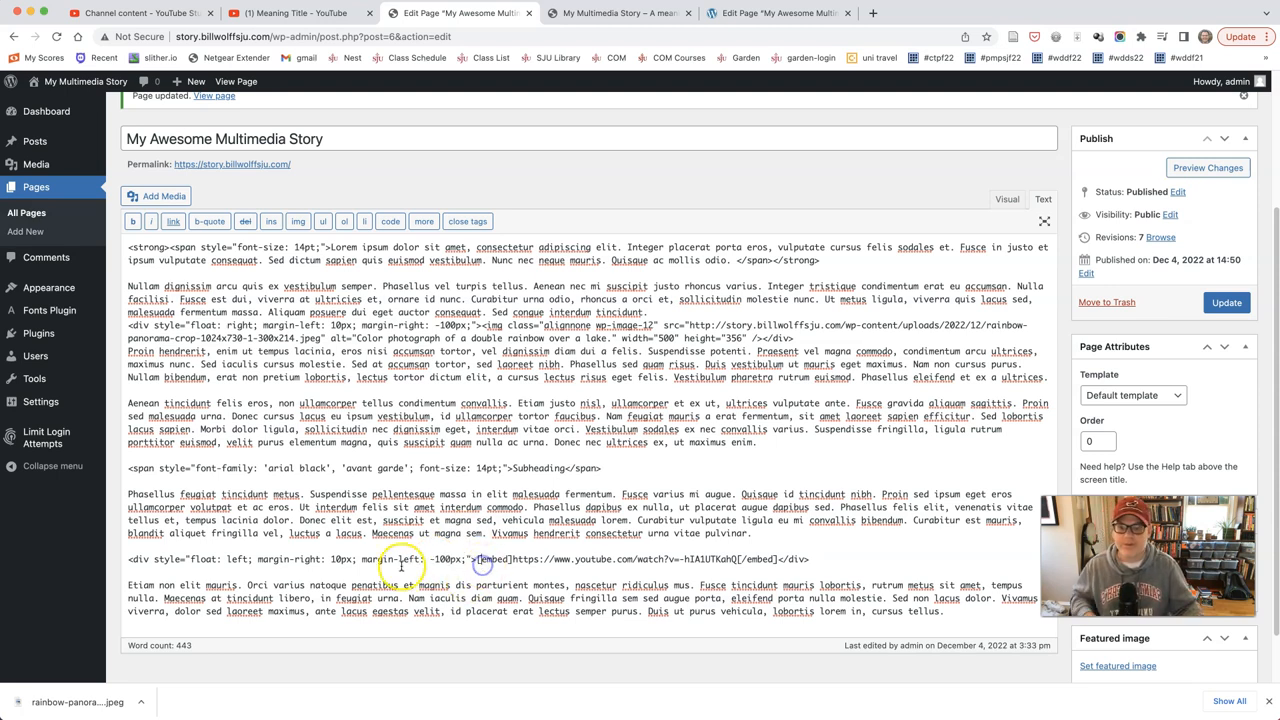
{"action": "left_click", "coordinate": [1226, 302]}
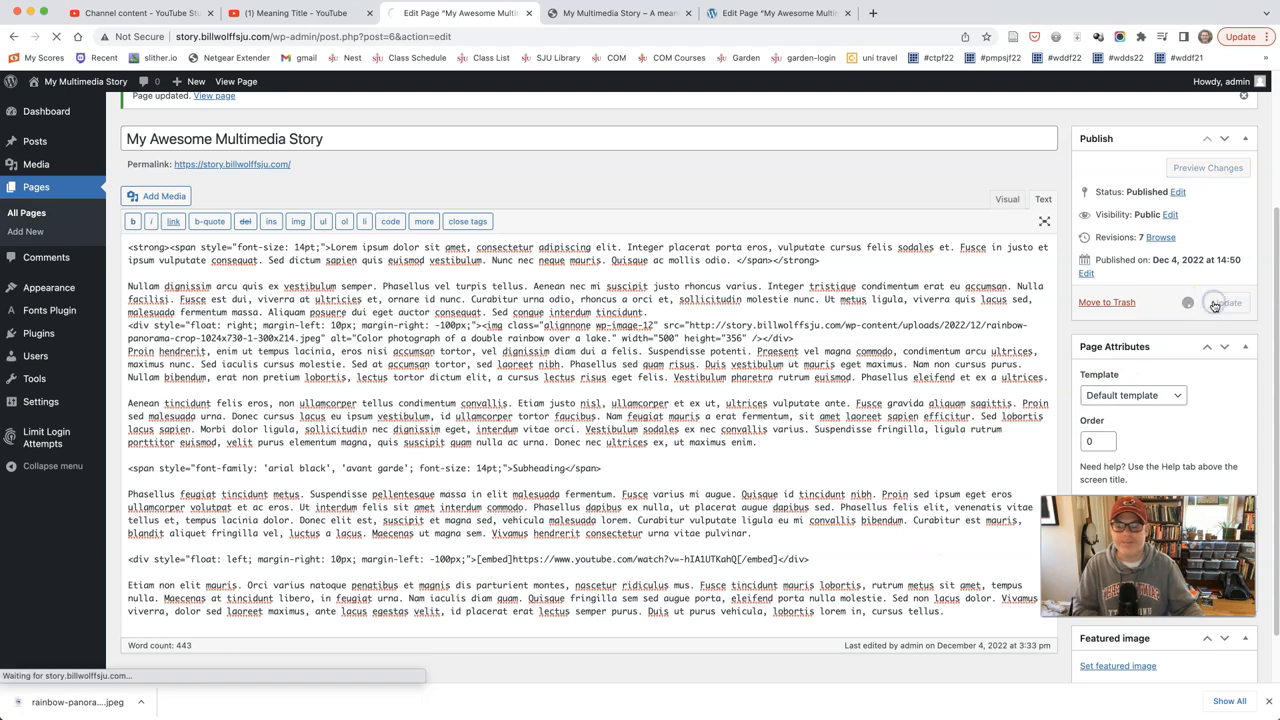
{"action": "left_click", "coordinate": [620, 12]}
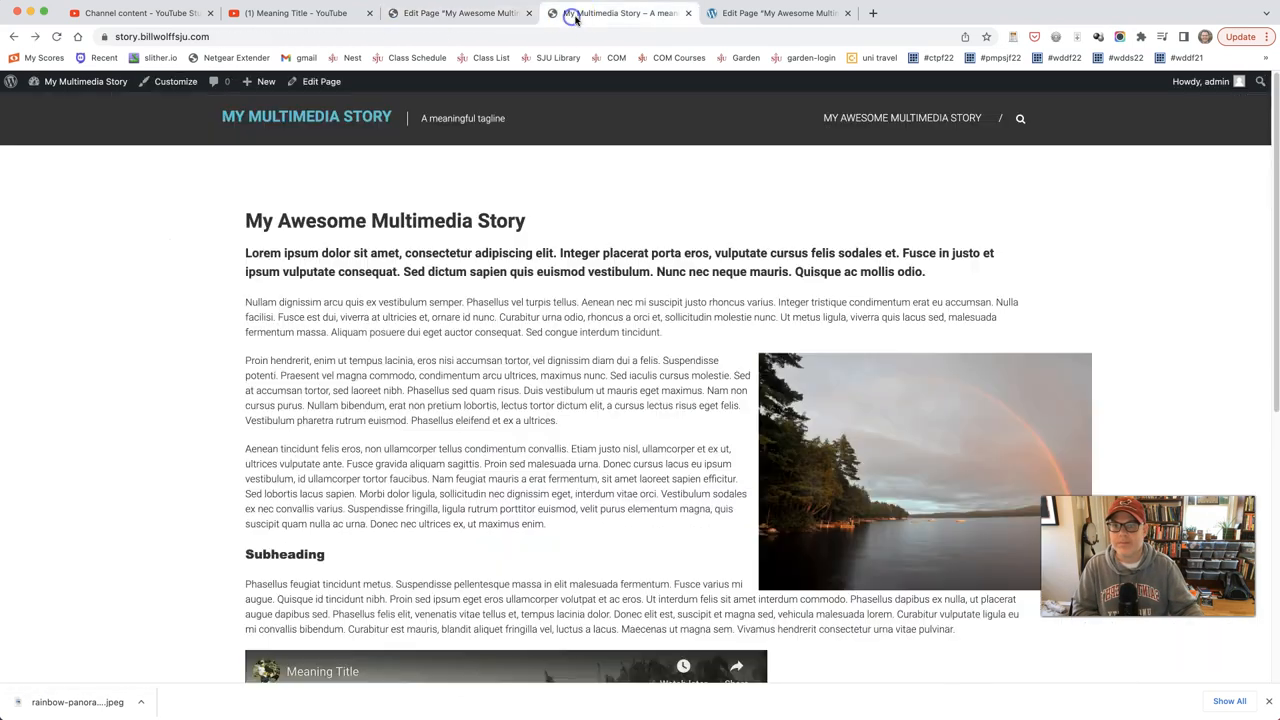
- Reload and scroll the live page to confirm the video floats left with text wrapping beside it
{"action": "left_click", "coordinate": [58, 36]}
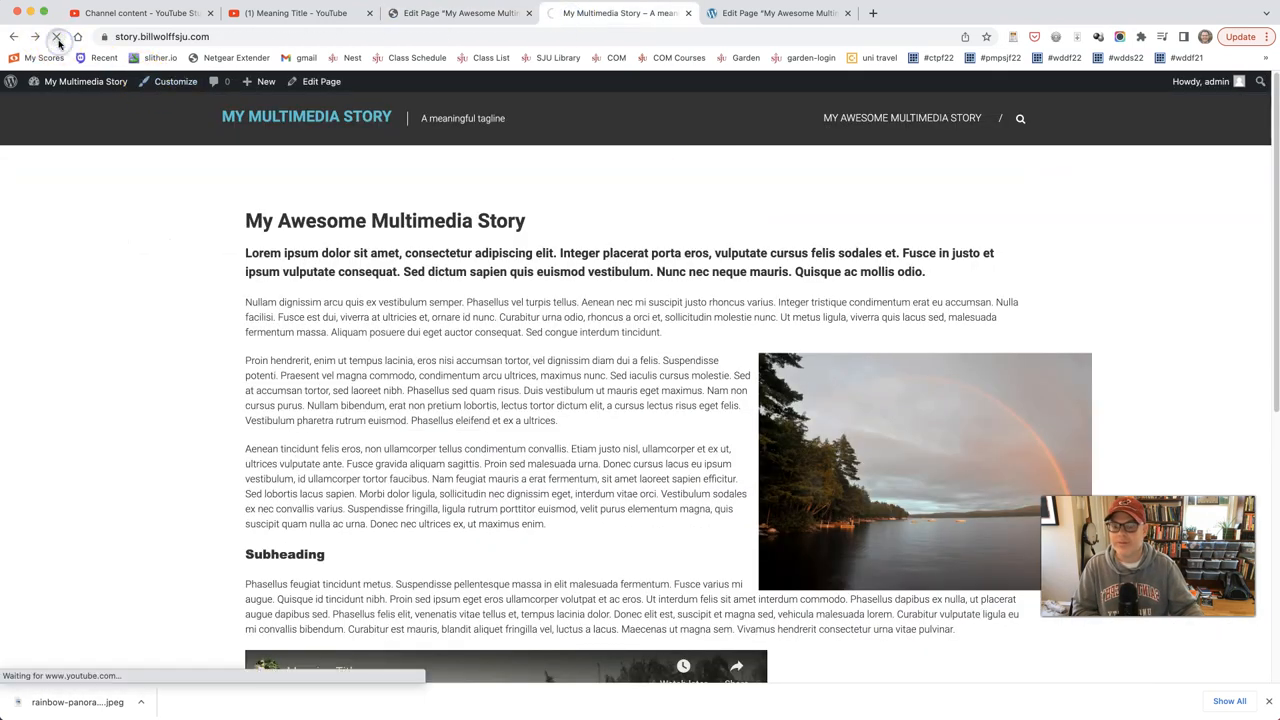
{"action": "scroll", "scroll_direction": "down", "scroll_amount": 3}
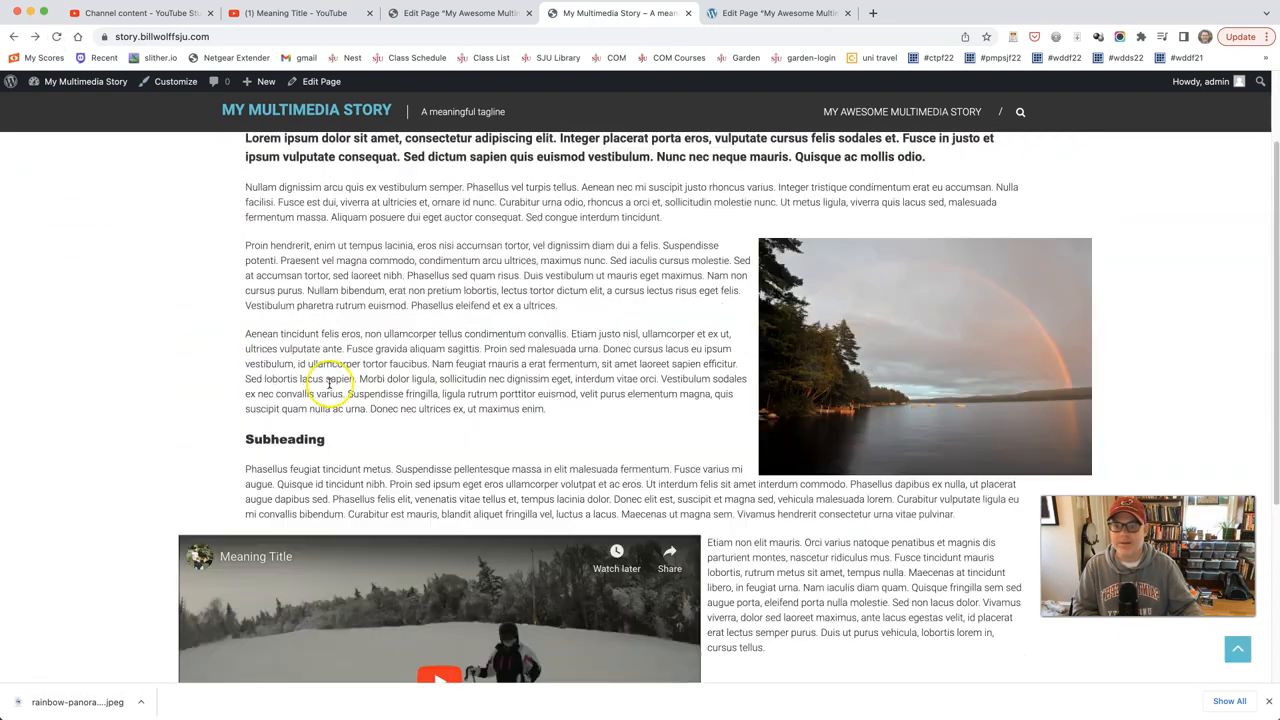
{"action": "scroll", "scroll_direction": "down", "scroll_amount": 3}
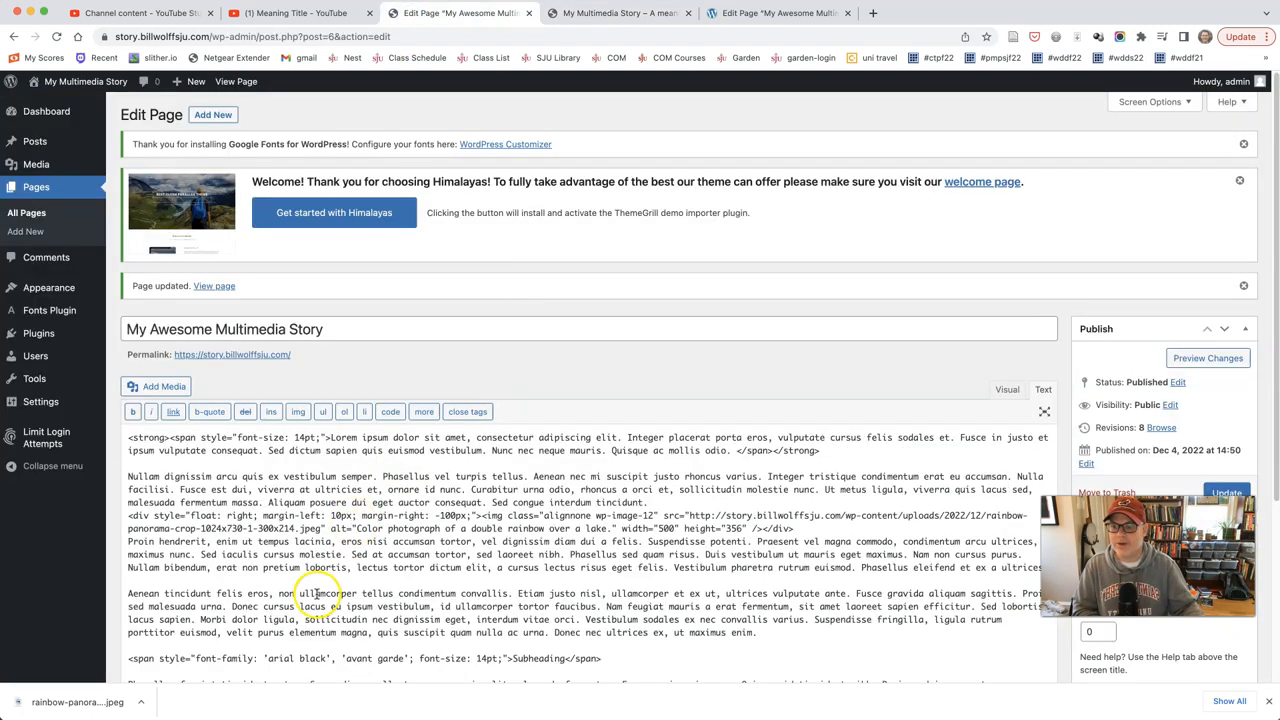
{"action": "scroll", "scroll_direction": "down", "scroll_amount": 3}
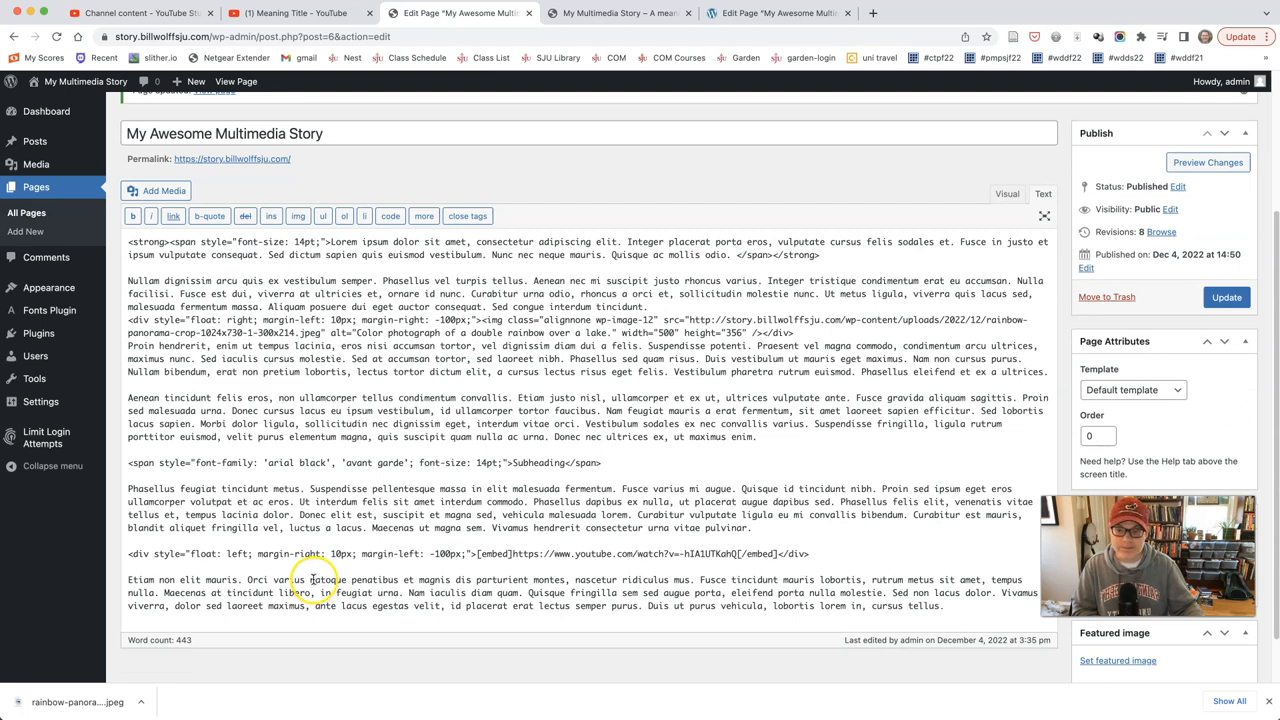
{"action": "scroll", "scroll_direction": "down", "scroll_amount": 3}
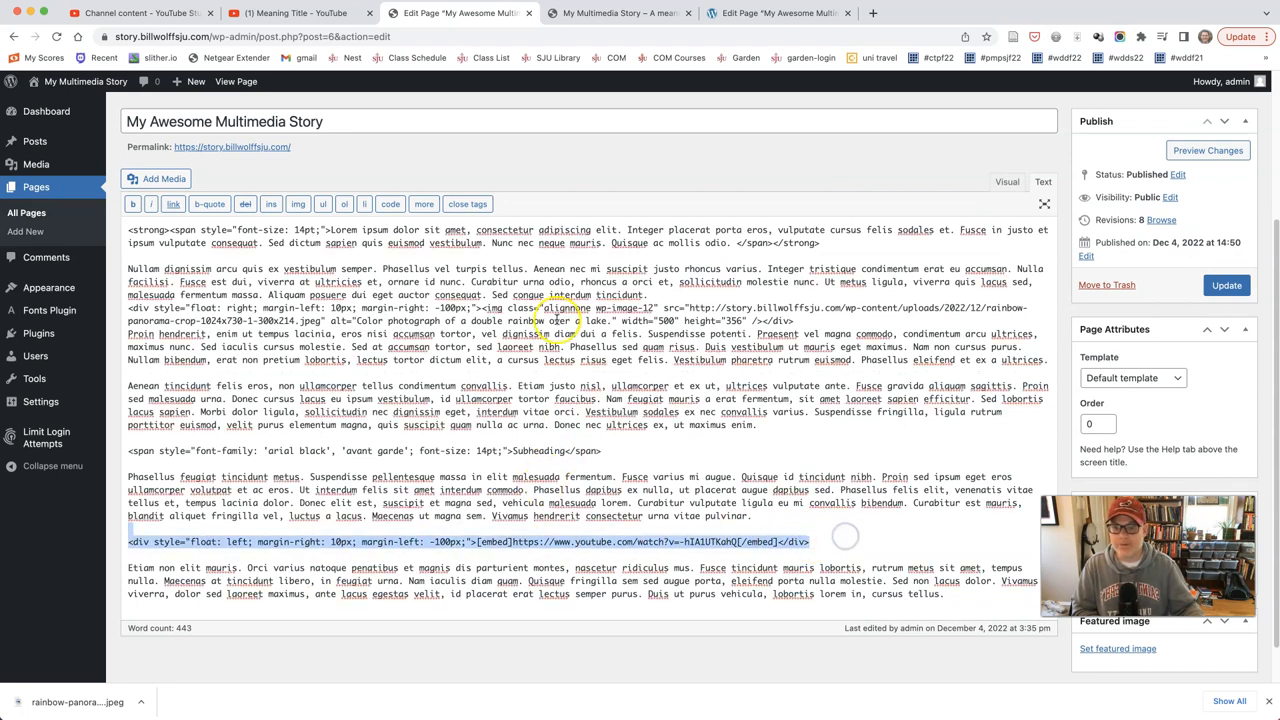
{"action": "left_click", "coordinate": [618, 12]}
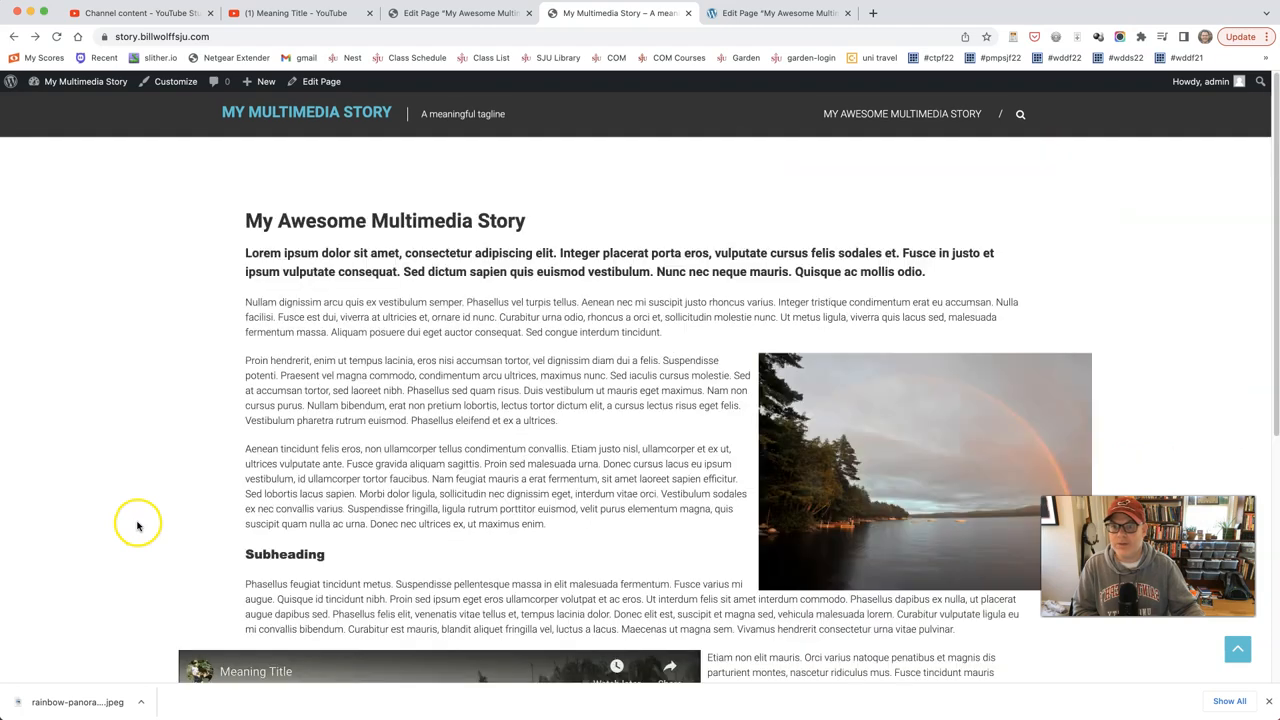
{"action": "scroll", "scroll_direction": "down", "scroll_amount": 3}
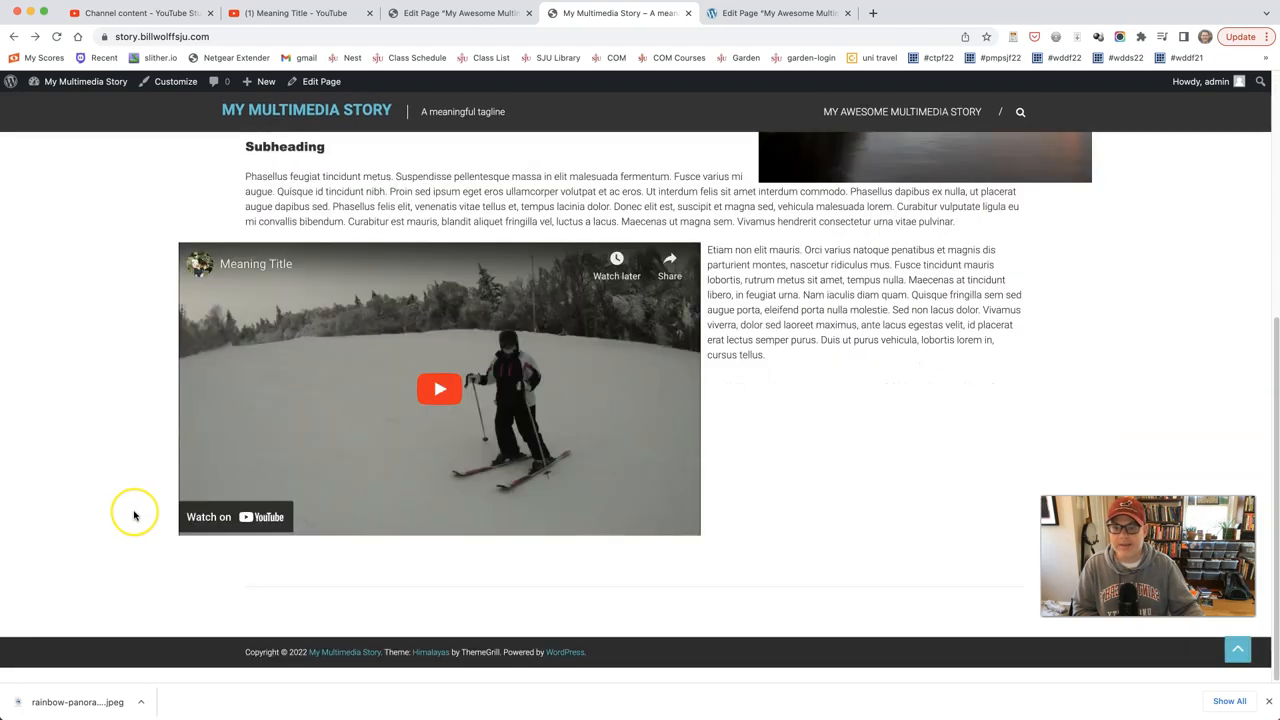
{"action": "scroll", "scroll_direction": "up", "scroll_amount": 3}
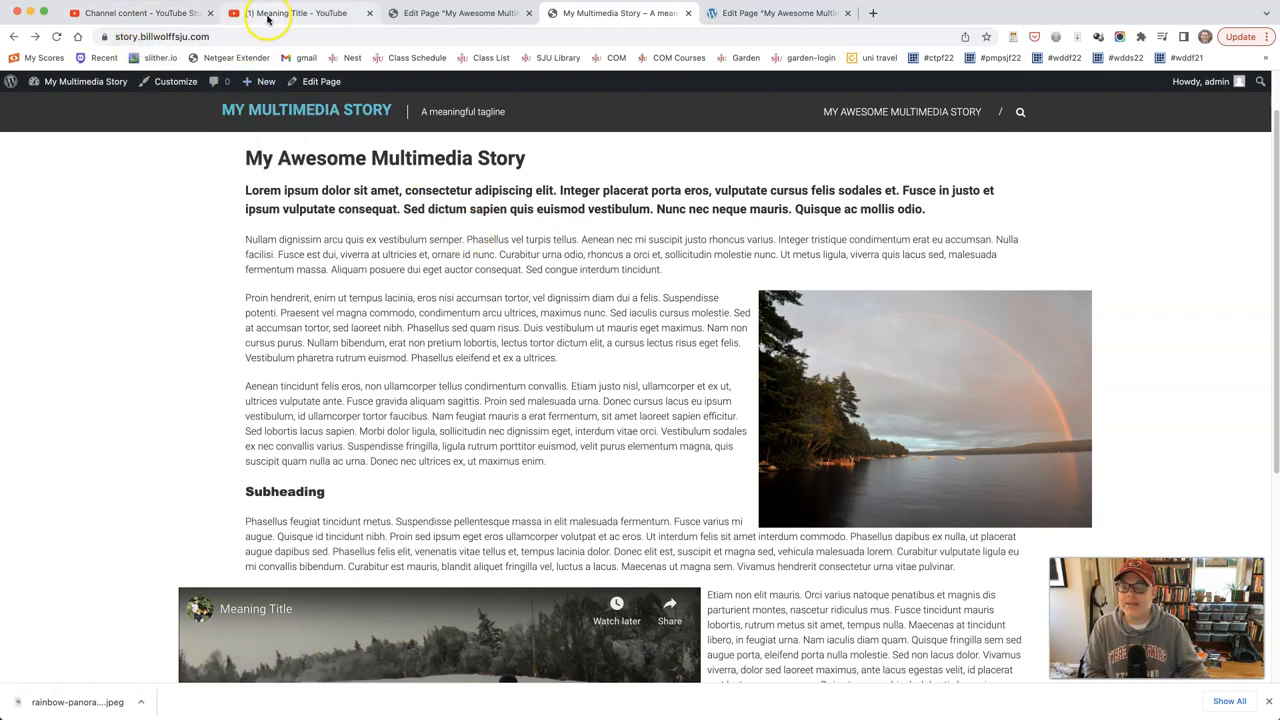
{"action": "mouse_move", "coordinate": [140, 12]}
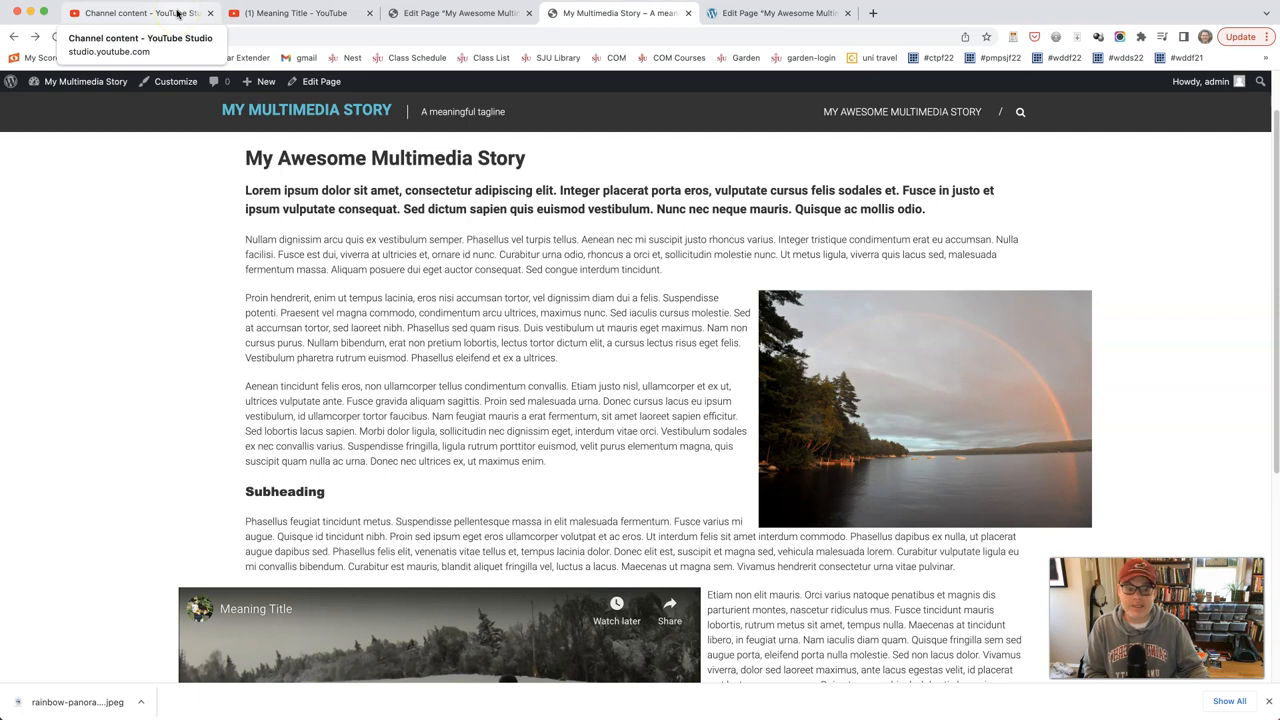
- Dismiss the Video published notice and open Subtitles for the Creating a Subdomain video
{"action": "left_click", "coordinate": [140, 12]}
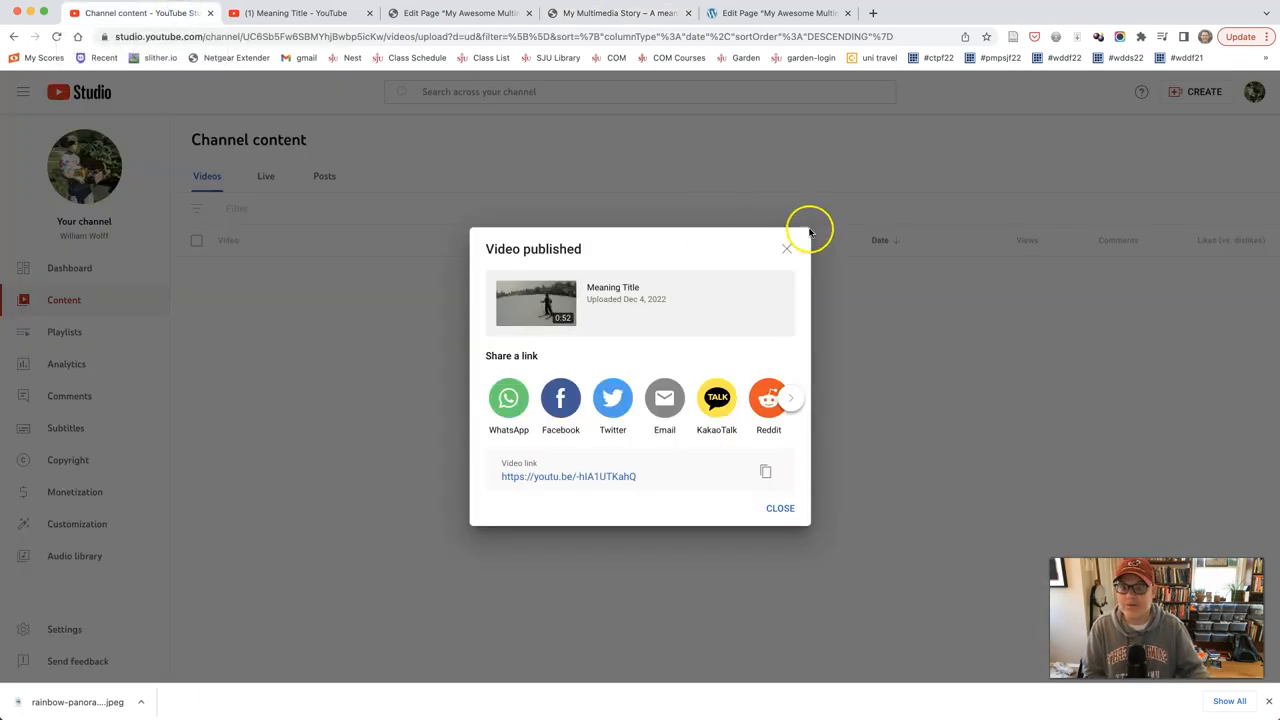
{"action": "left_click", "coordinate": [788, 248]}
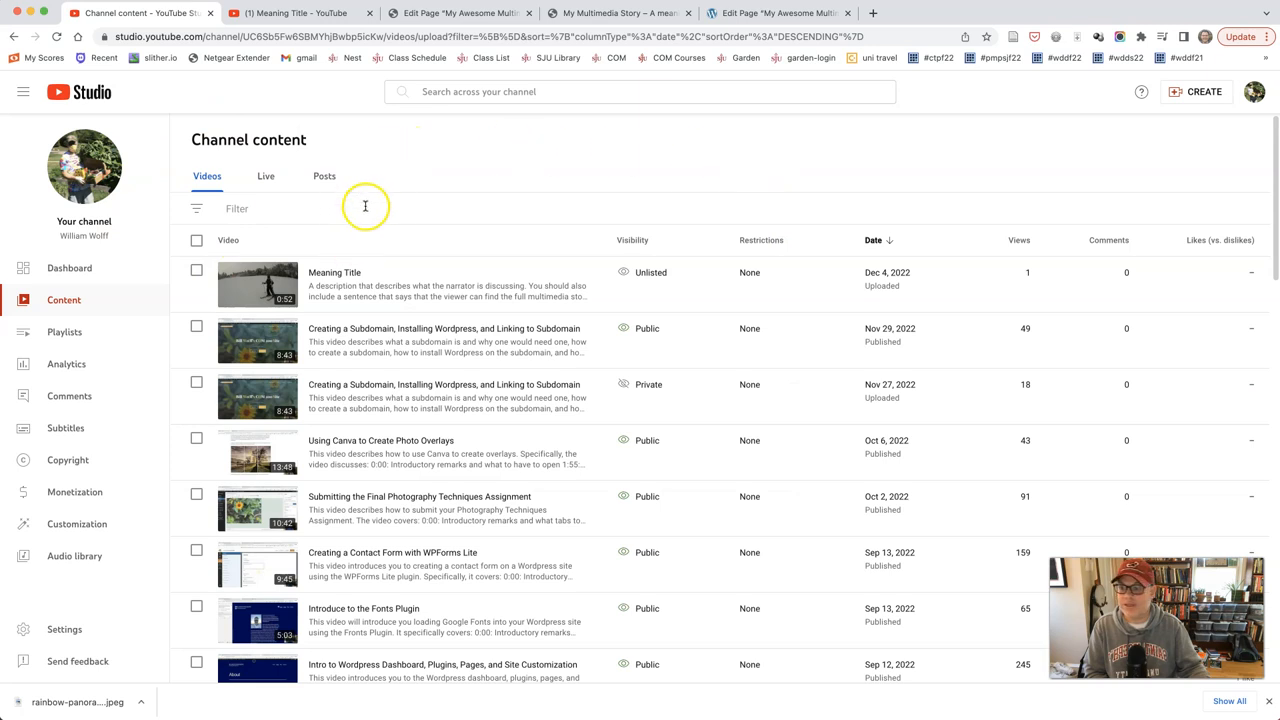
{"action": "mouse_move", "coordinate": [56, 444]}
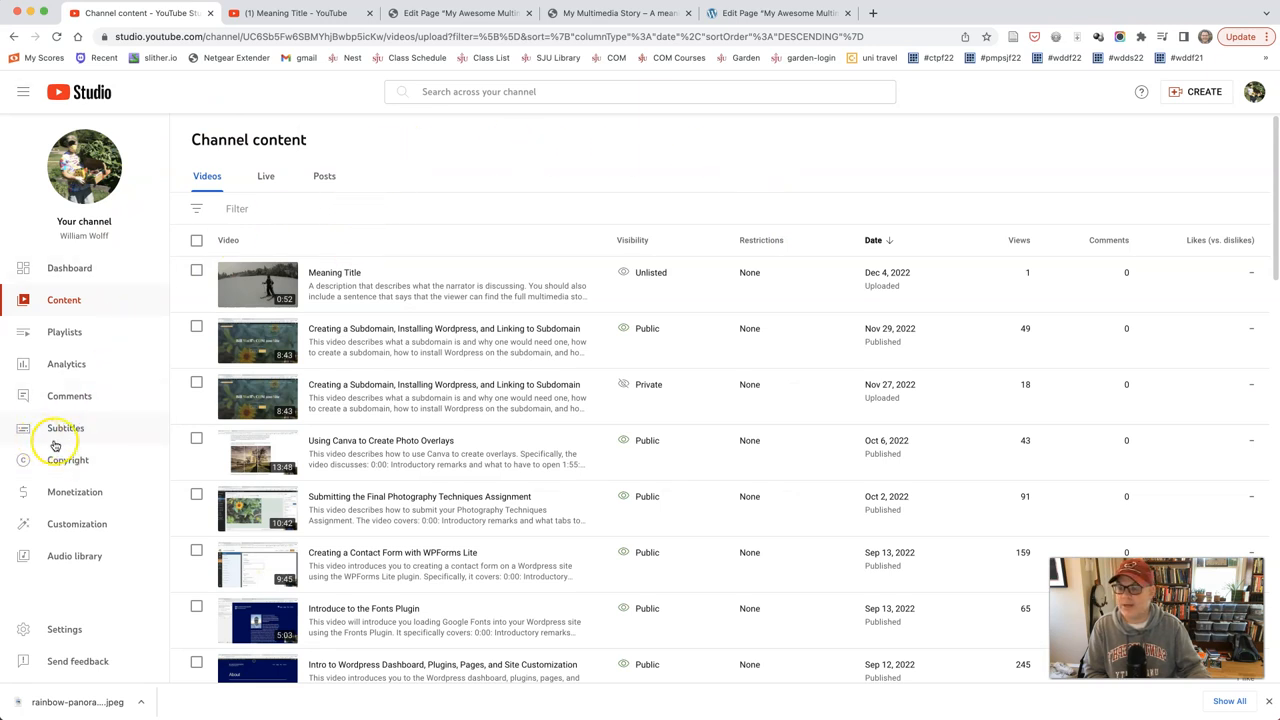
{"action": "mouse_move", "coordinate": [64, 428]}
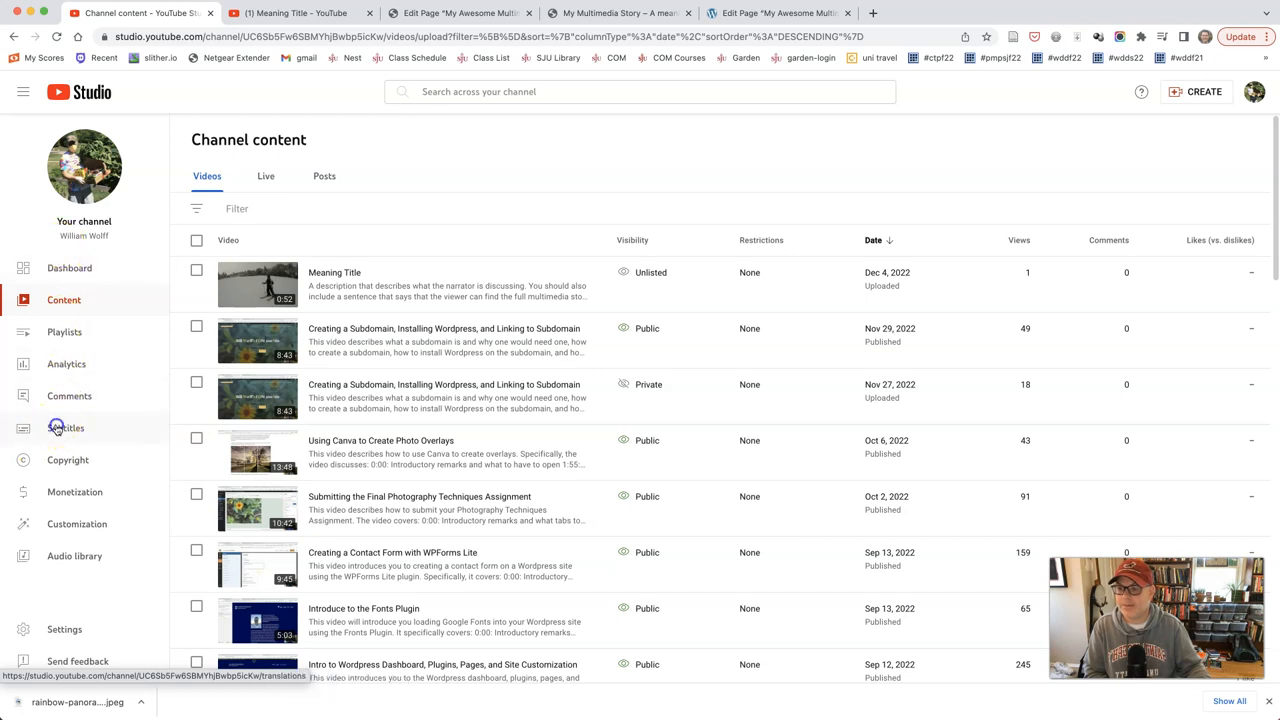
{"action": "left_click", "coordinate": [66, 428]}
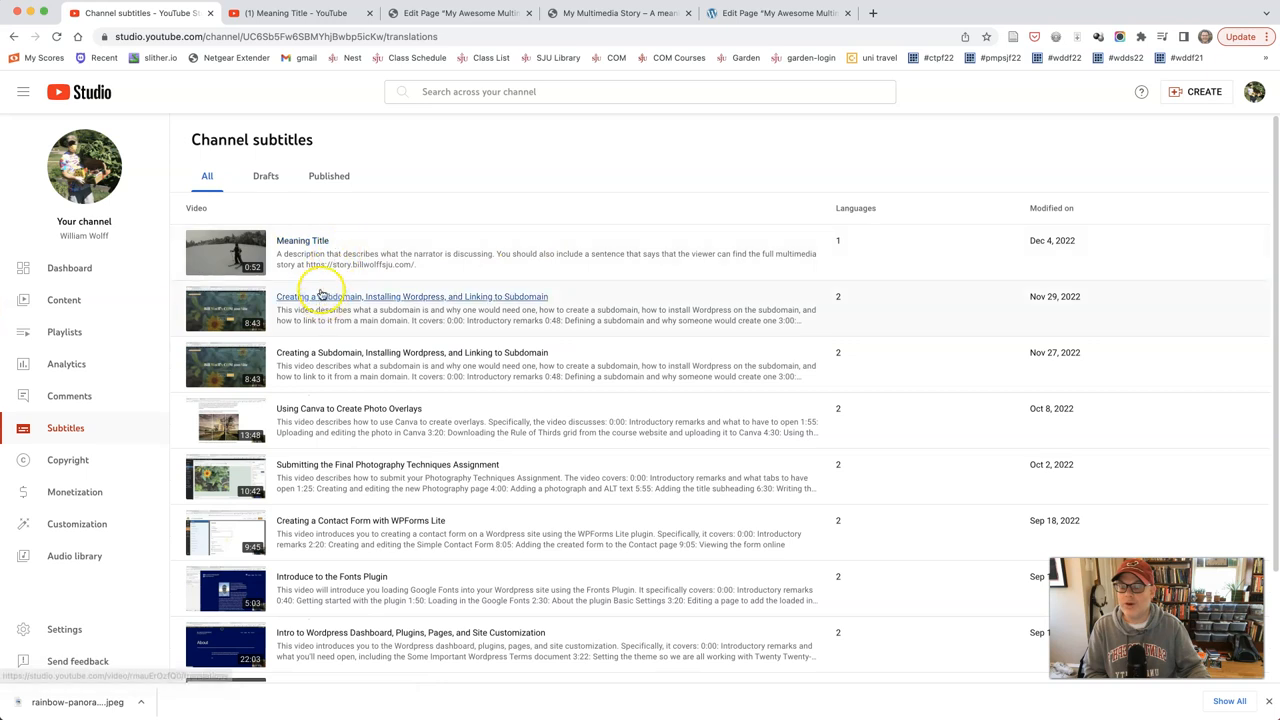
{"action": "mouse_move", "coordinate": [320, 300]}
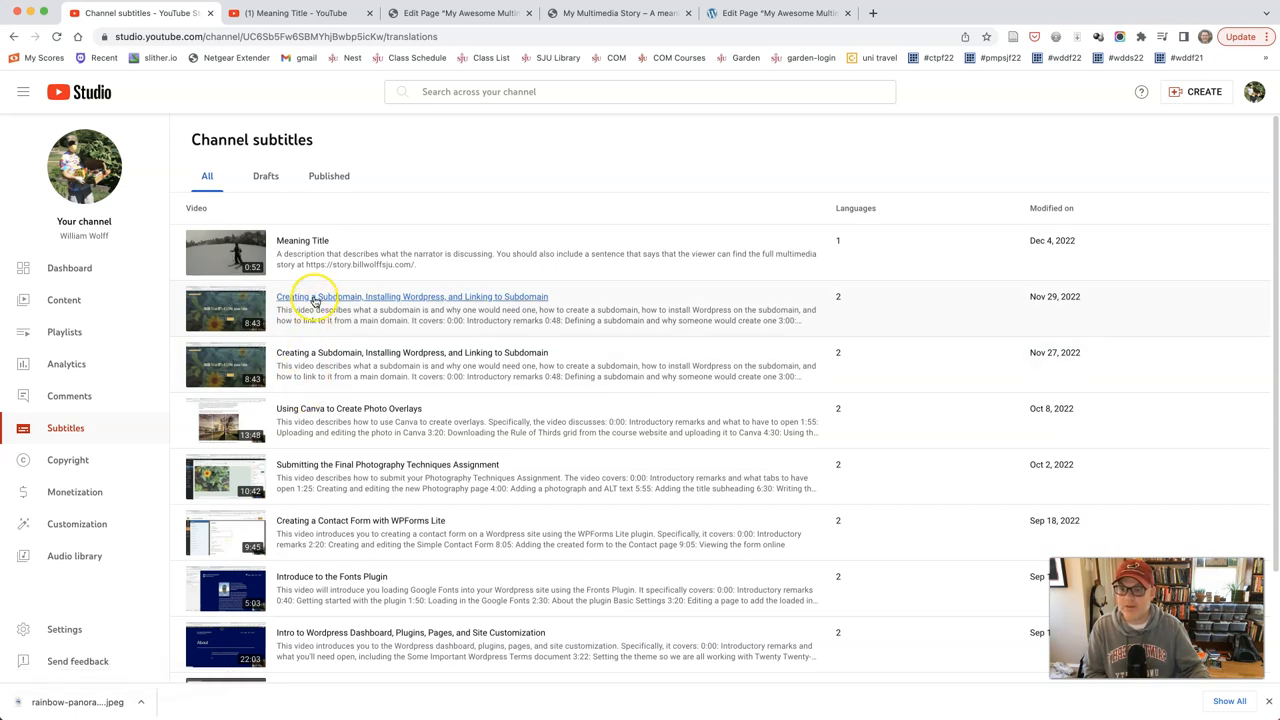
{"action": "left_click", "coordinate": [412, 296]}
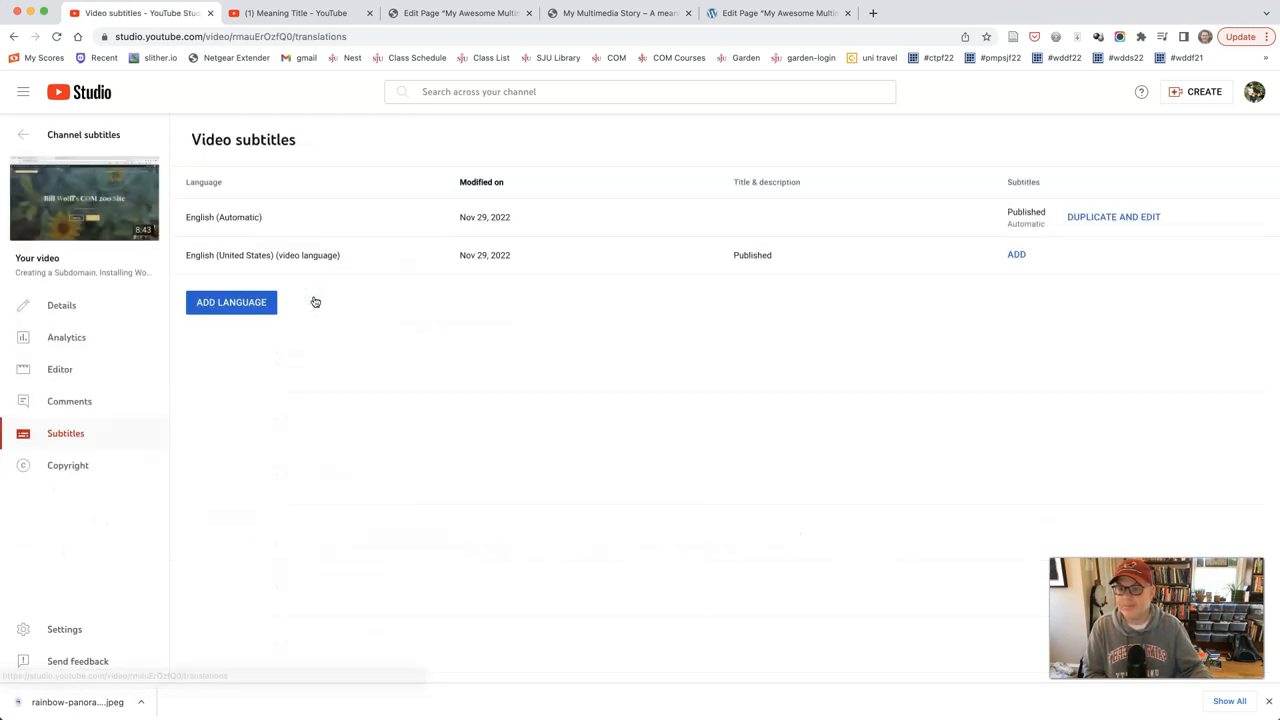
{"action": "mouse_move", "coordinate": [750, 256]}
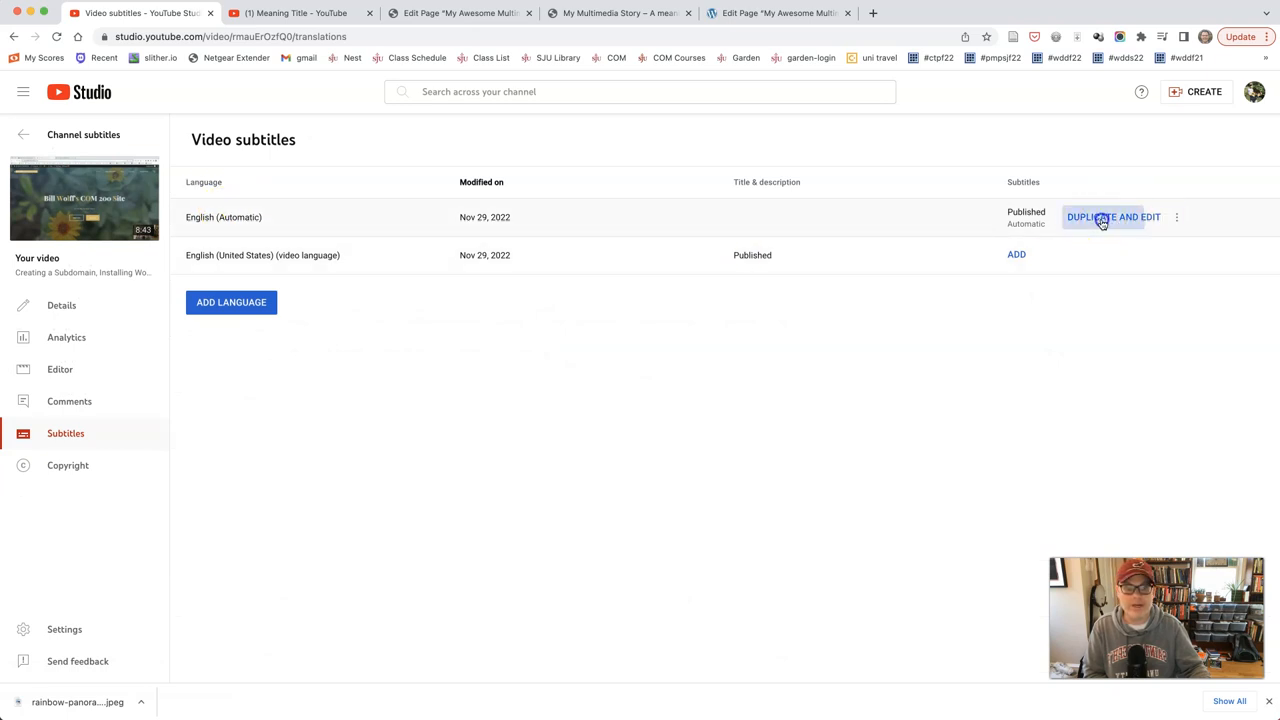
- Duplicate the English (Automatic) track, fix the opening sentences' punctuation and capitals, and play to check
{"action": "left_click", "coordinate": [1112, 216]}
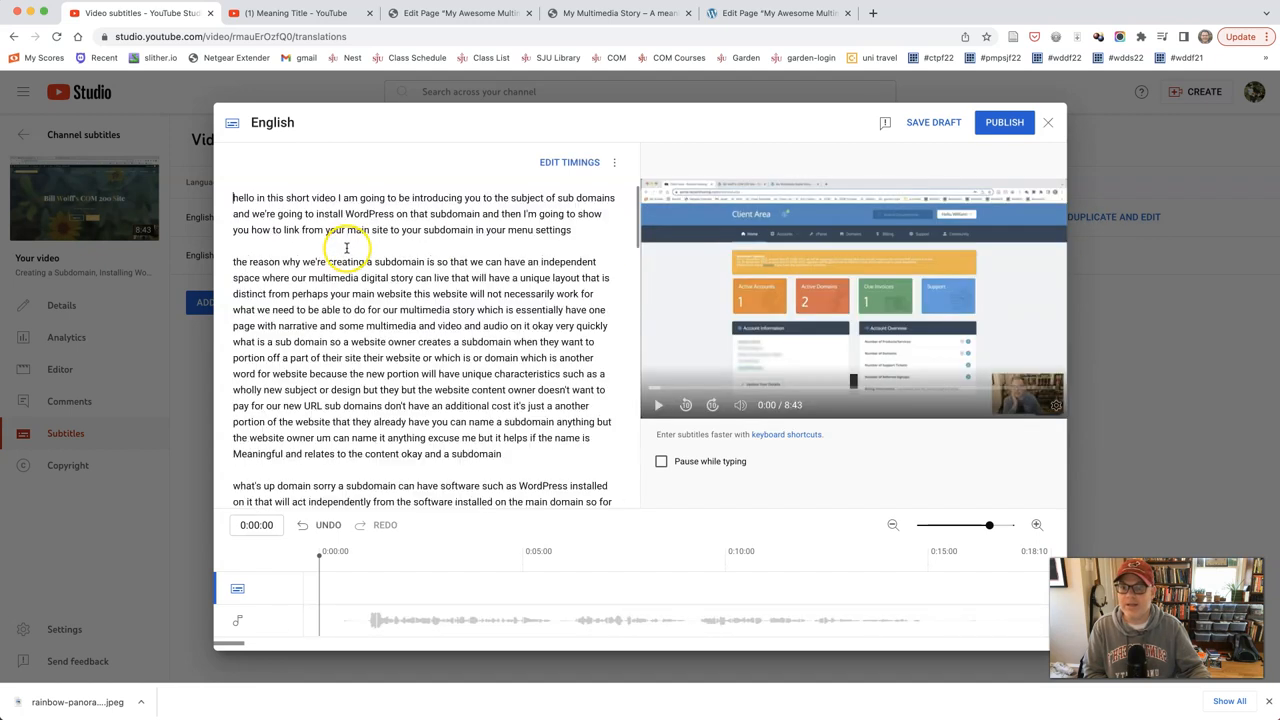
{"action": "scroll", "scroll_direction": "down", "scroll_amount": 3}
{"action": "type", "text": "T"}
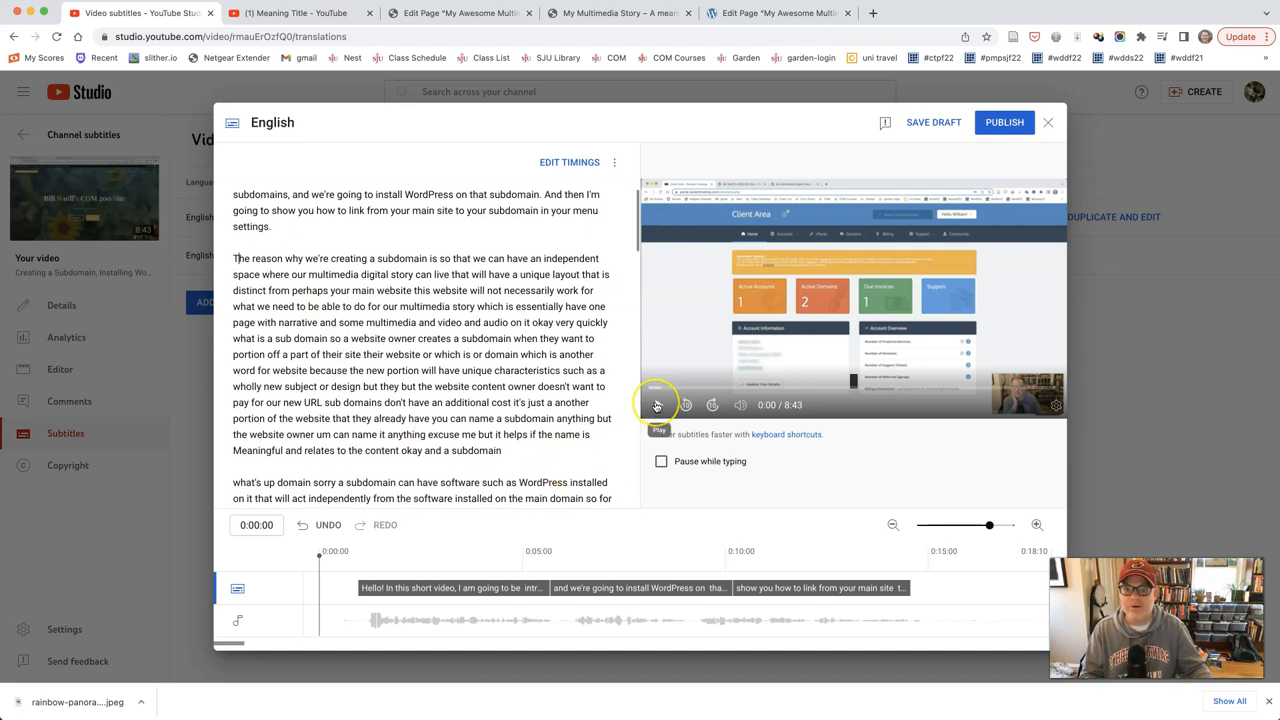
{"action": "left_click", "coordinate": [656, 404]}
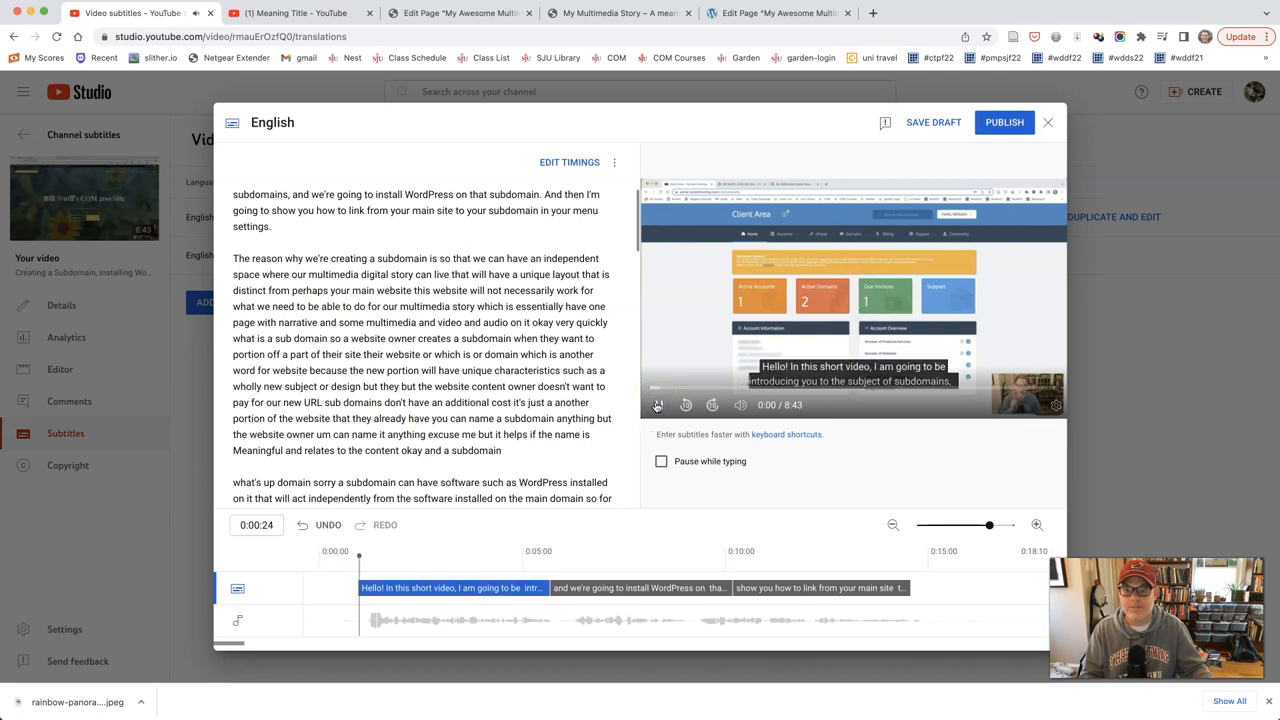
{"action": "left_click", "coordinate": [658, 404]}
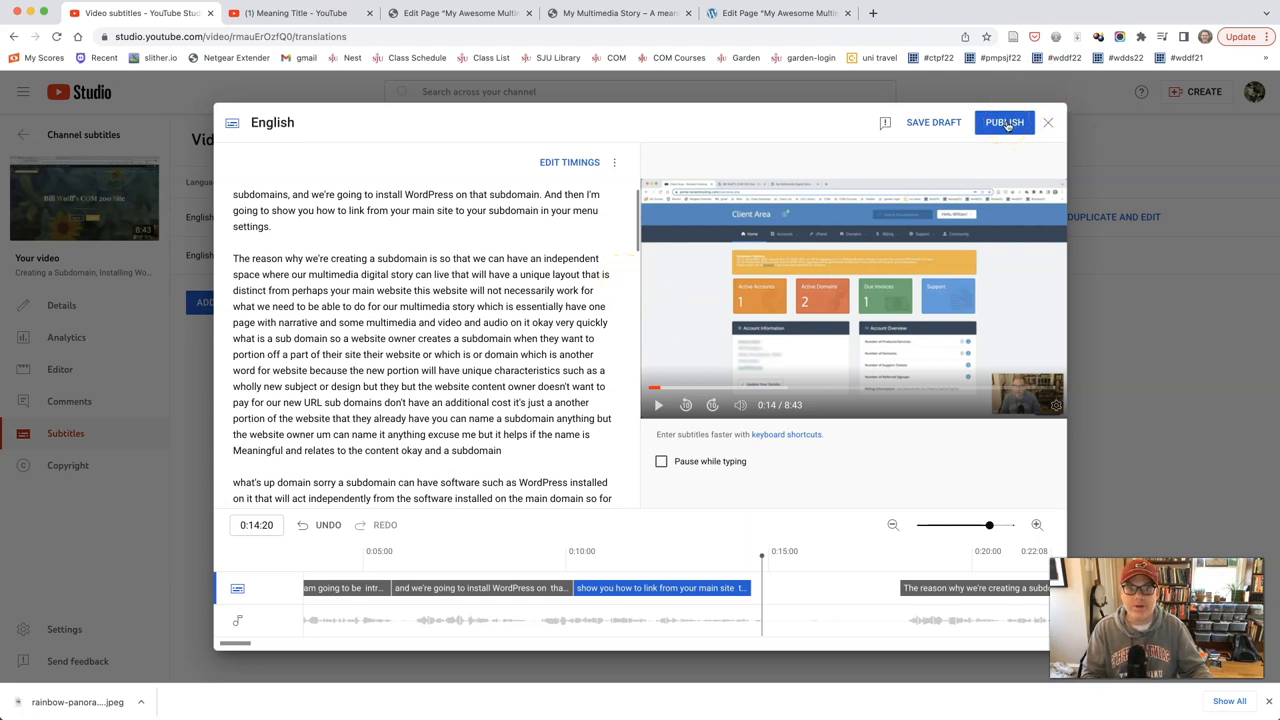
- Publish the corrected English subtitles, then open another editable copy of the automatic track
{"action": "left_click", "coordinate": [1004, 122]}
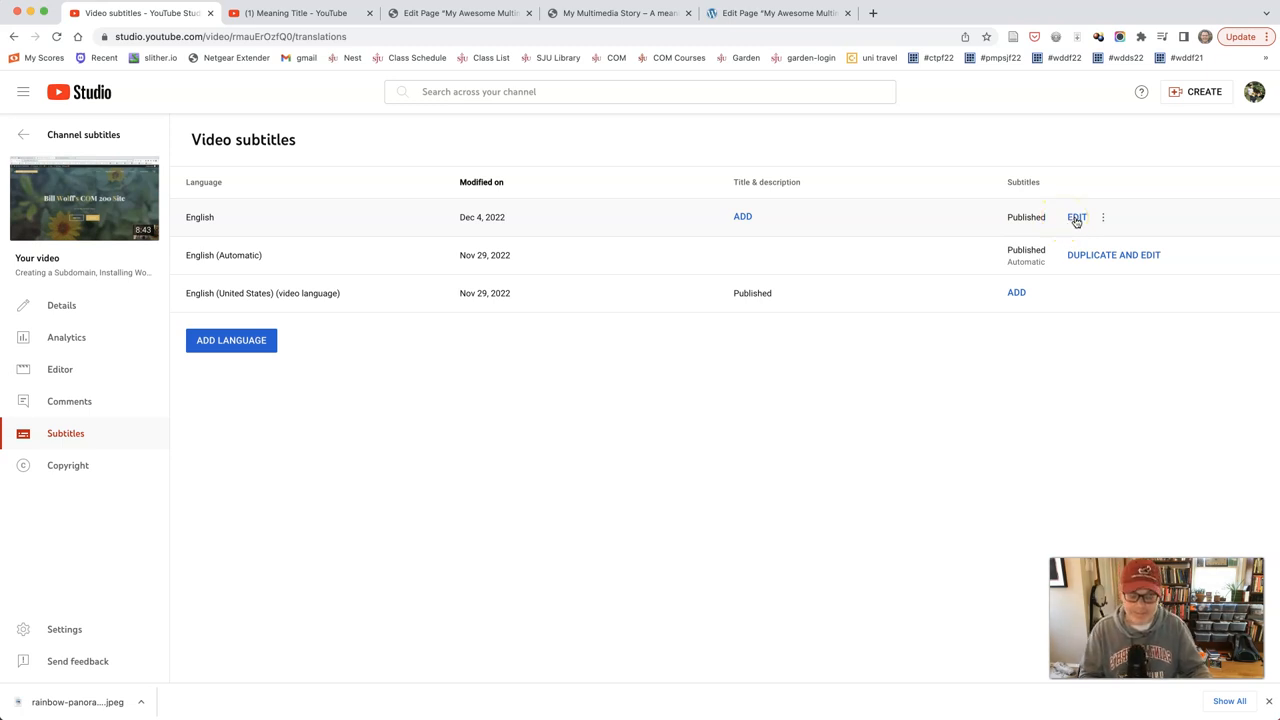
{"action": "mouse_move", "coordinate": [628, 218]}
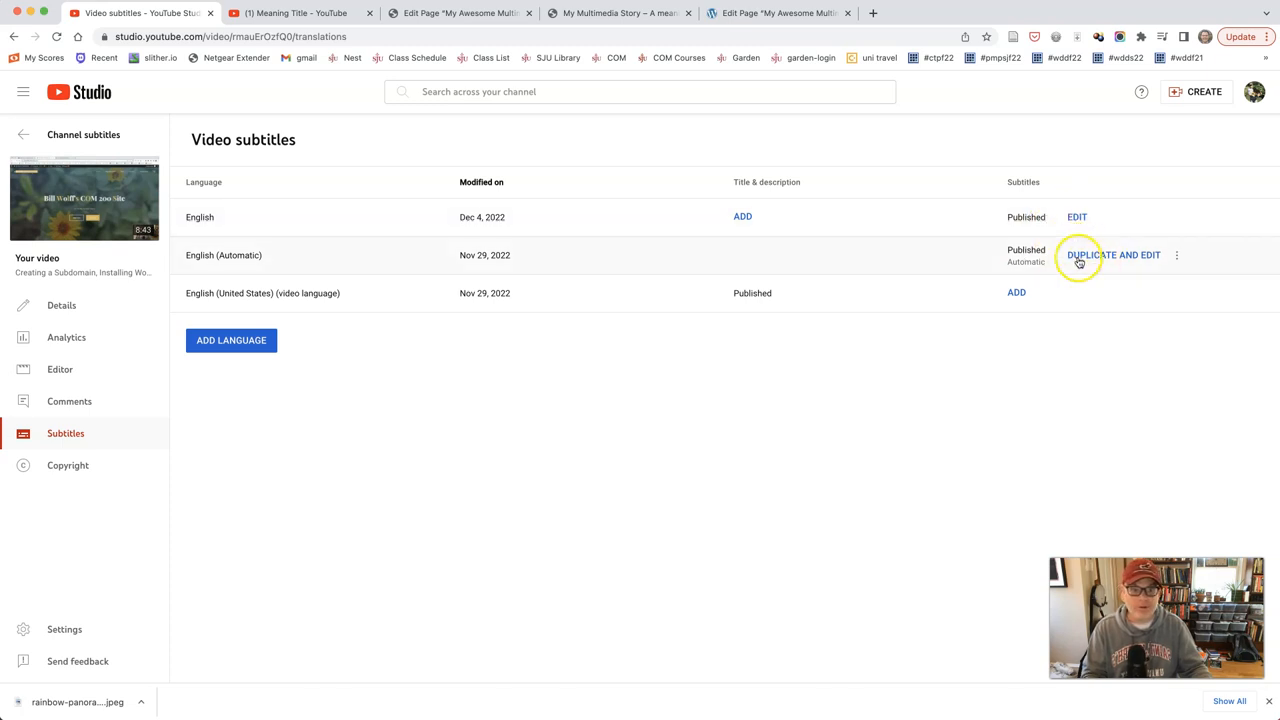
{"action": "left_click", "coordinate": [1112, 254]}
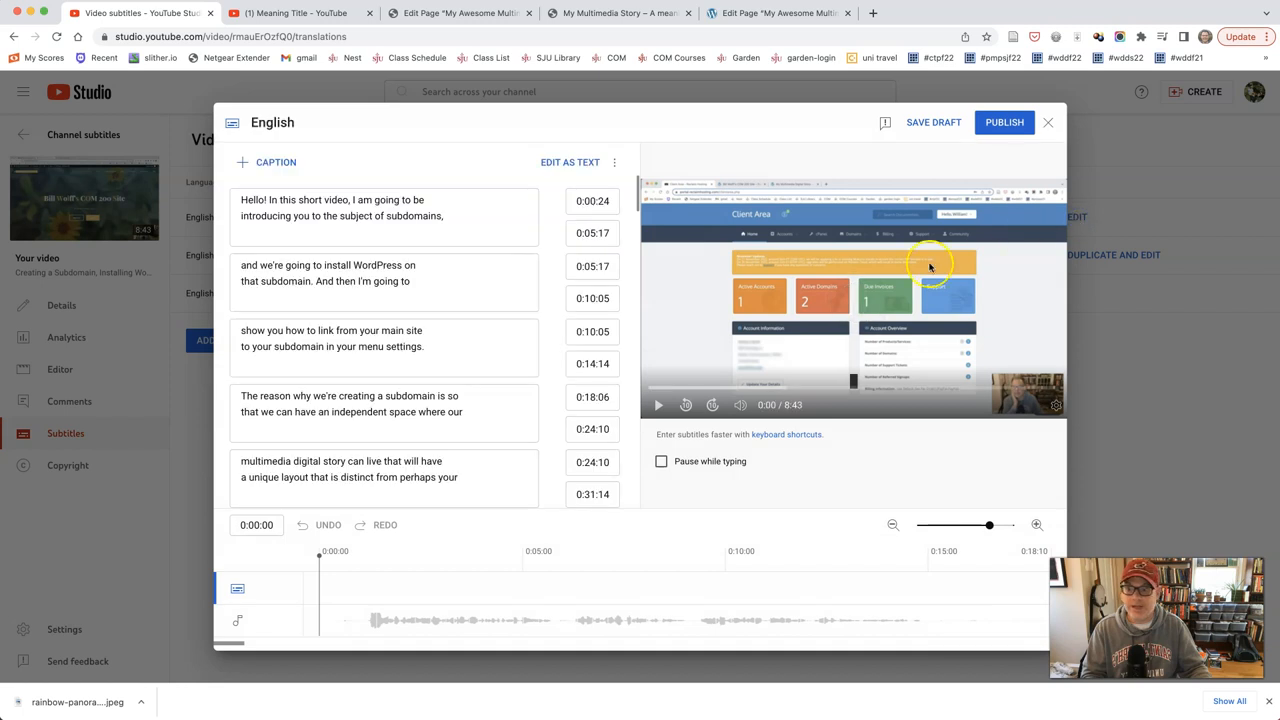
{"action": "scroll", "scroll_direction": "down", "scroll_amount": 3}
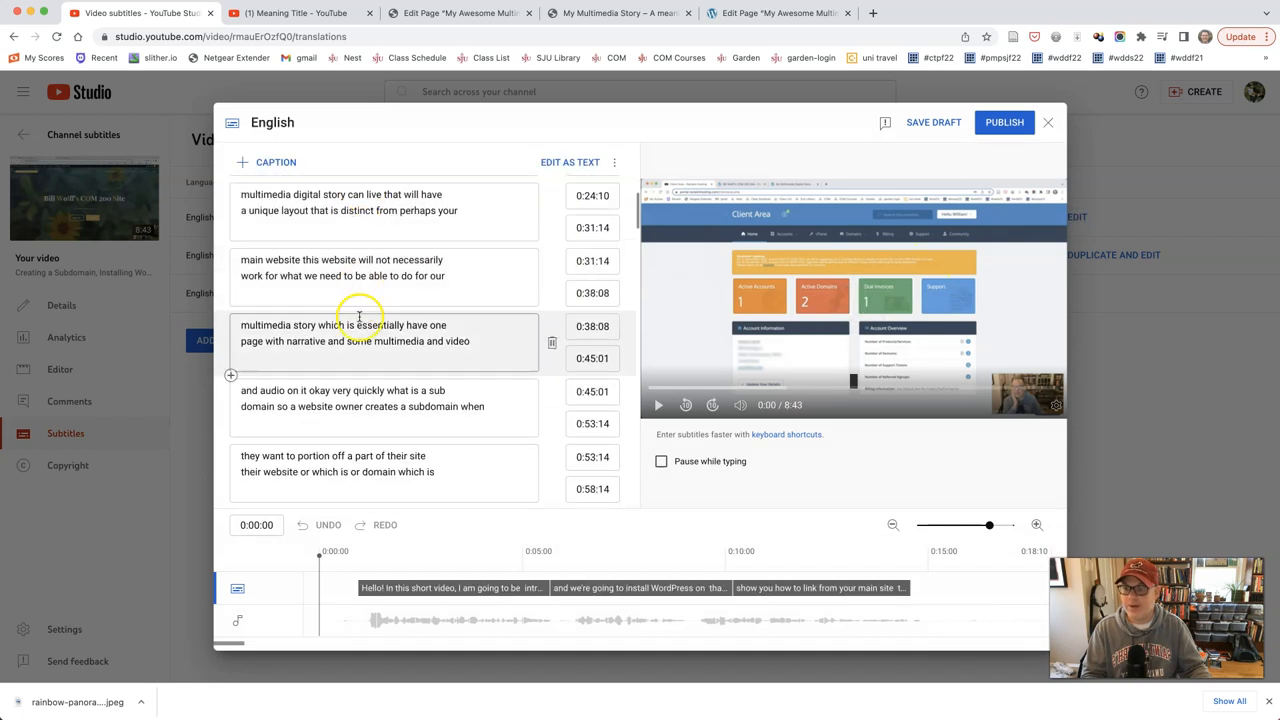
{"action": "scroll", "scroll_direction": "down", "scroll_amount": 3}
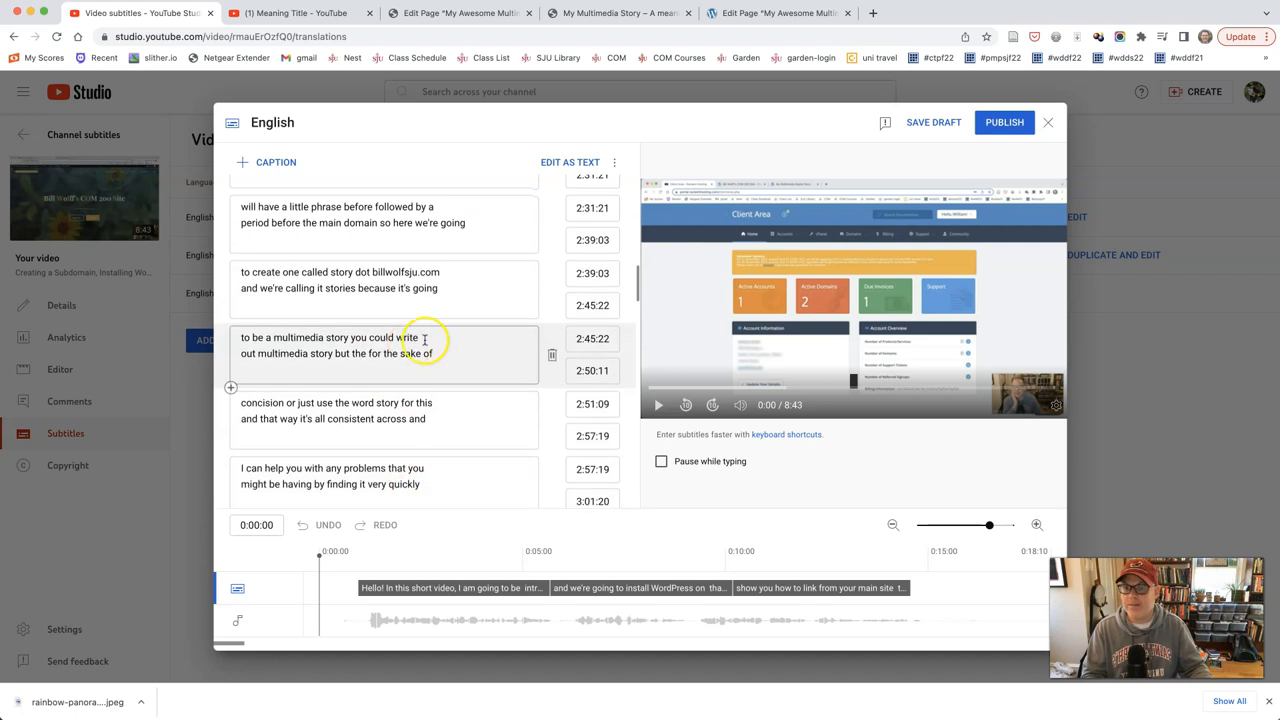
- View the subtitles as continuous text, close the editor, and discard the unsaved copy
{"action": "left_click", "coordinate": [570, 162]}
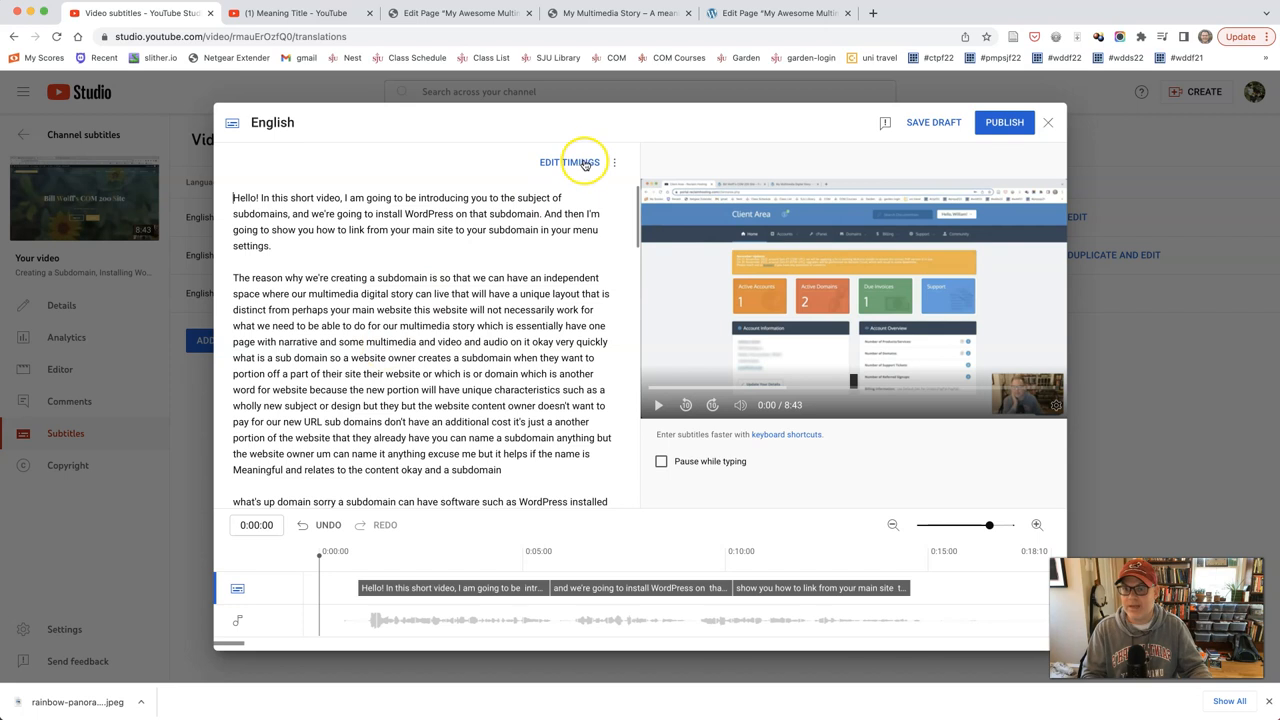
{"action": "scroll", "scroll_direction": "down", "scroll_amount": 3}
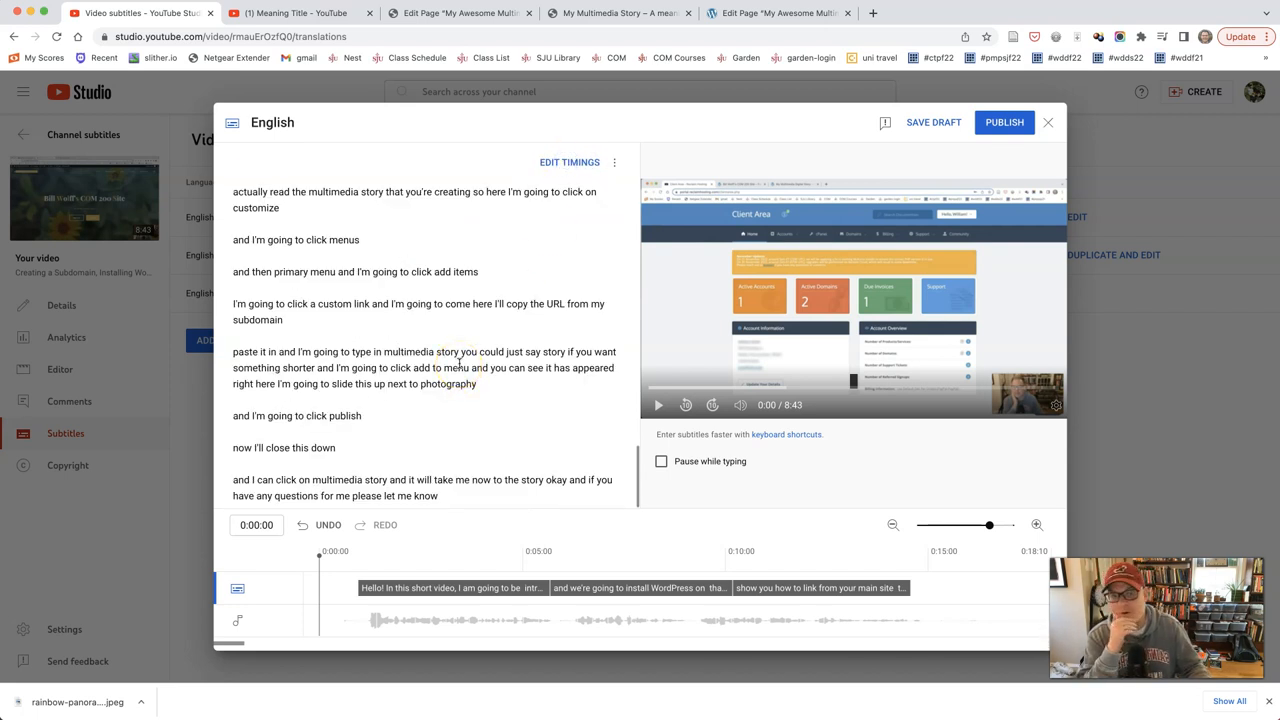
{"action": "left_click", "coordinate": [1048, 122]}
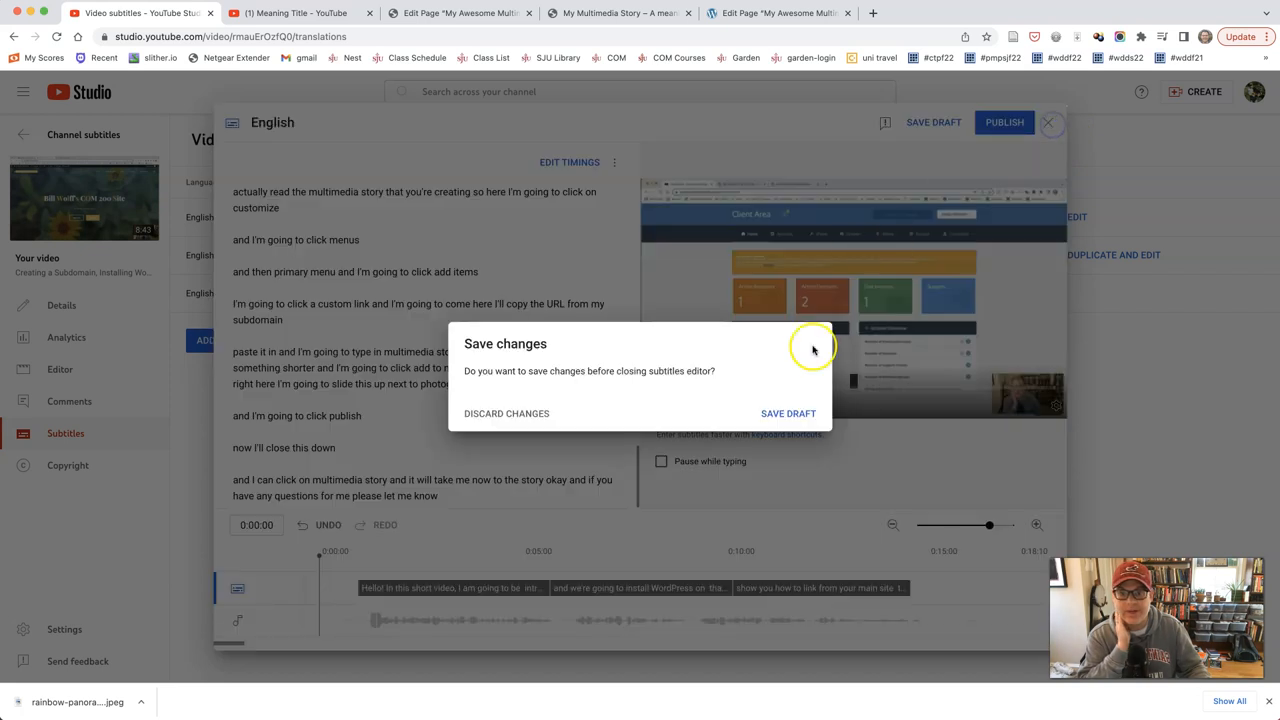
{"action": "left_click", "coordinate": [506, 412]}
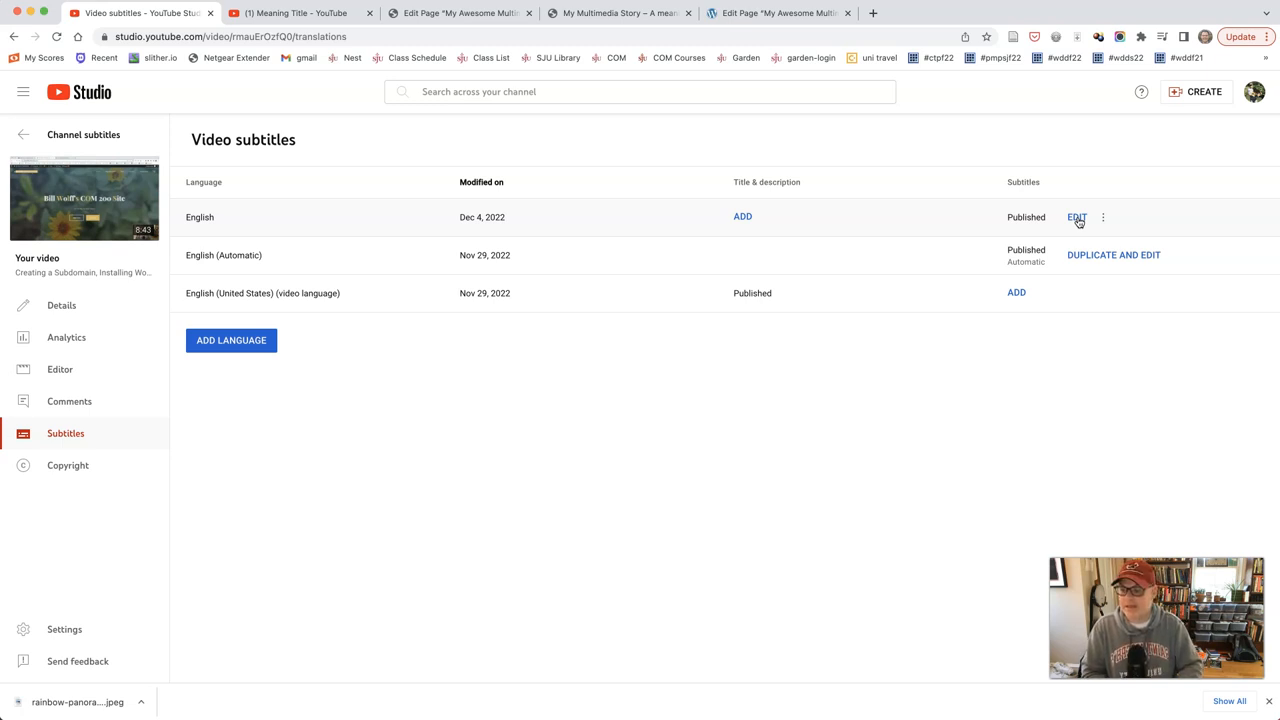
{"action": "mouse_move", "coordinate": [1078, 222]}
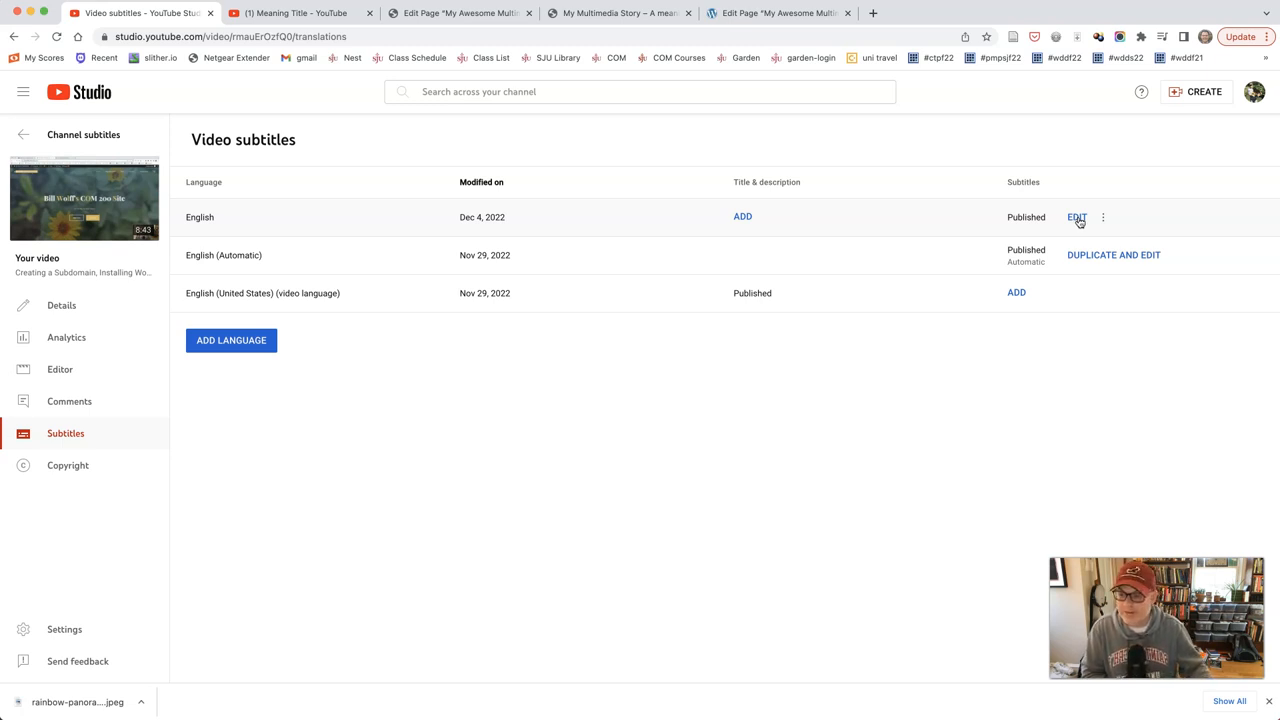